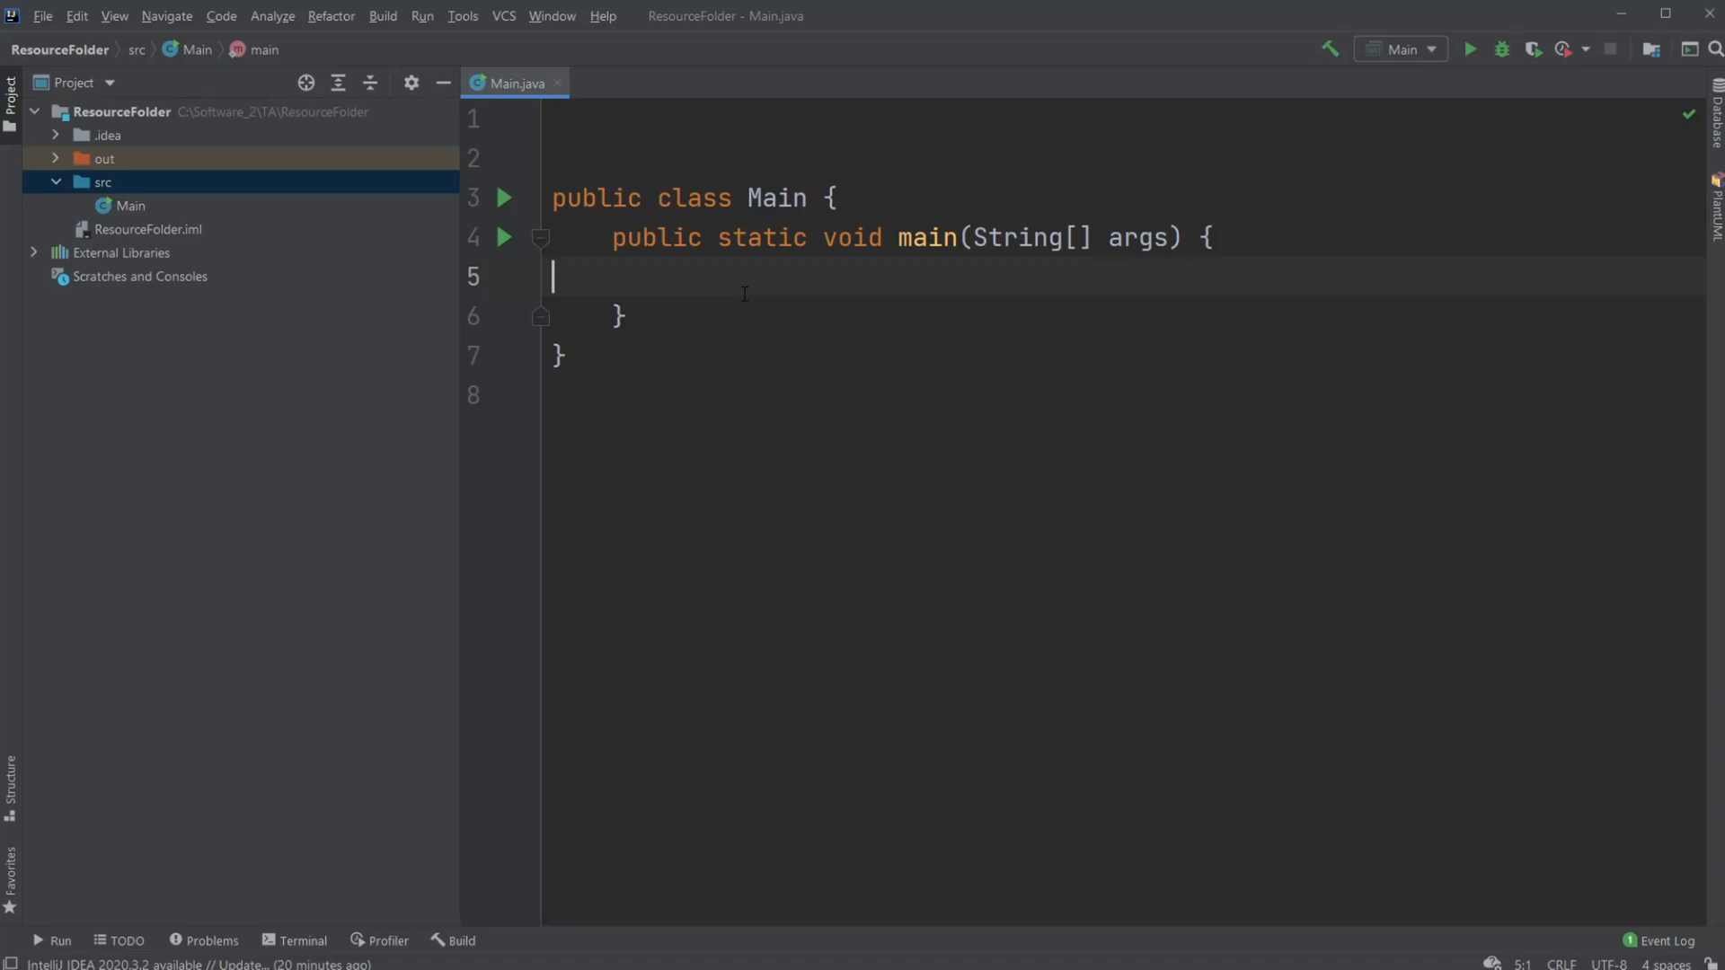
mouse_move(643, 339)
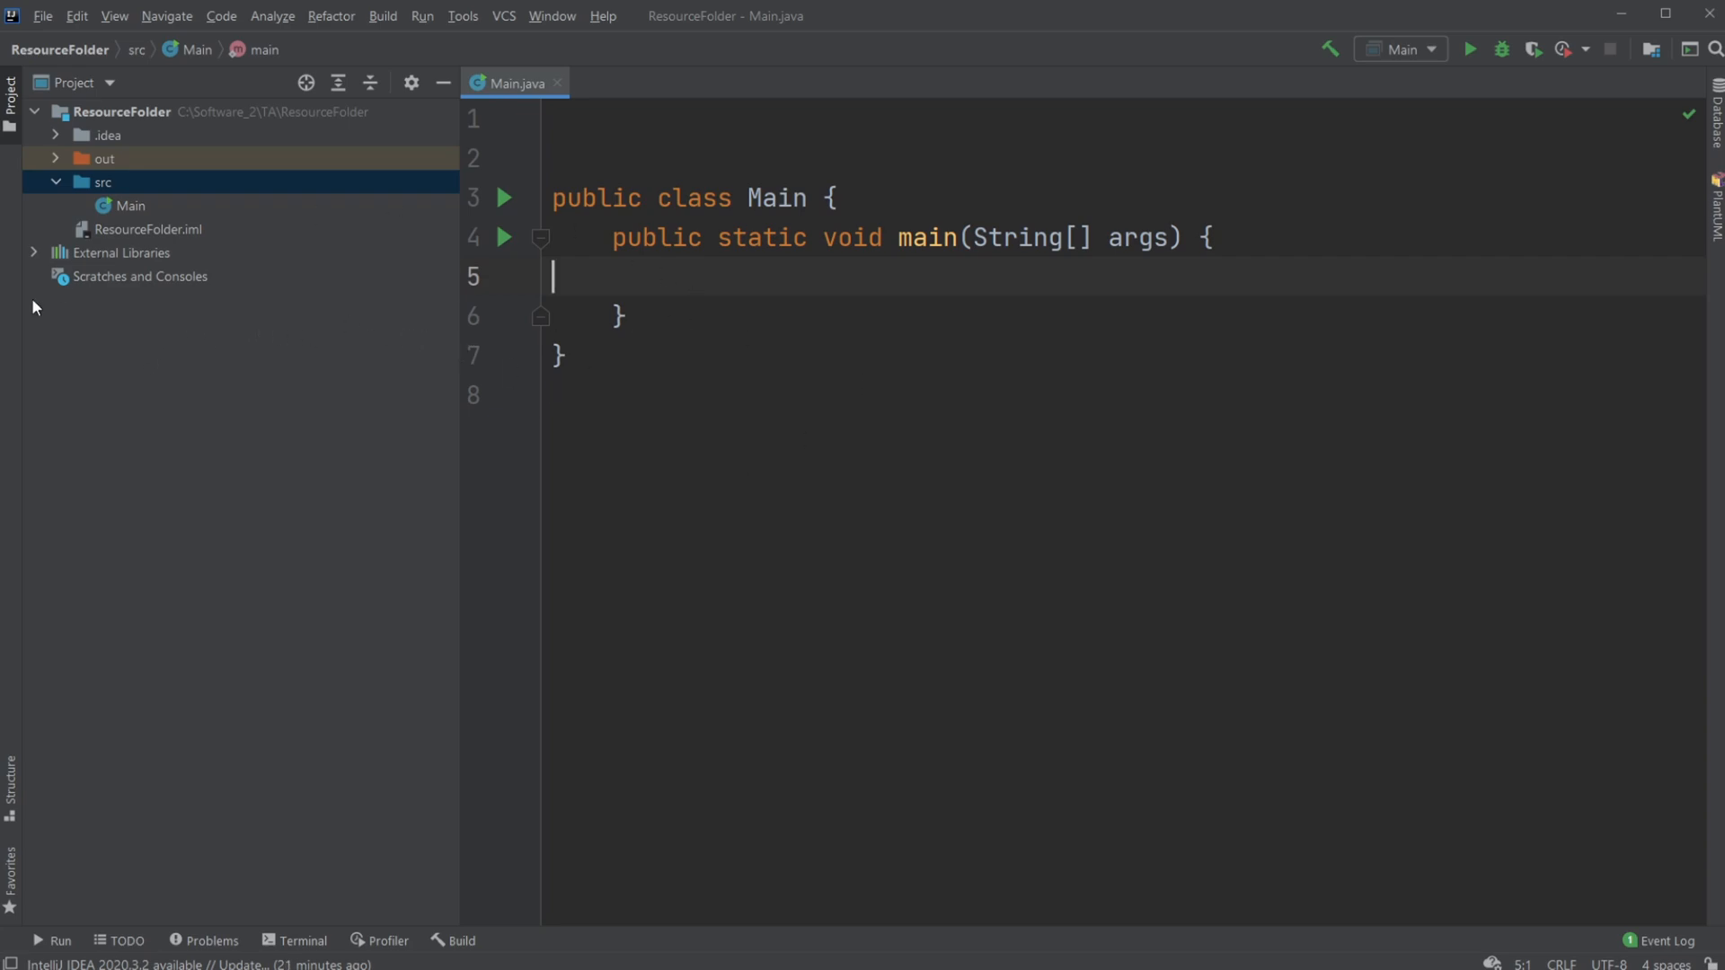
mouse_move(124, 271)
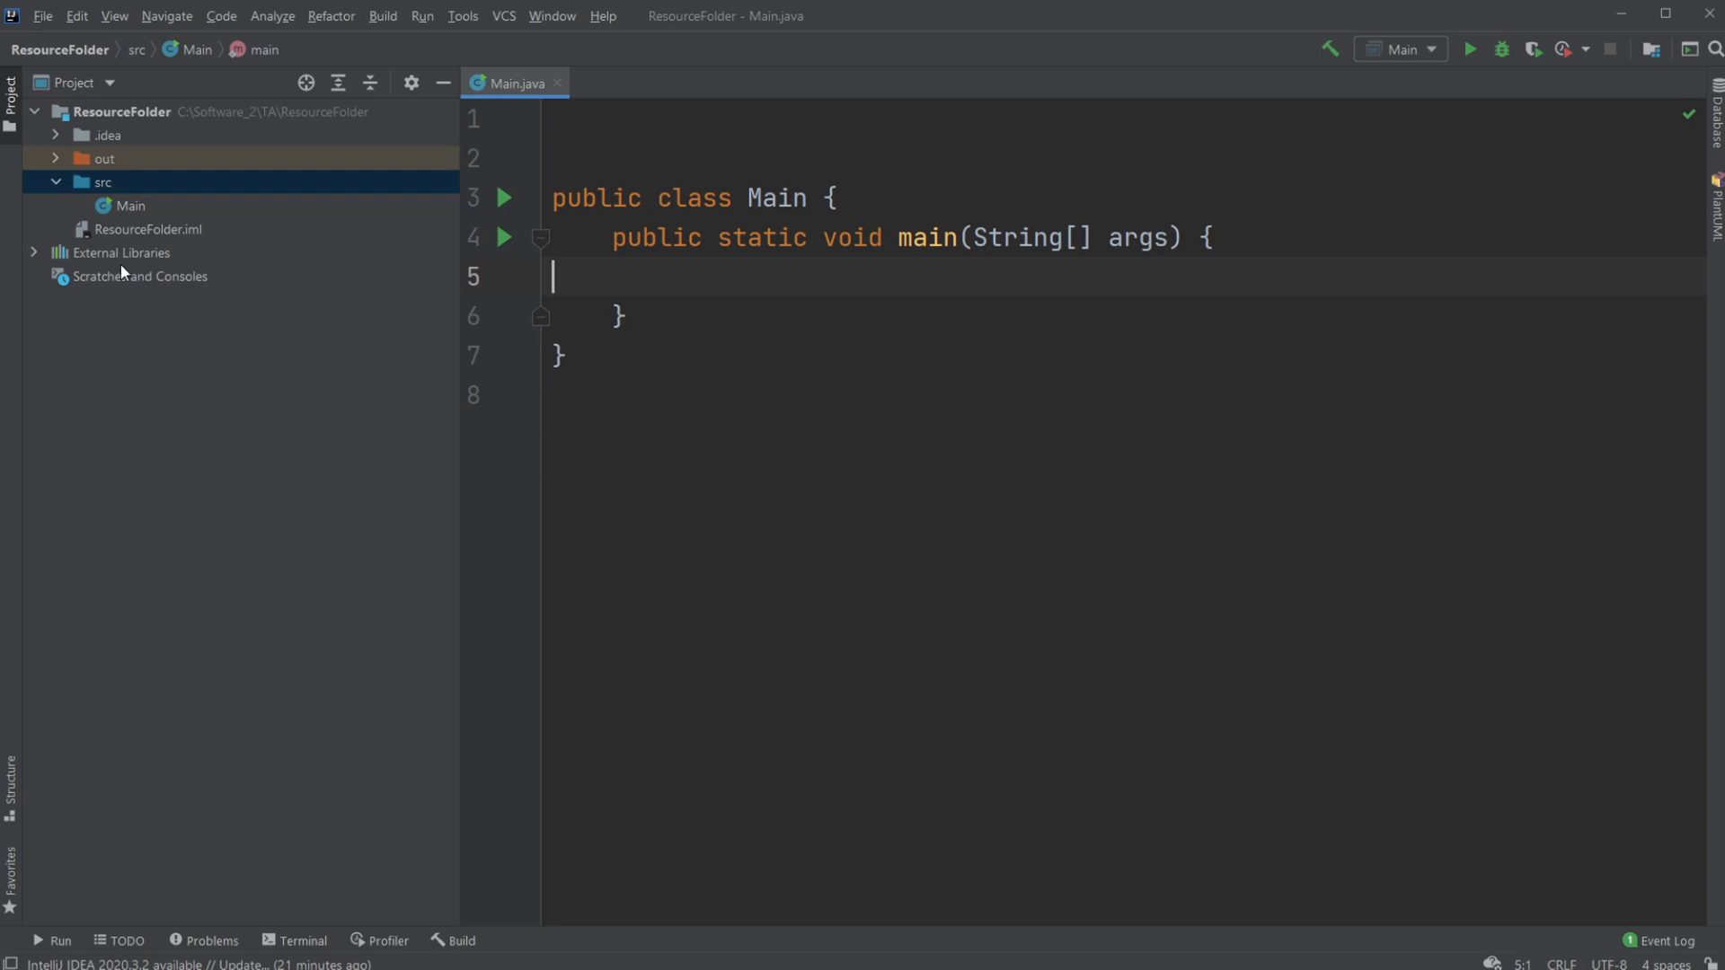
mouse_move(846, 421)
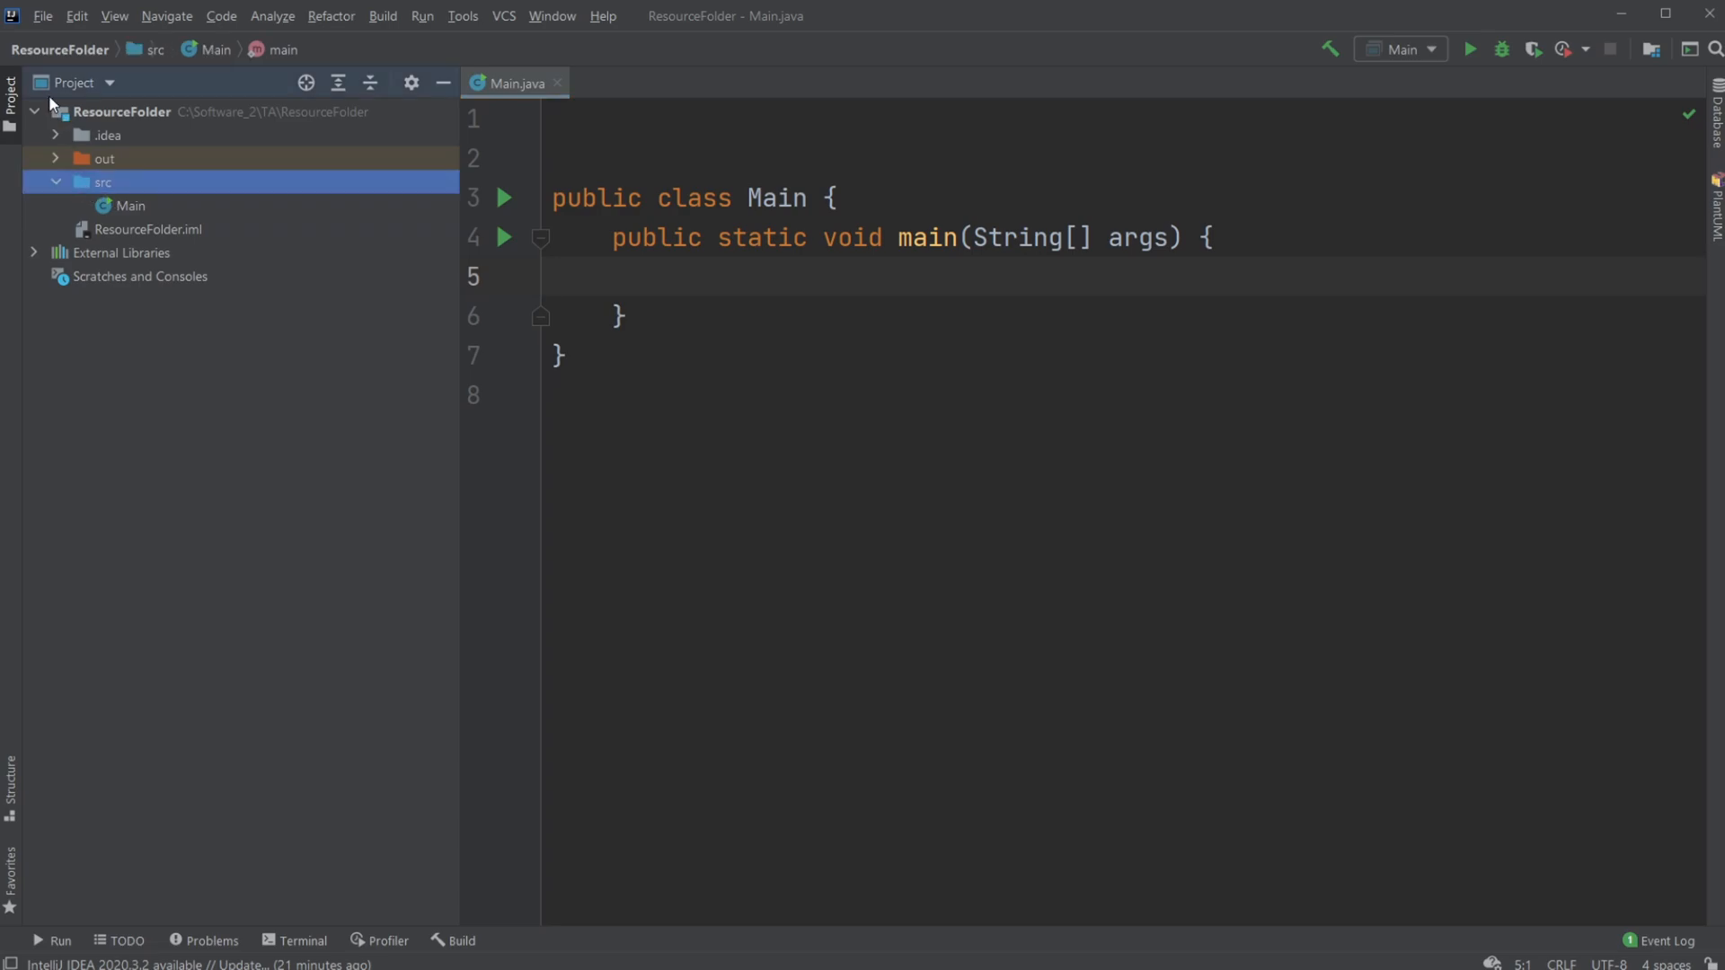
Create a Resource package under src, select it, and bring up Project Structure
click(43, 16)
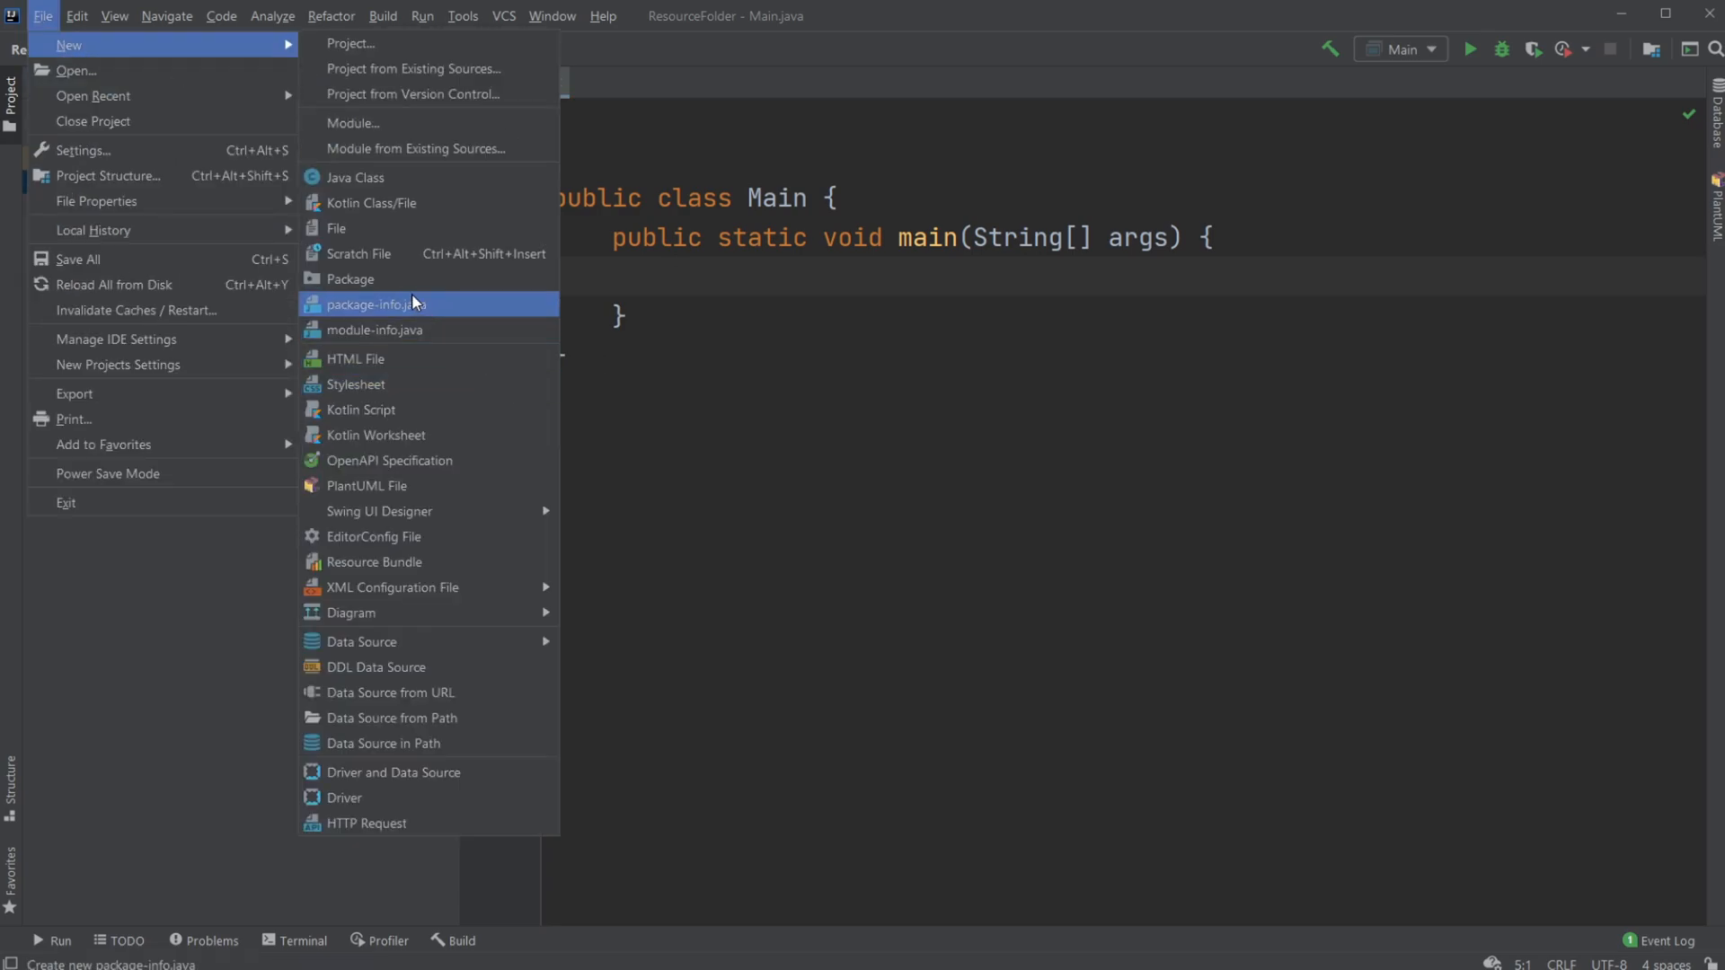
click(350, 278)
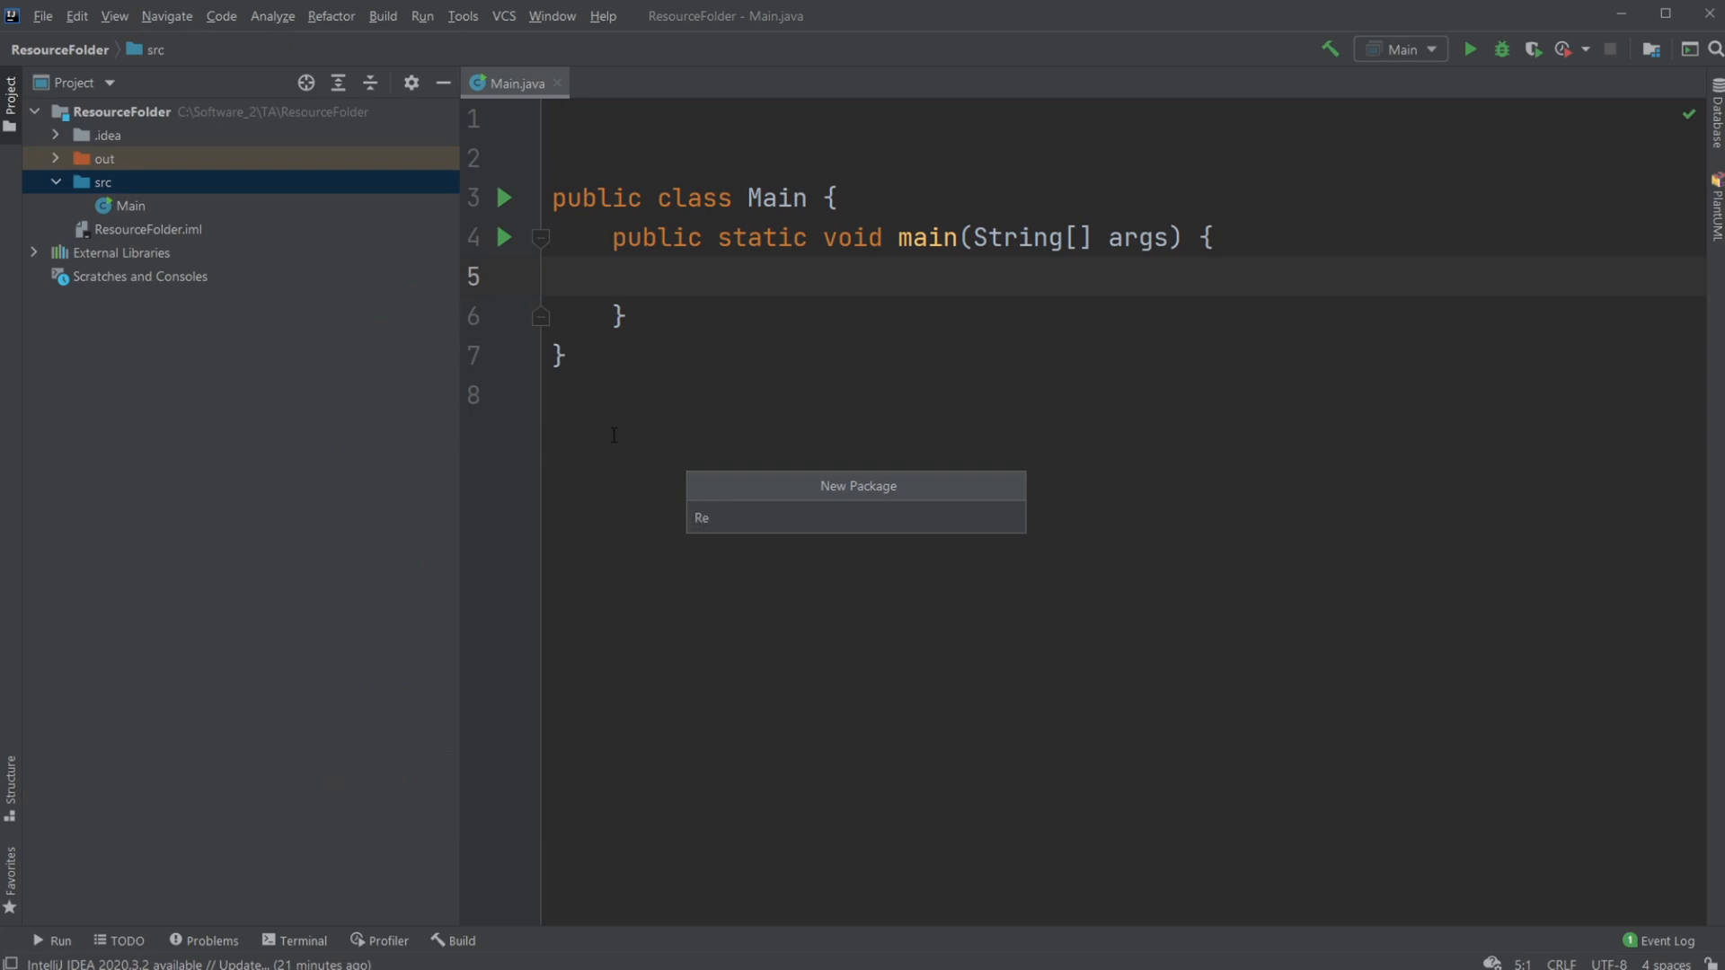
text(source)
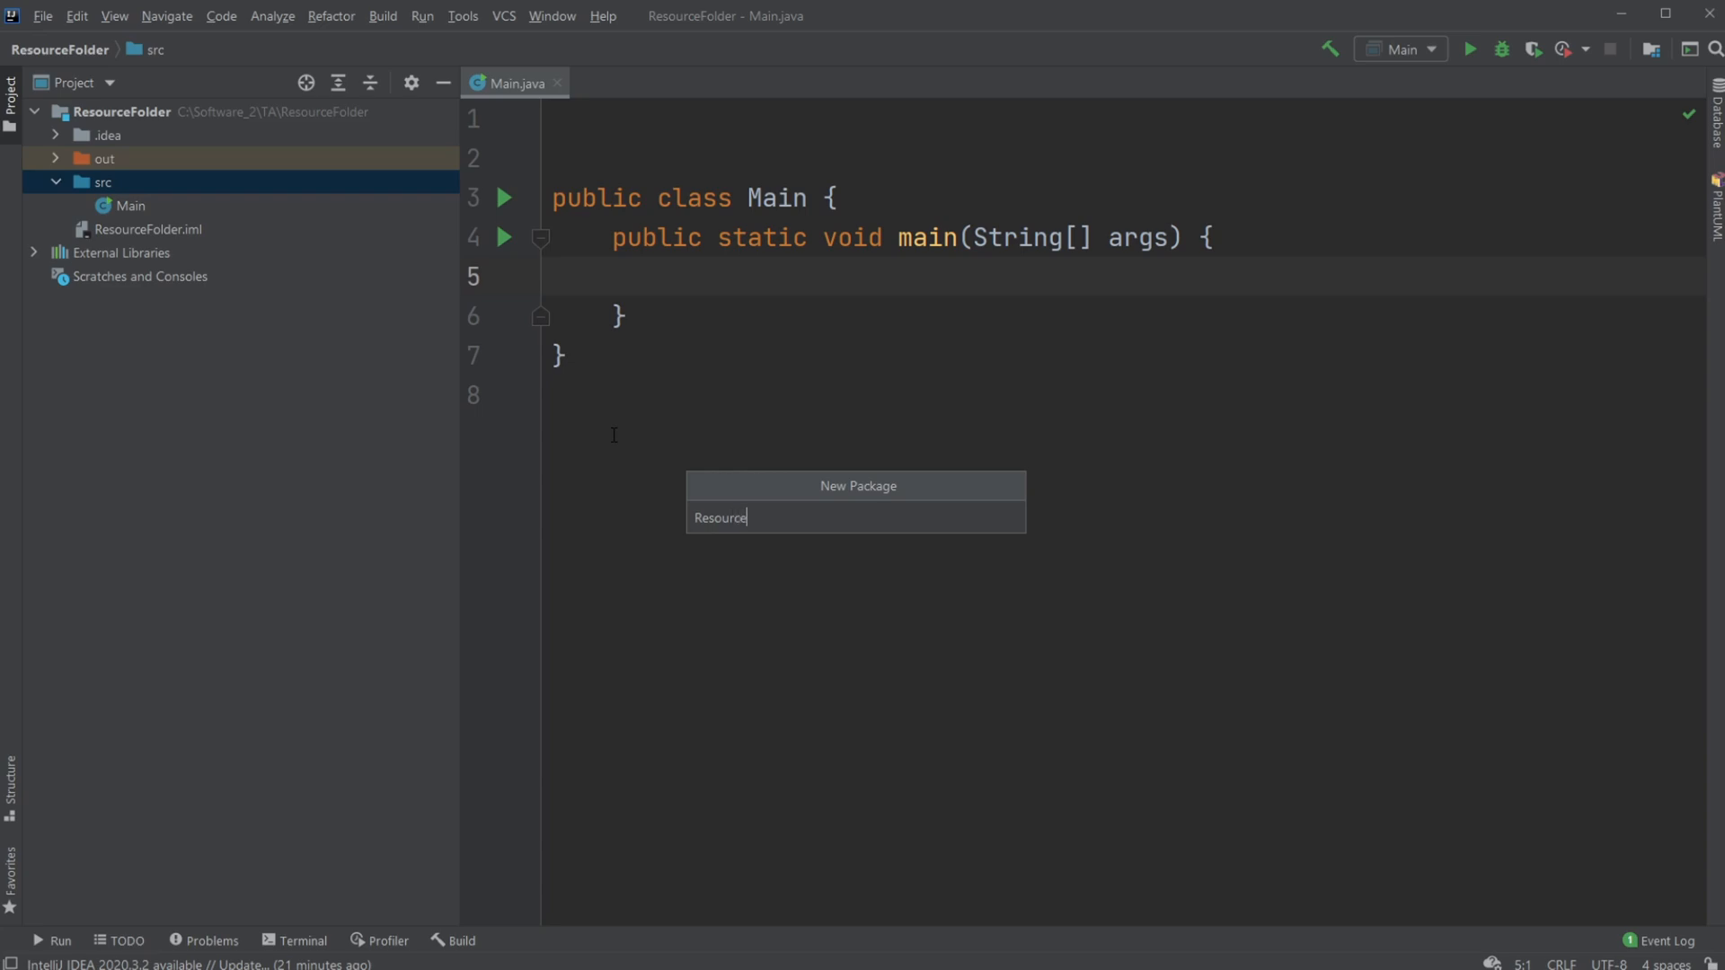
mouse_move(785, 497)
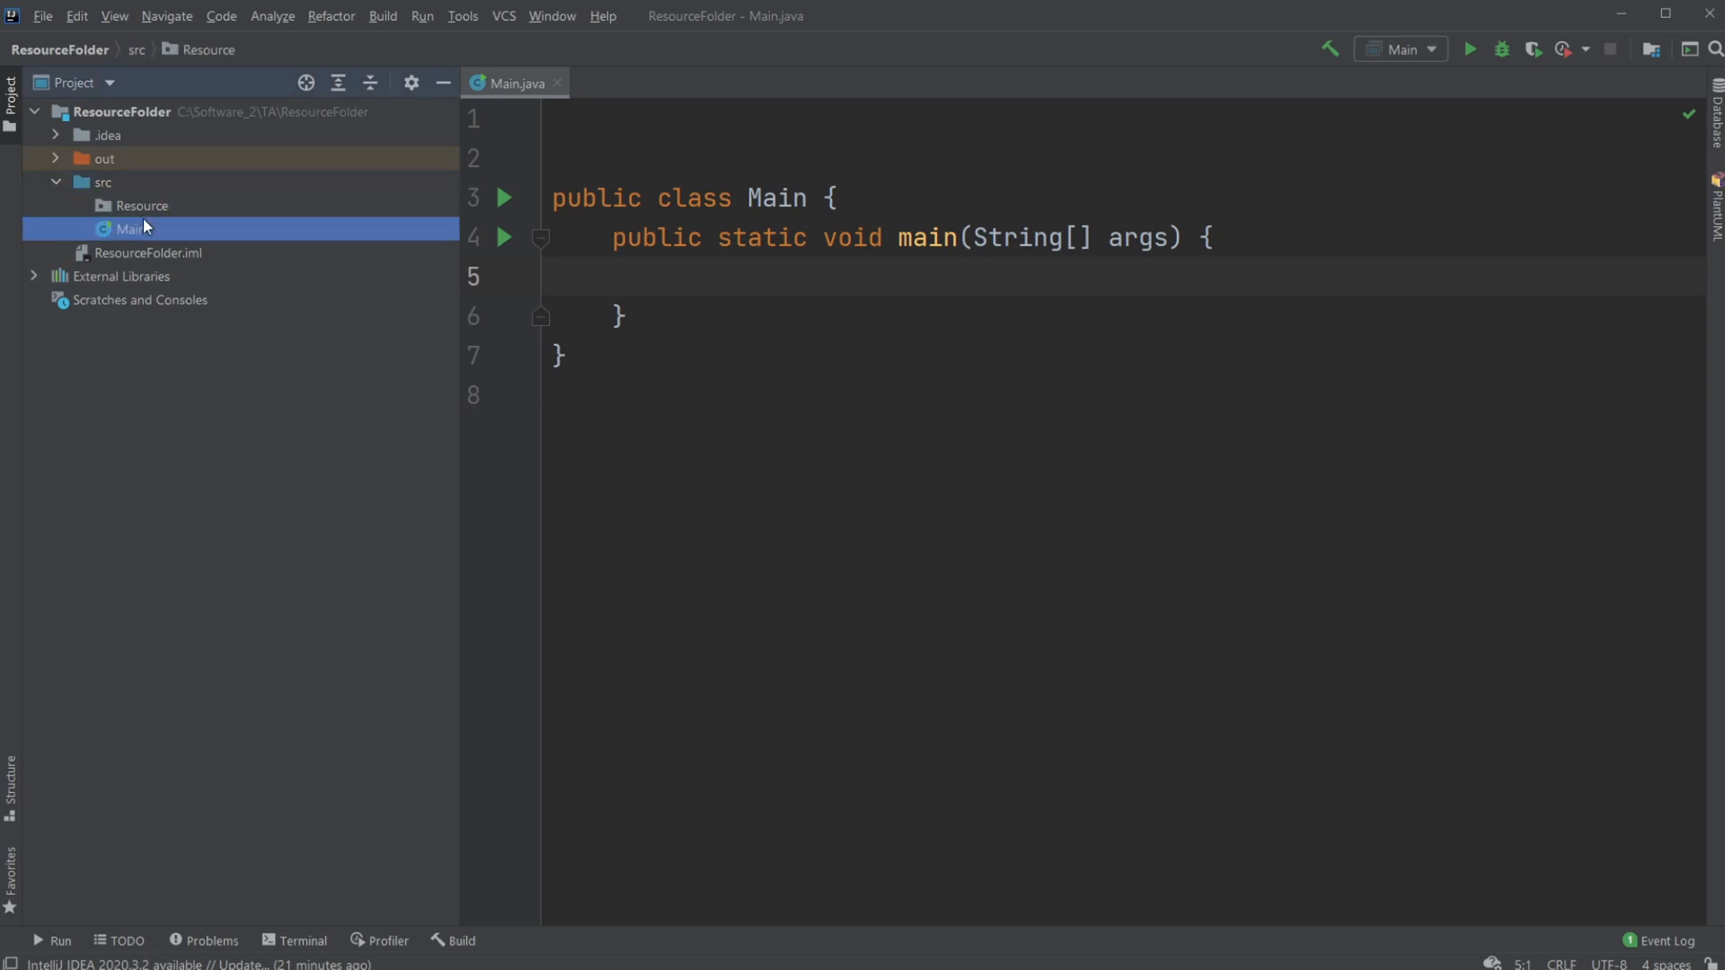
click(140, 205)
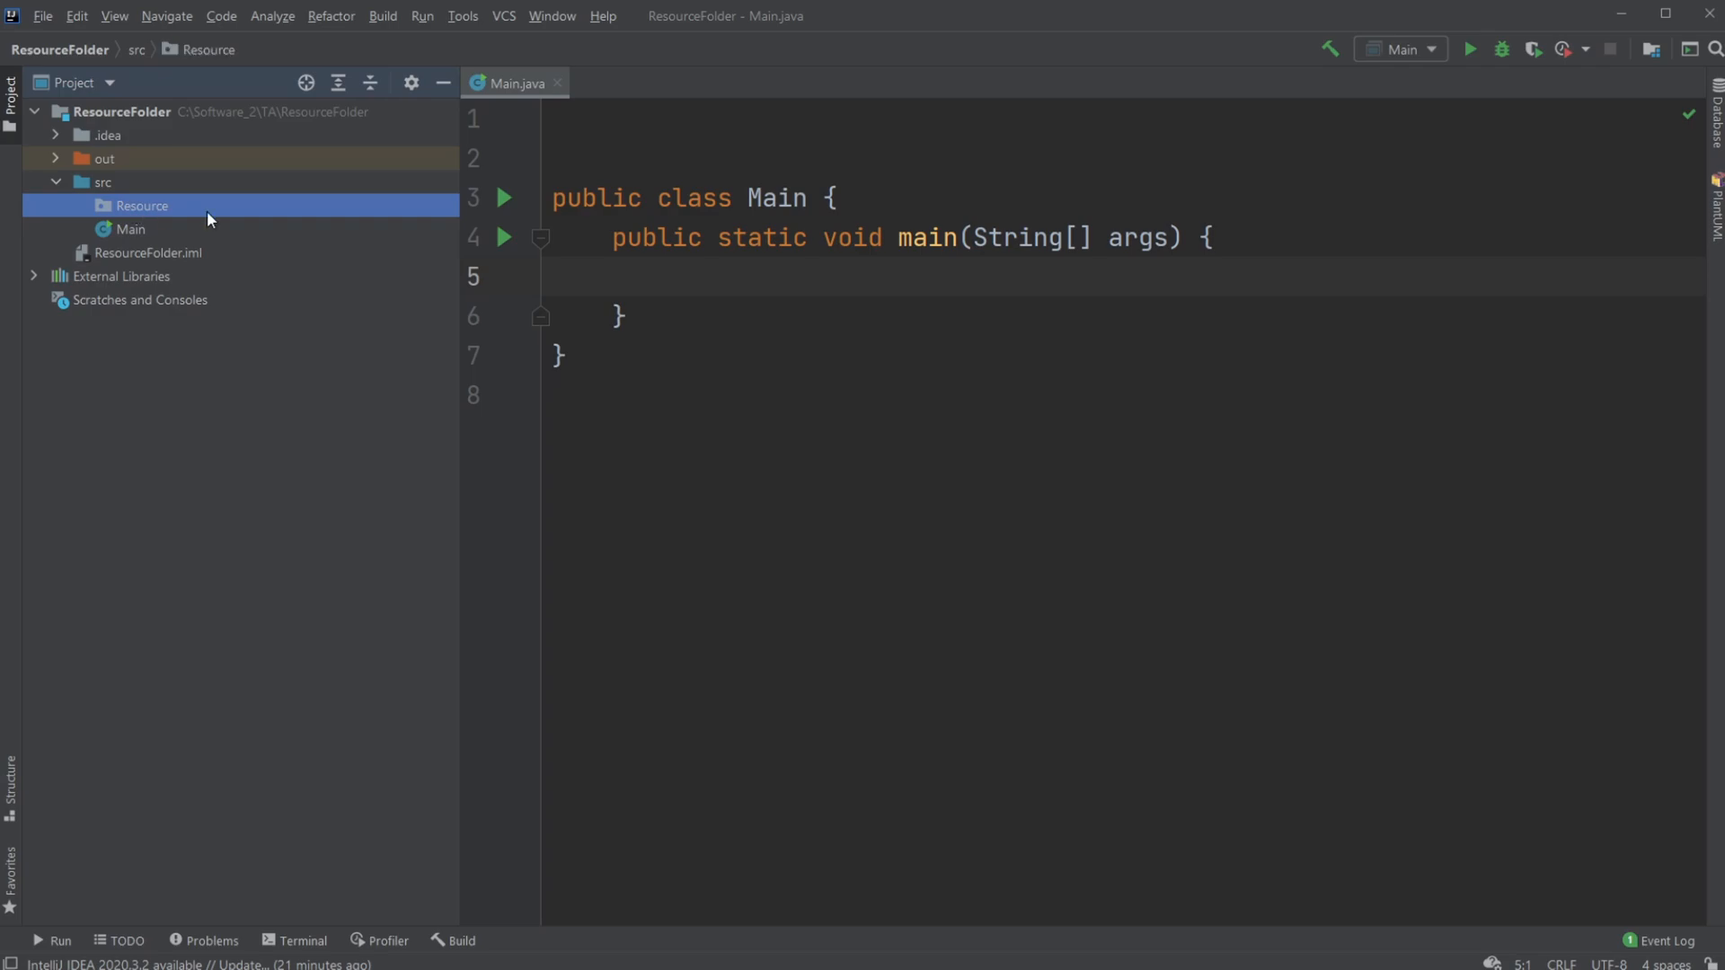
click(75, 16)
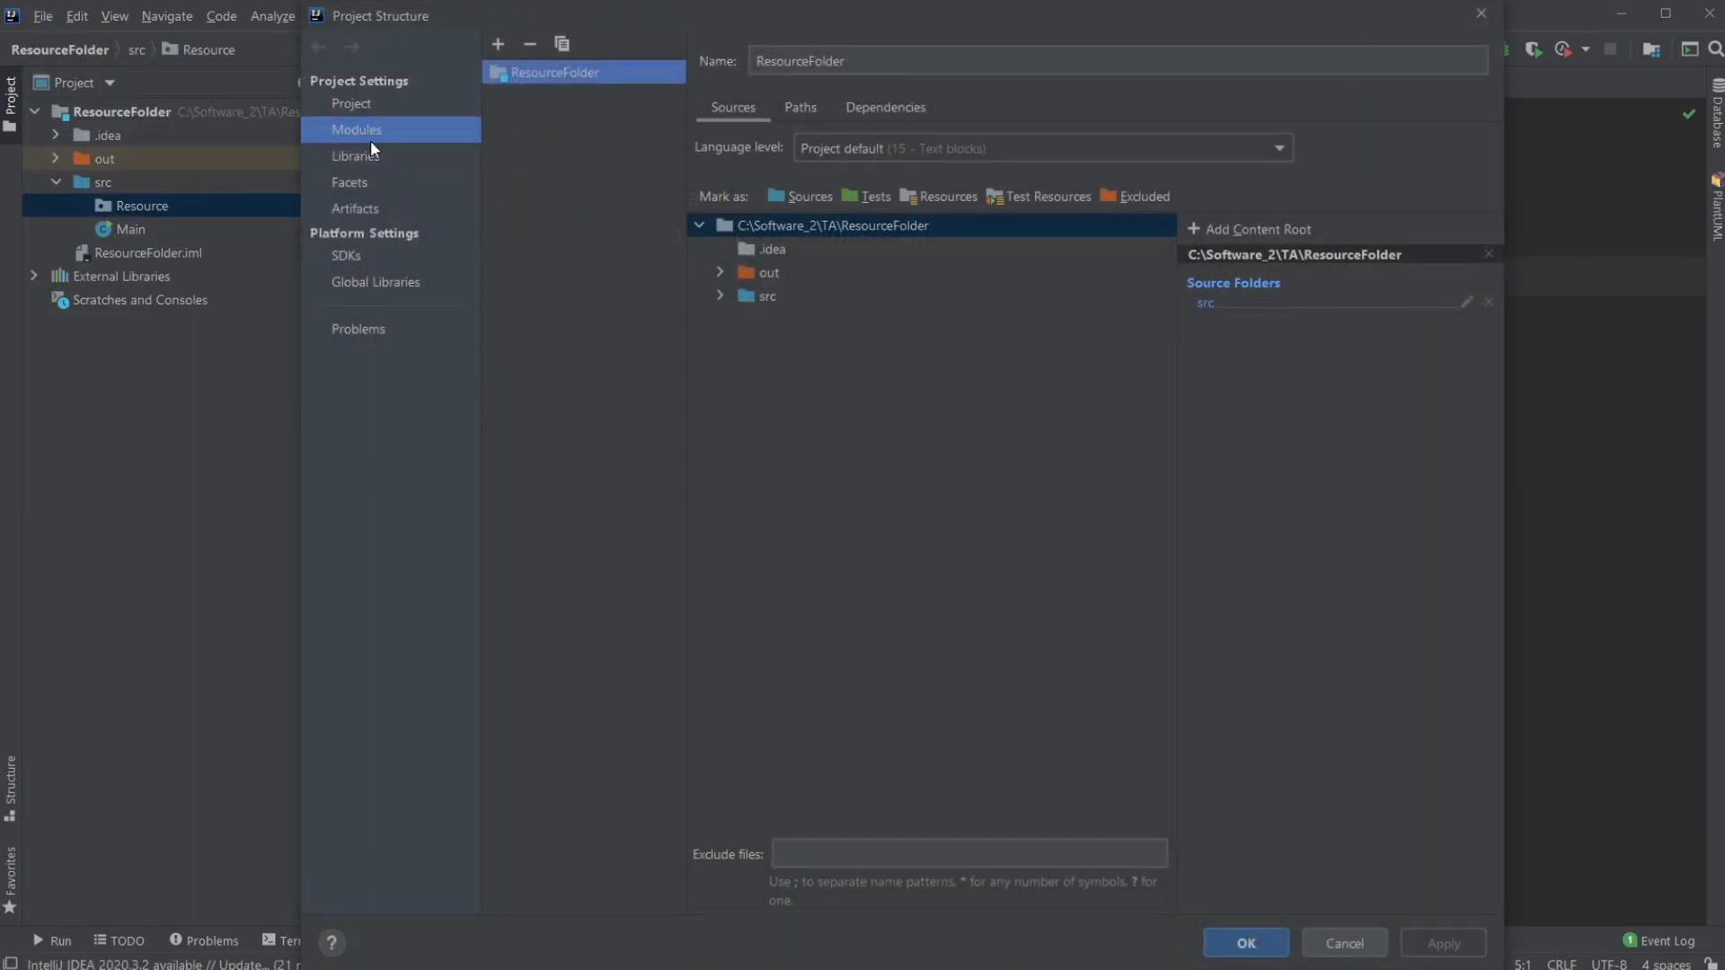
Under Modules > Sources, mark src/Resource as a Resources root and close the settings
click(767, 294)
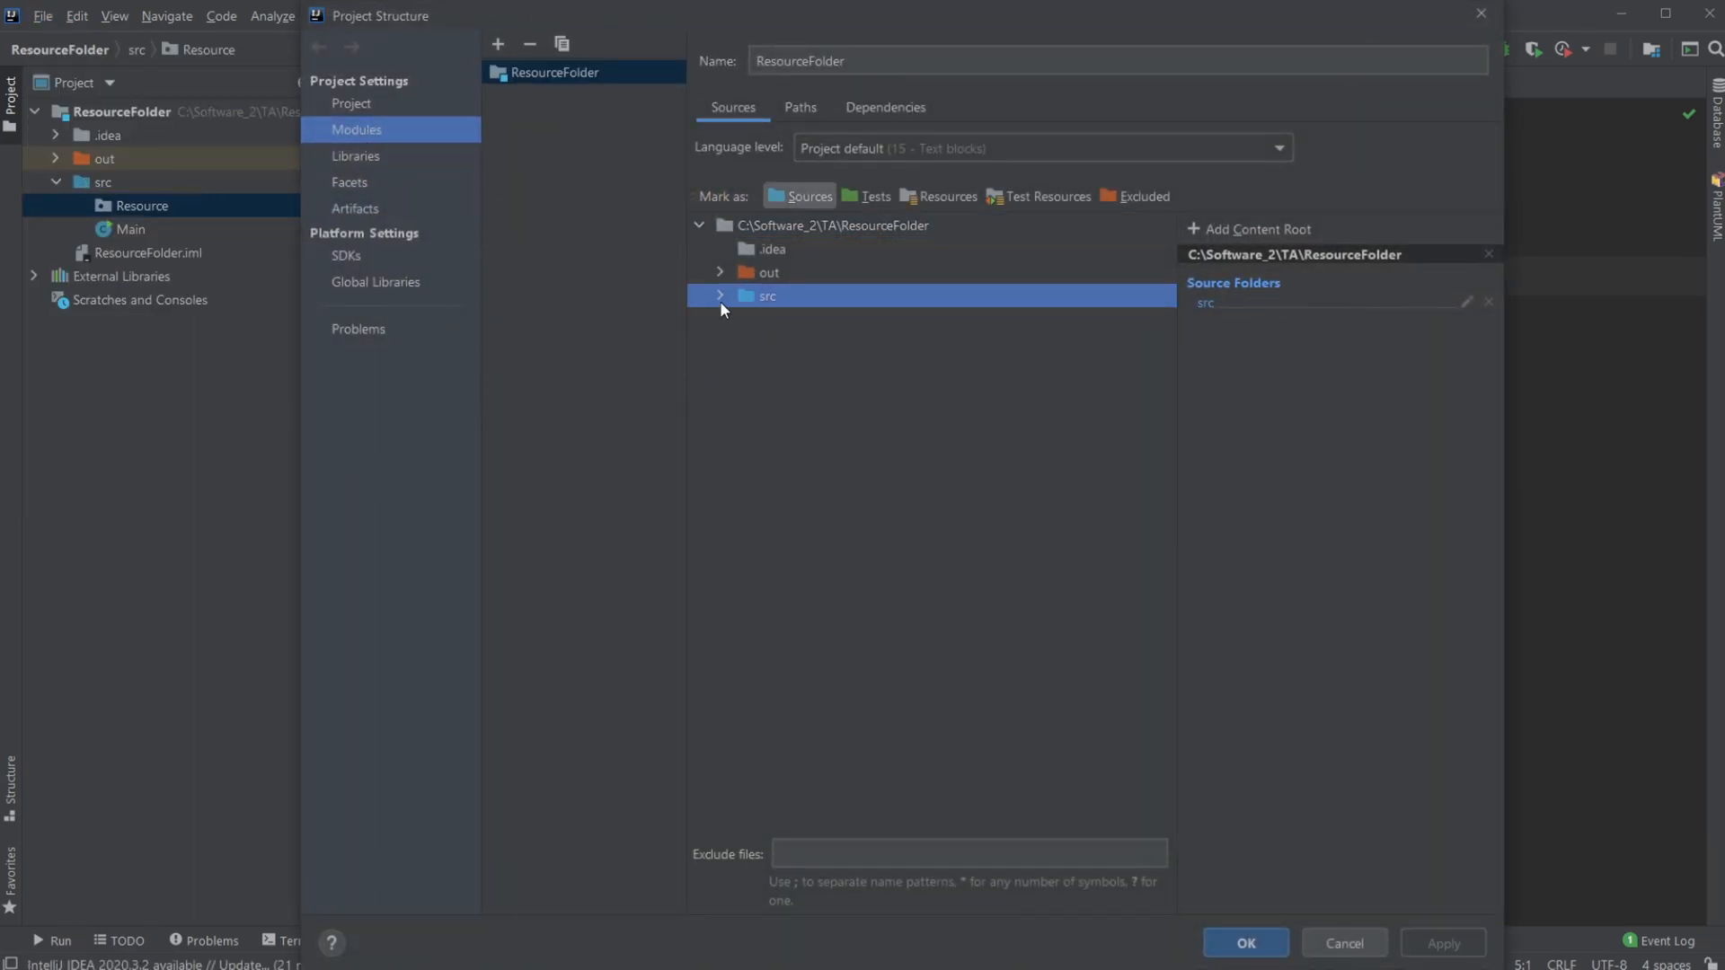
click(721, 294)
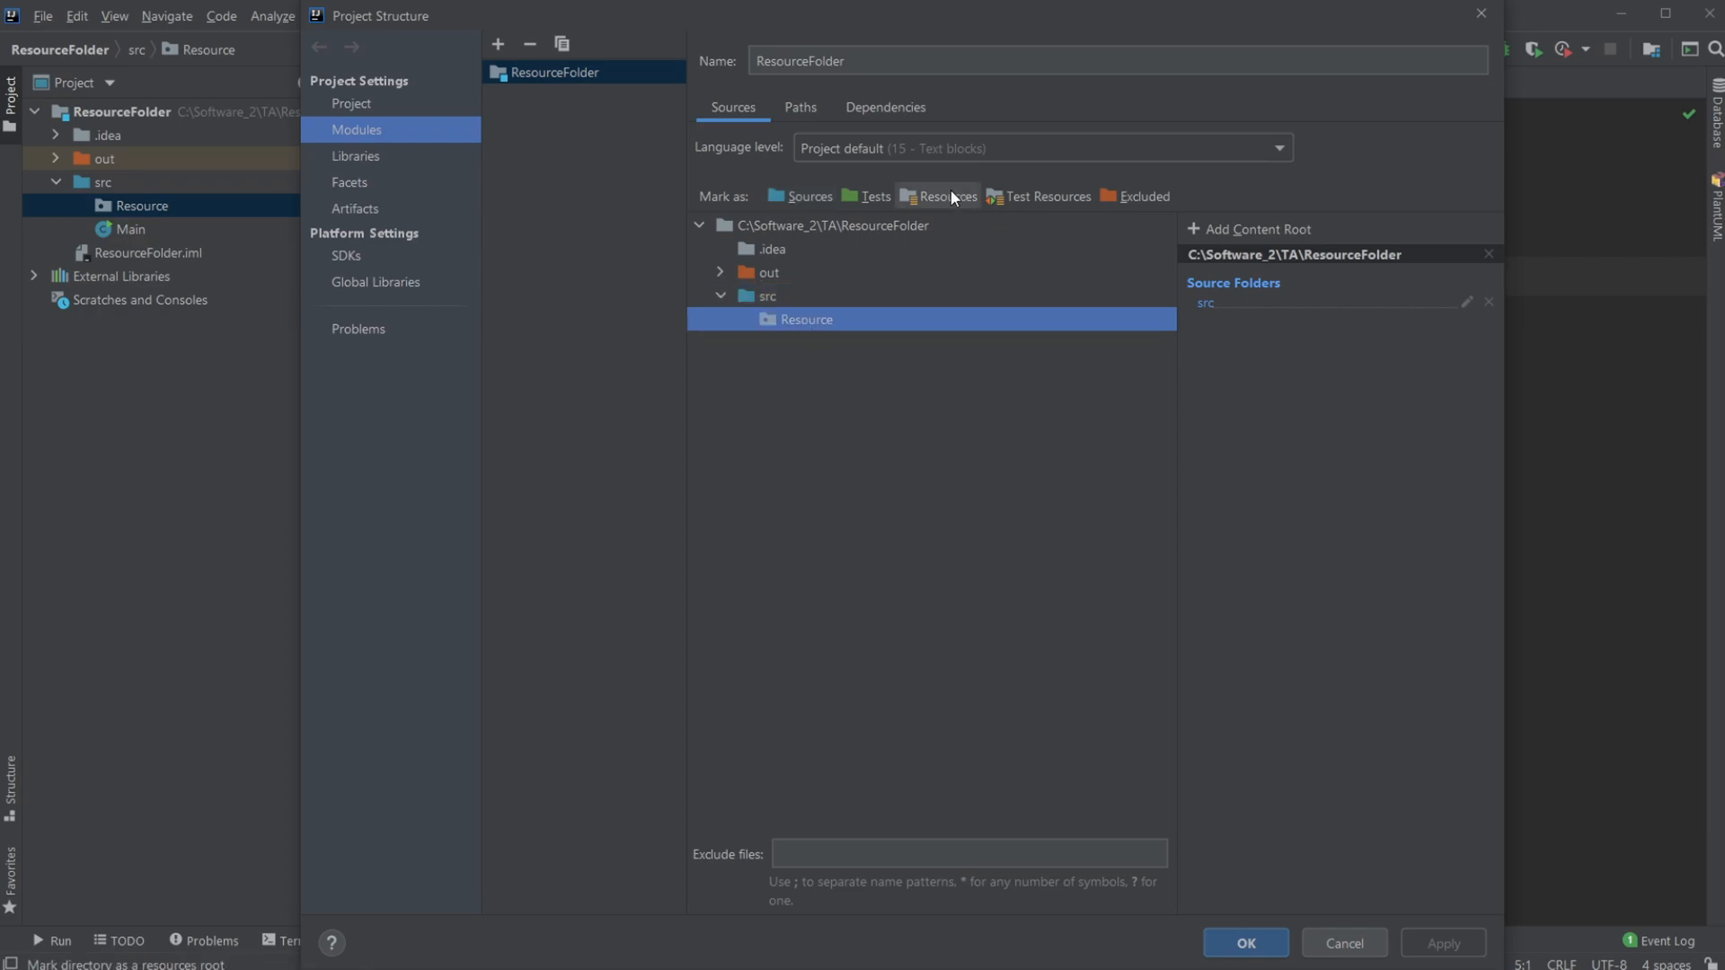
click(939, 196)
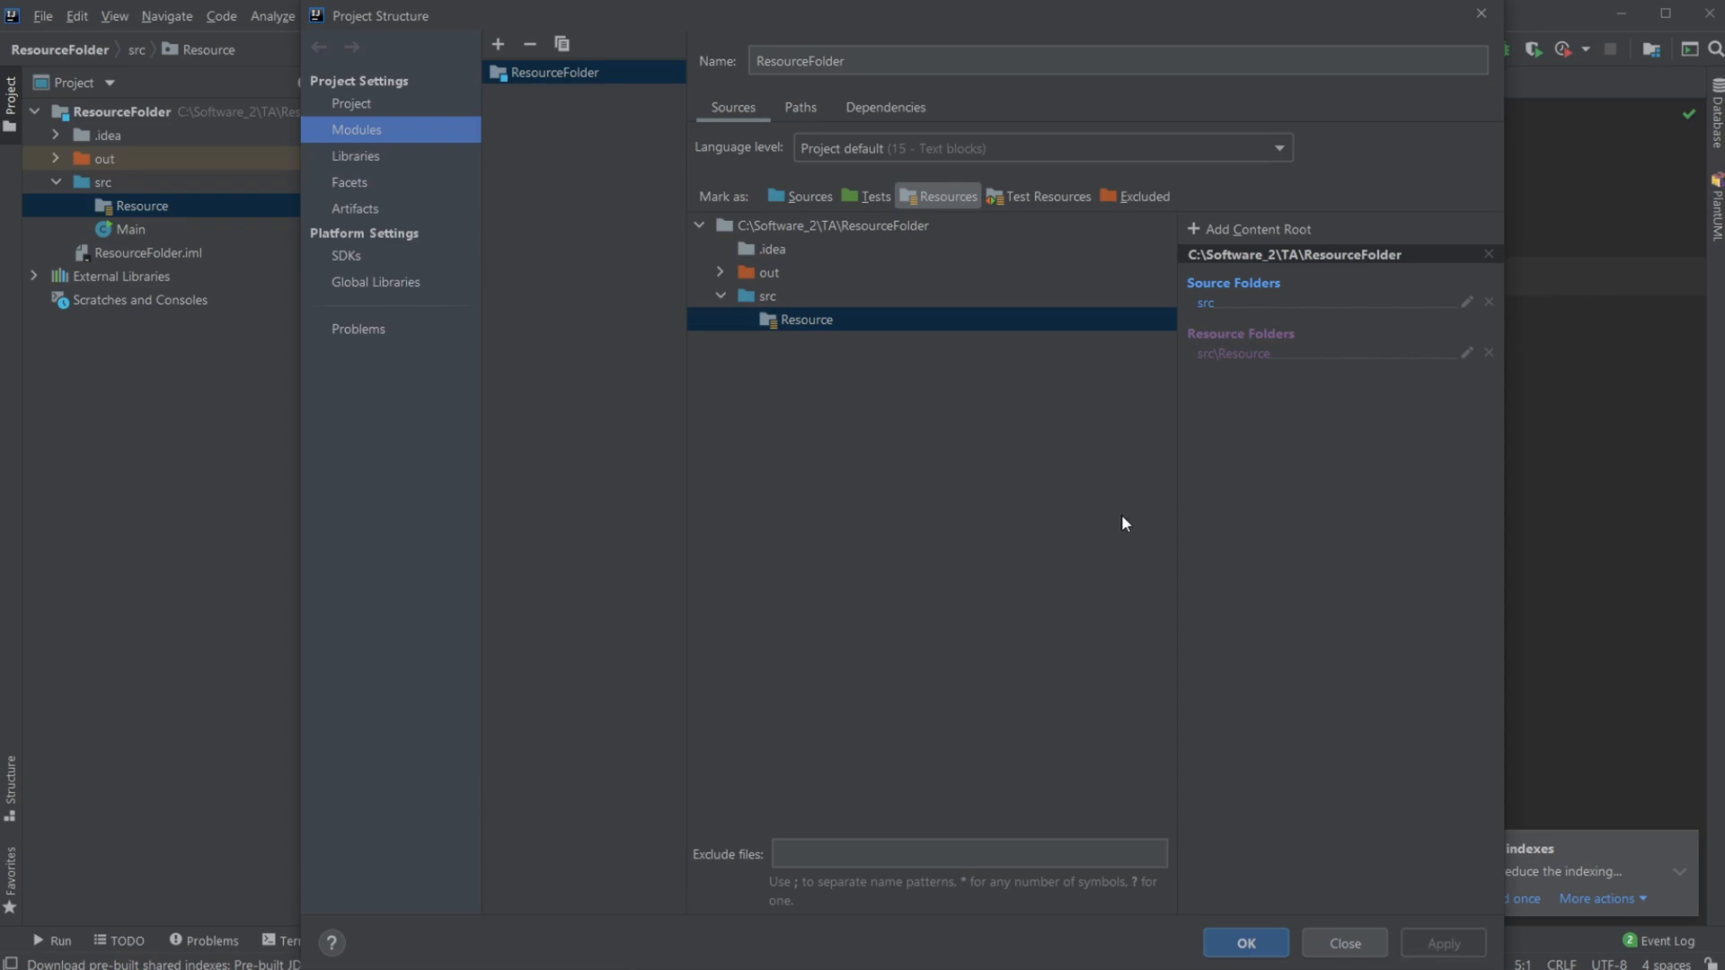
click(1243, 943)
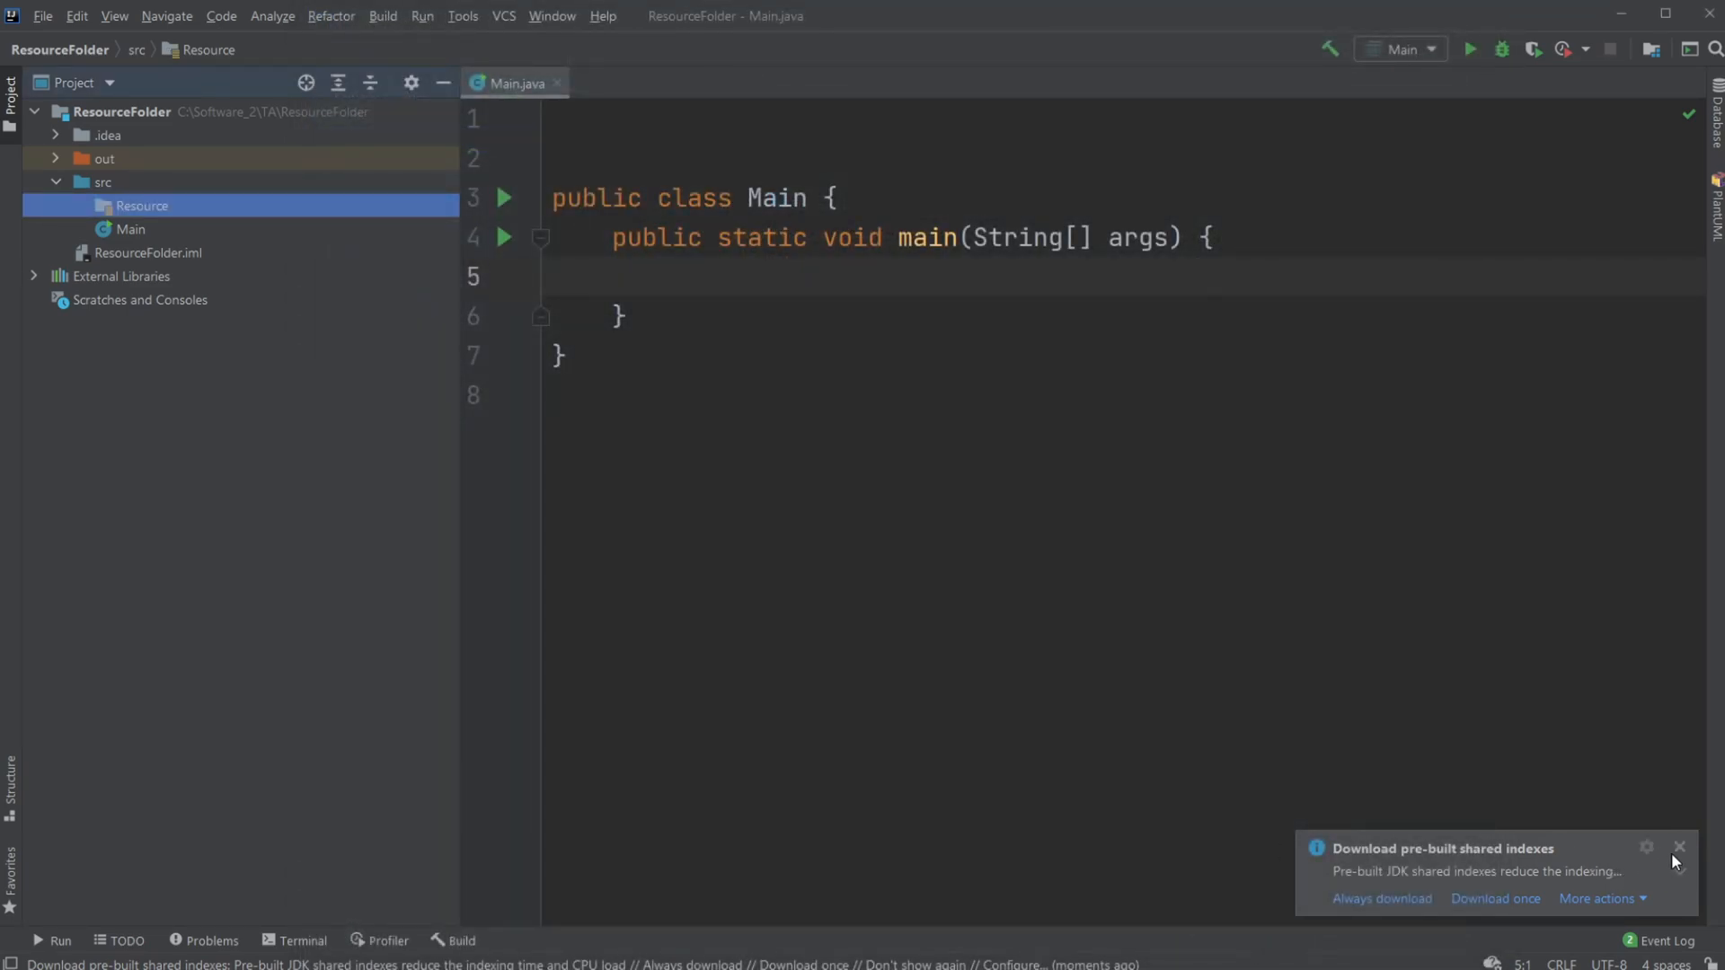
Dismiss the shared indexes notice and create a new file named text.txt in Resource
click(1680, 846)
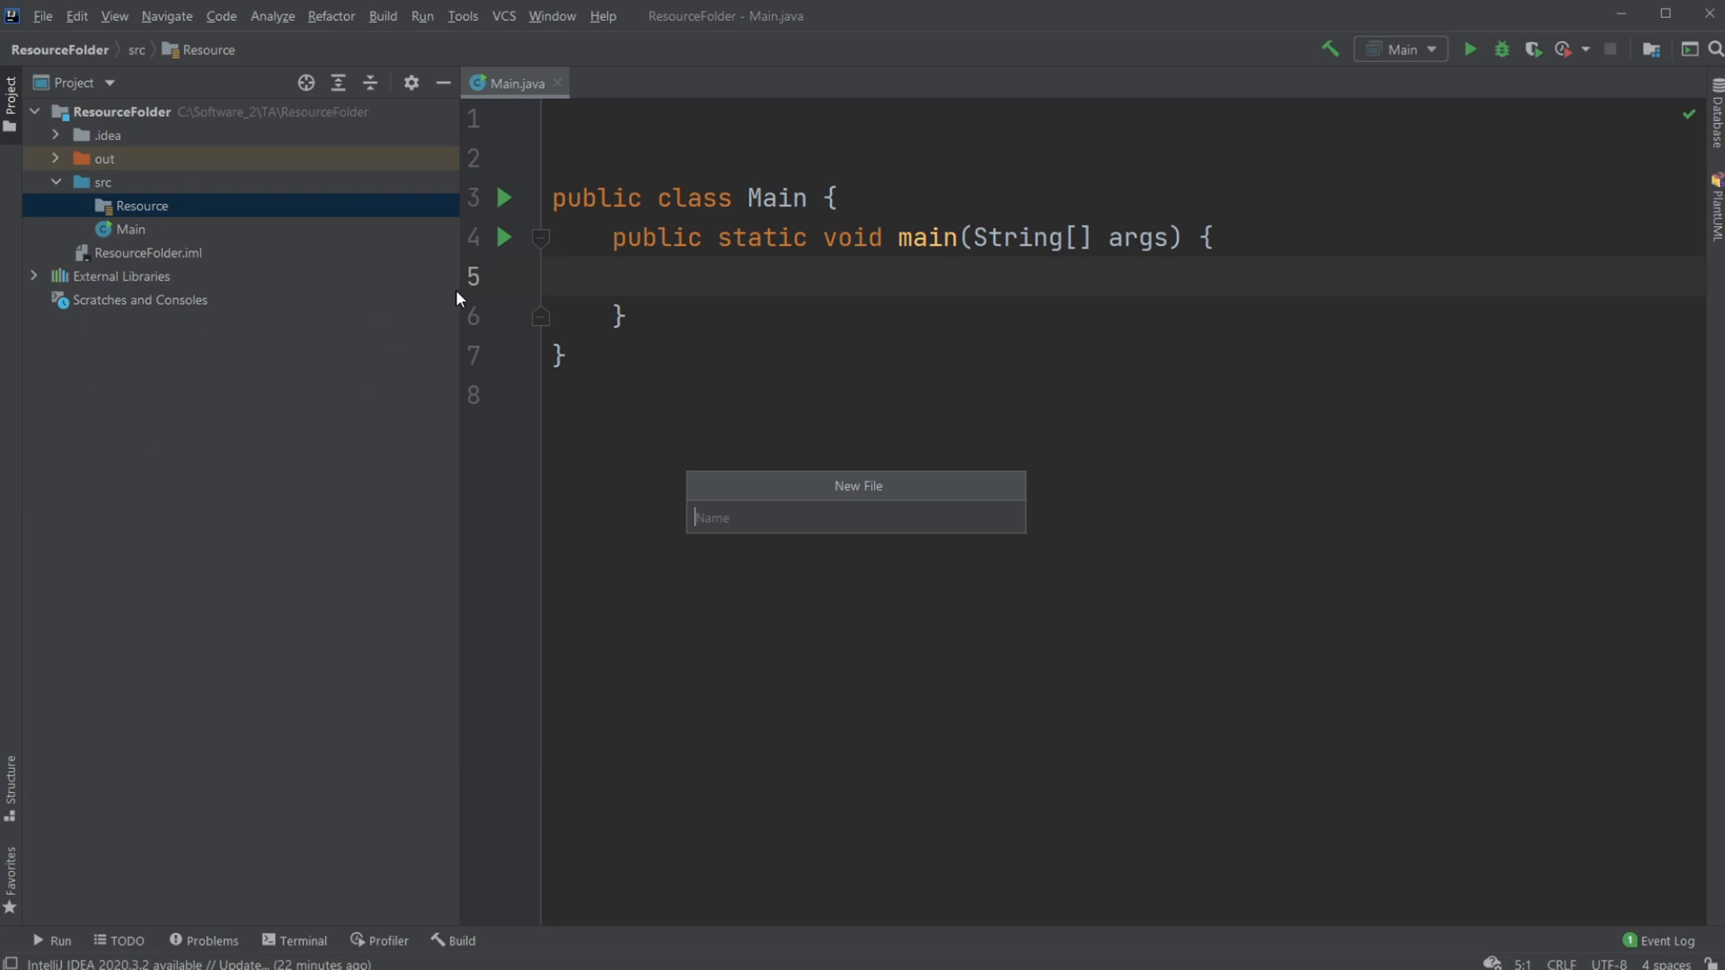
text(text)
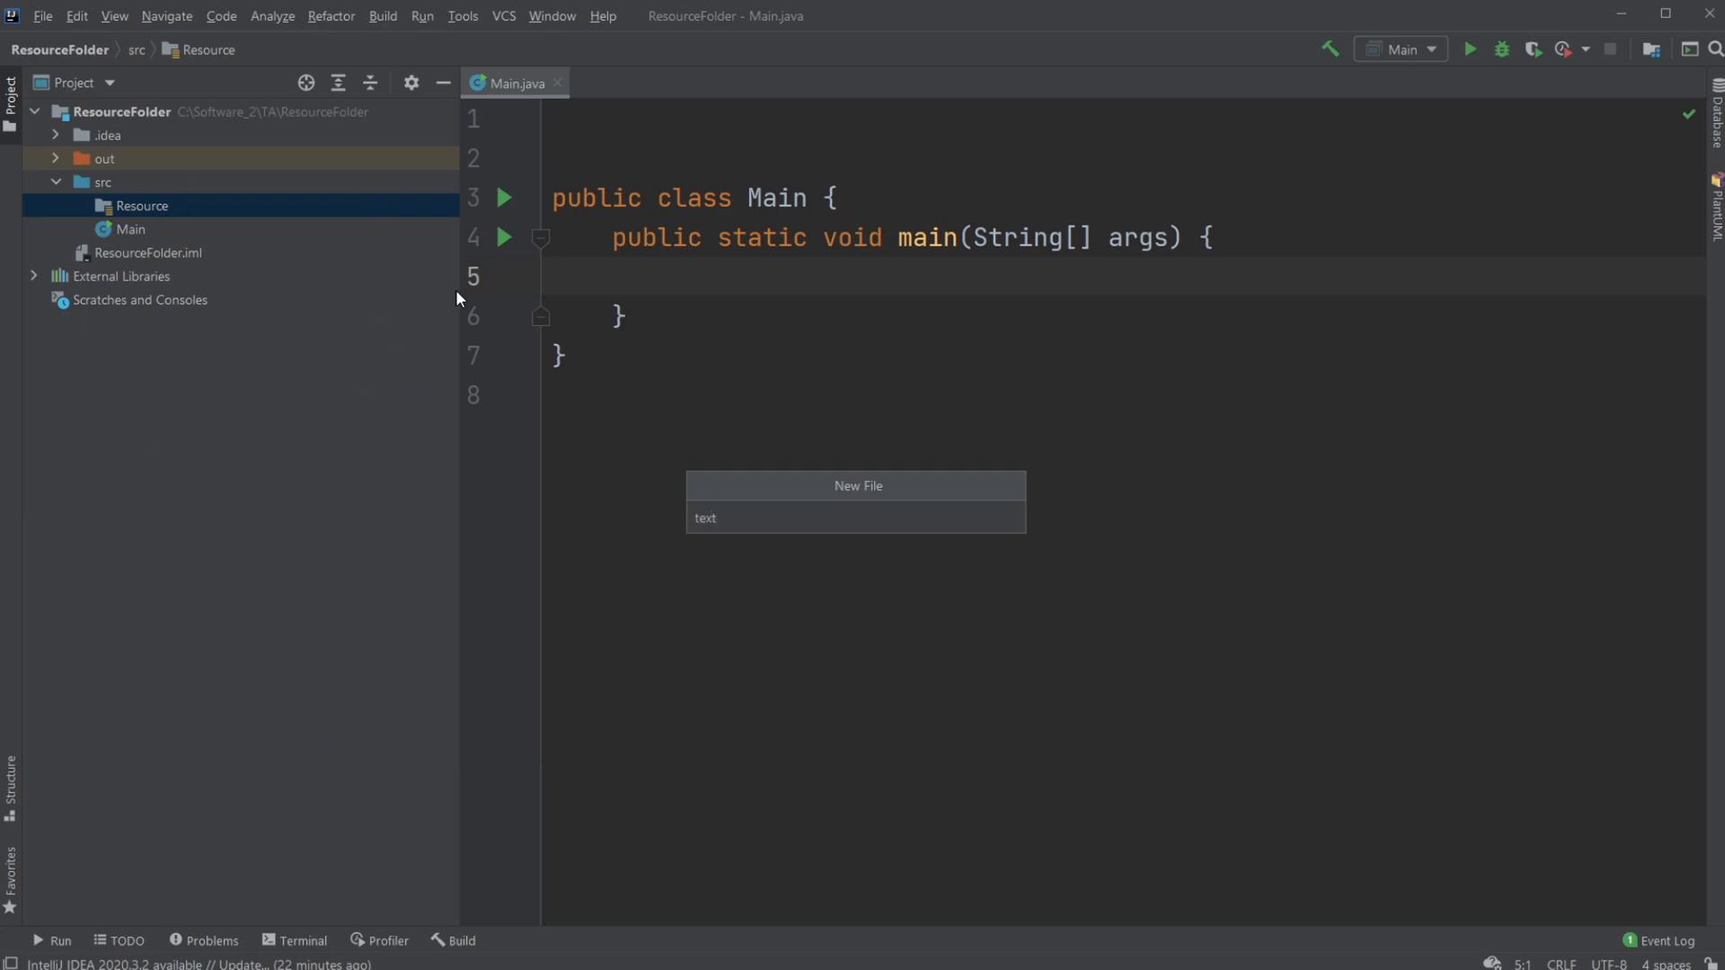
text(.txt)
text(hj)
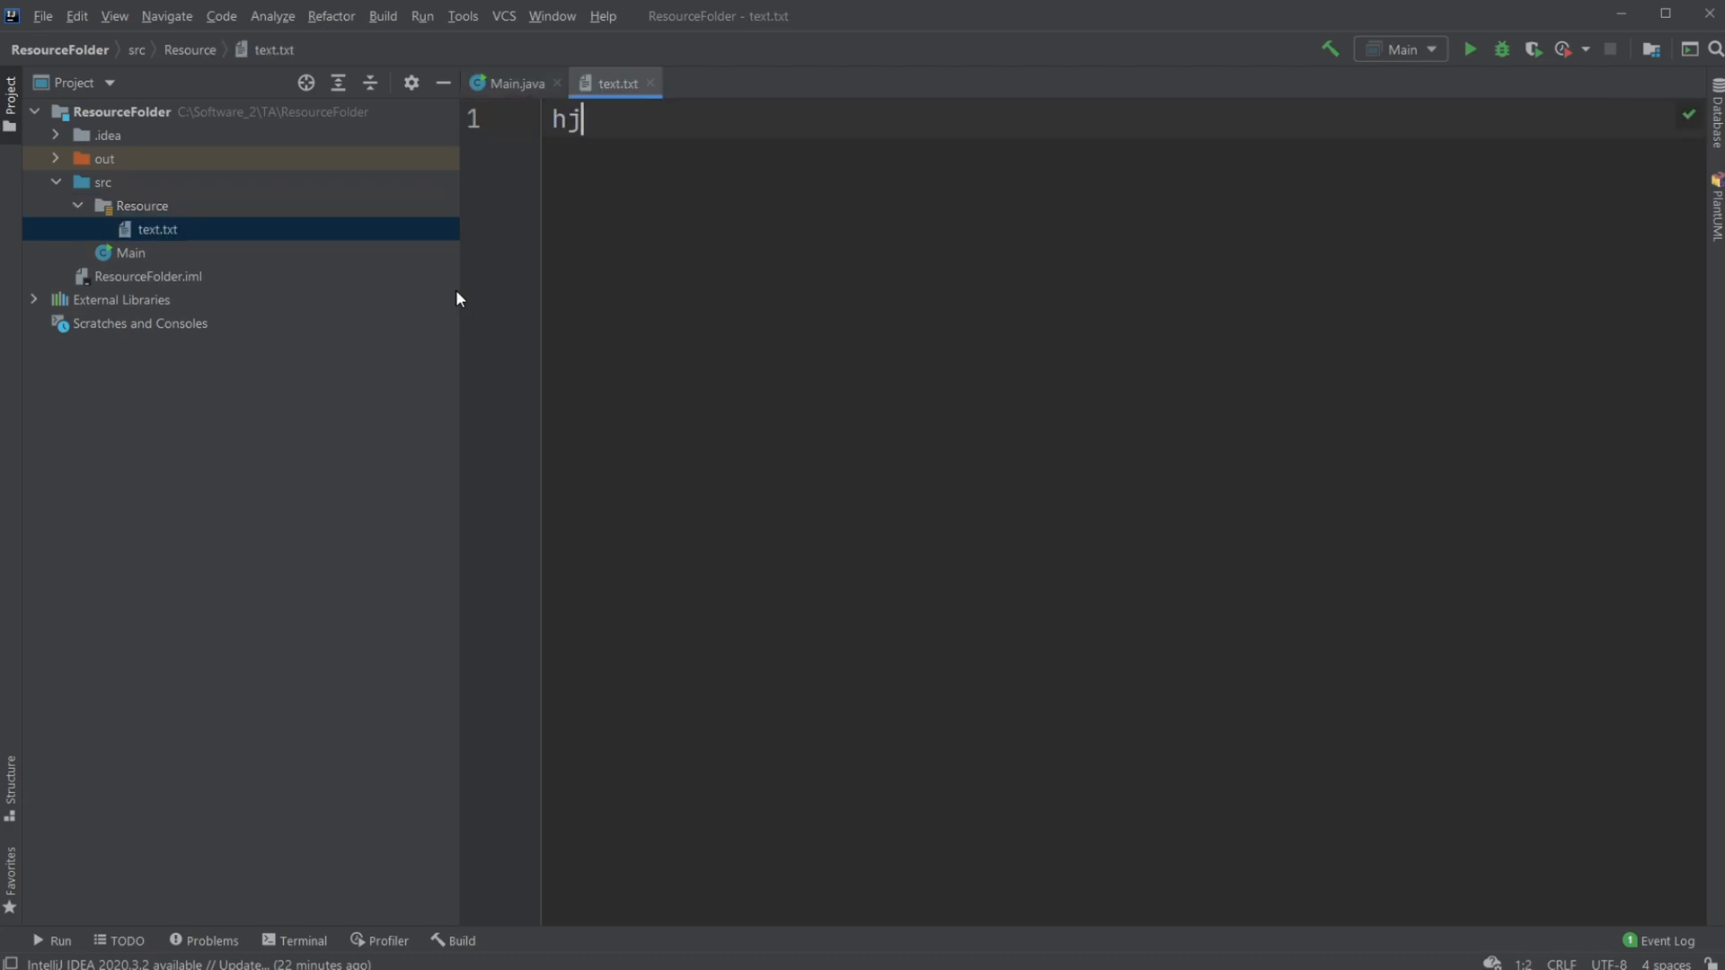
Fill text.txt with sample lines including Hello World, then return to Main.java
text(ee)
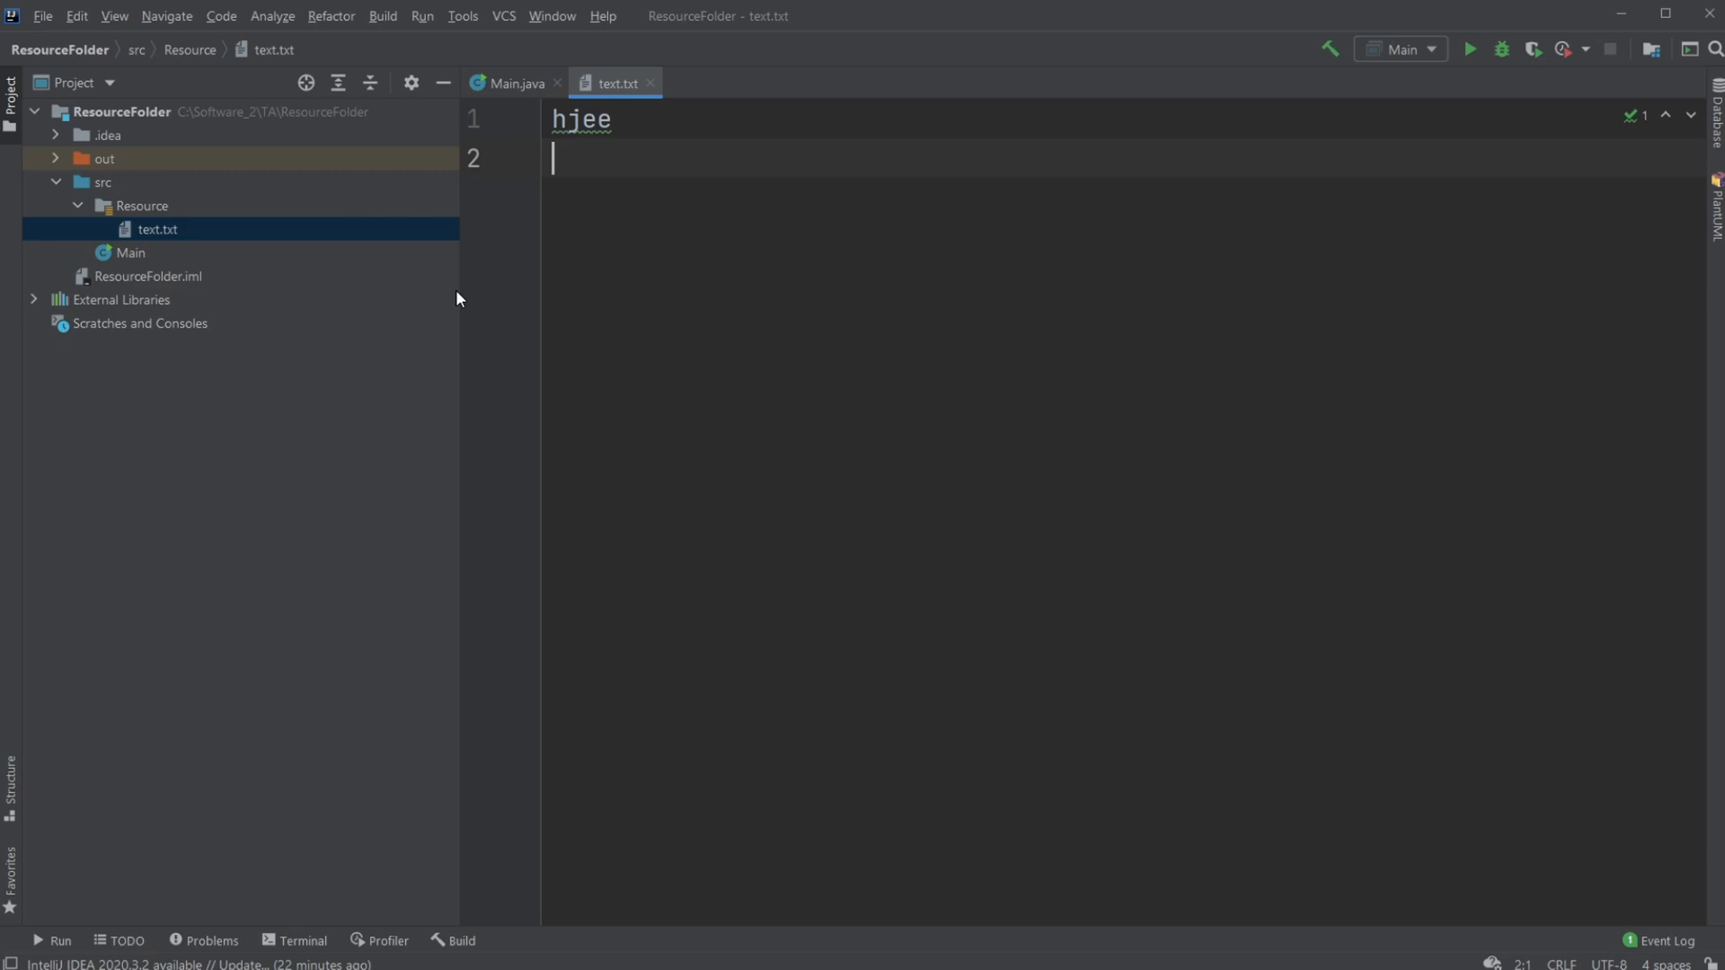
text(Hello World!)
text(dddddfdf)
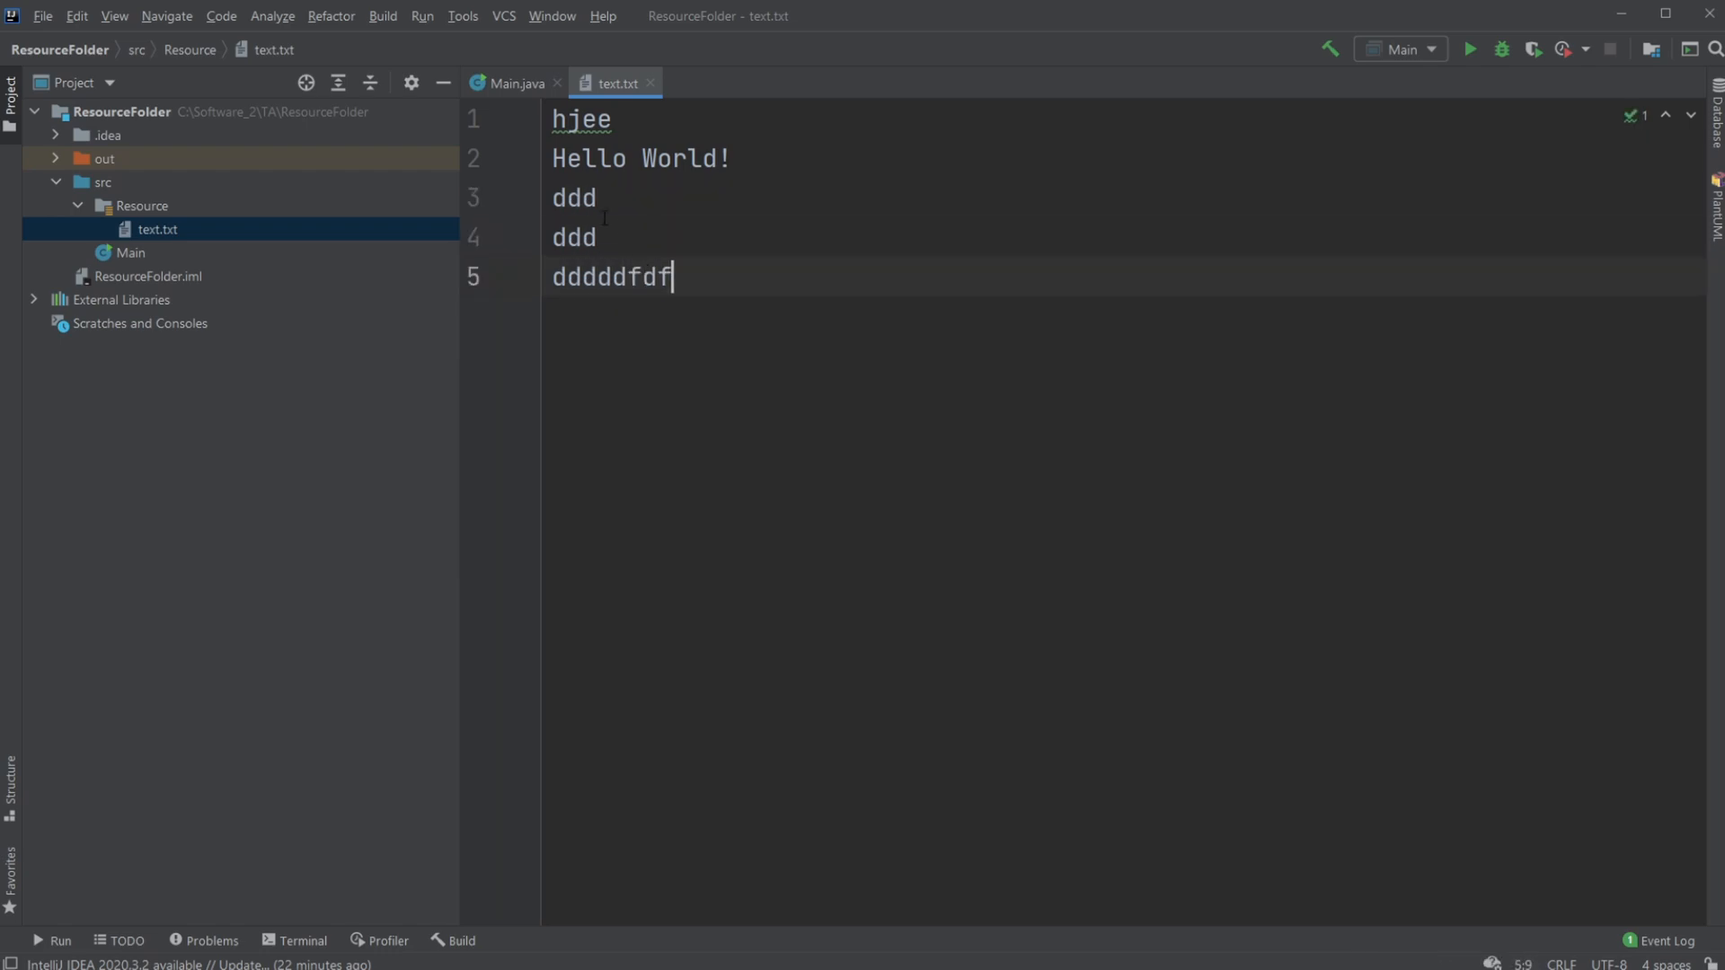
click(77, 205)
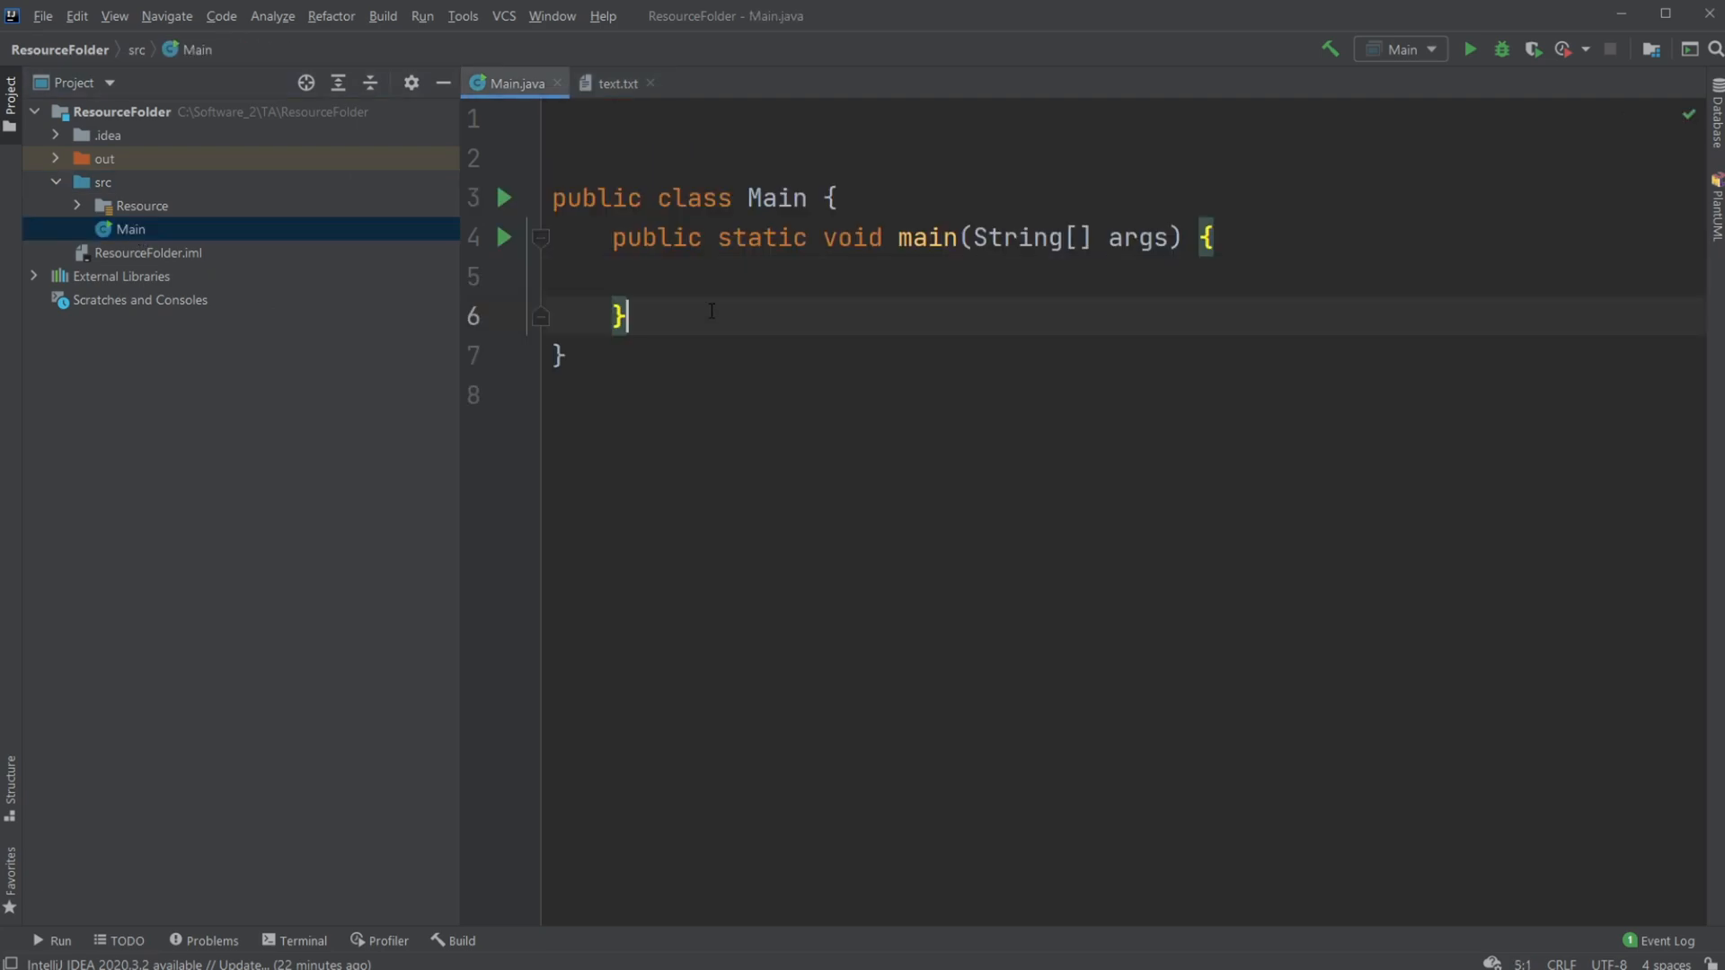
Declare public void readFile(String fileName){ } below main with an empty body
key(Enter)
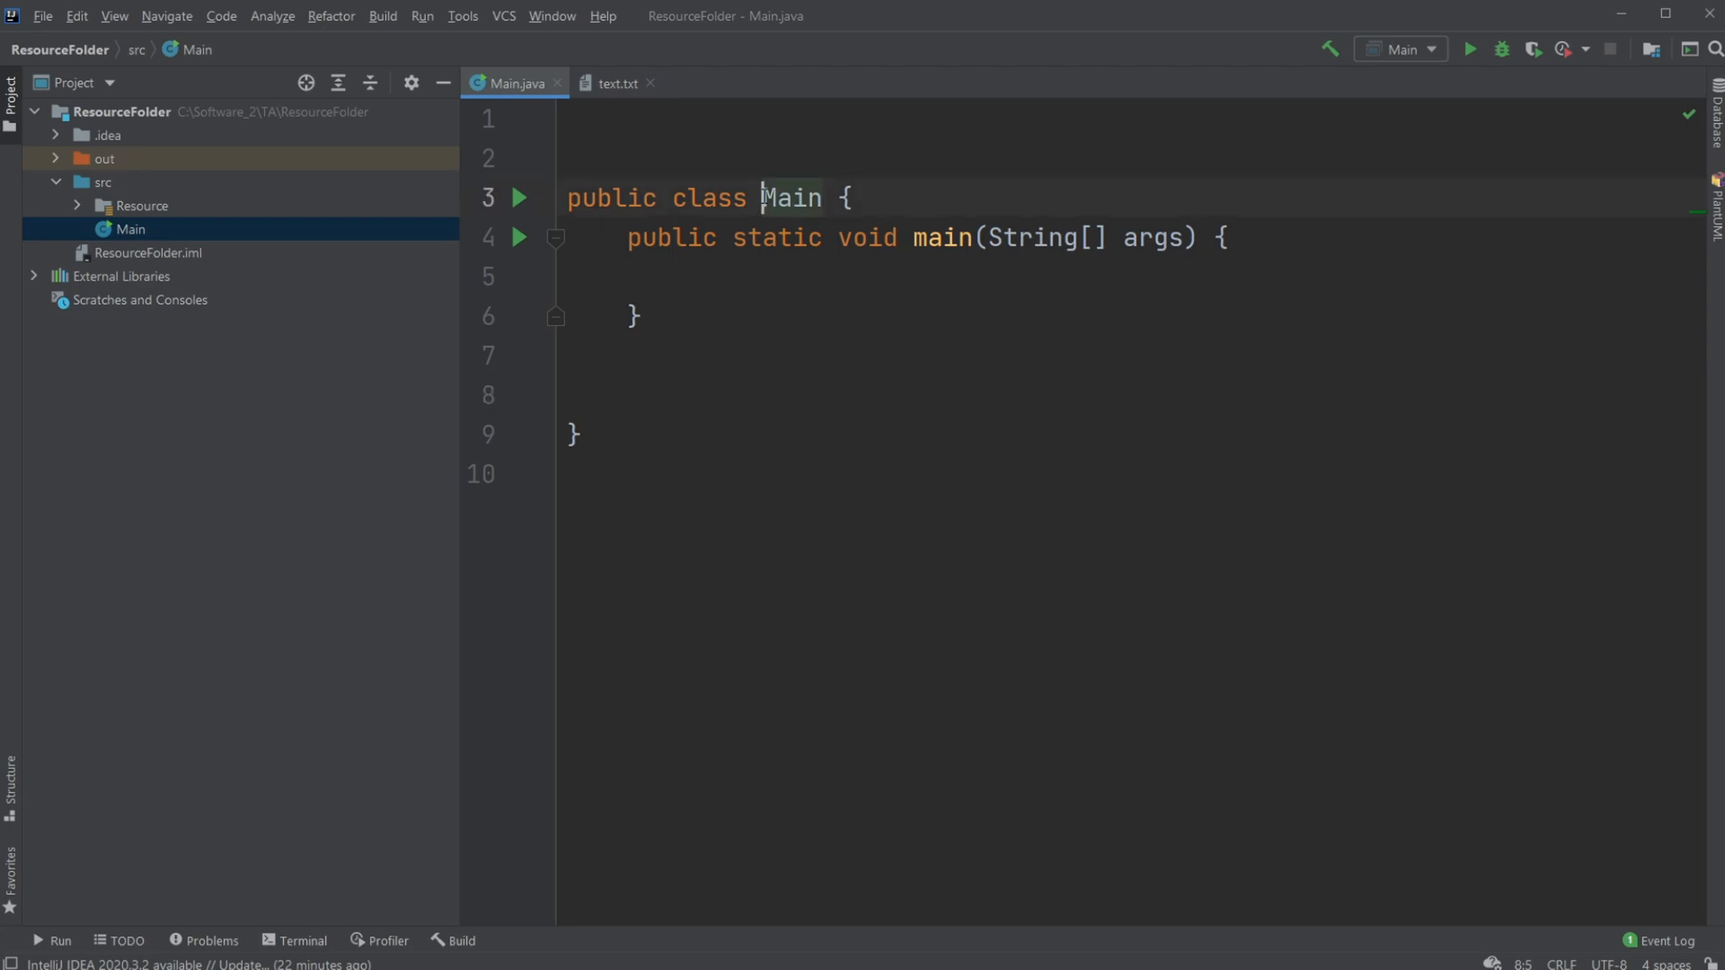
click(627, 395)
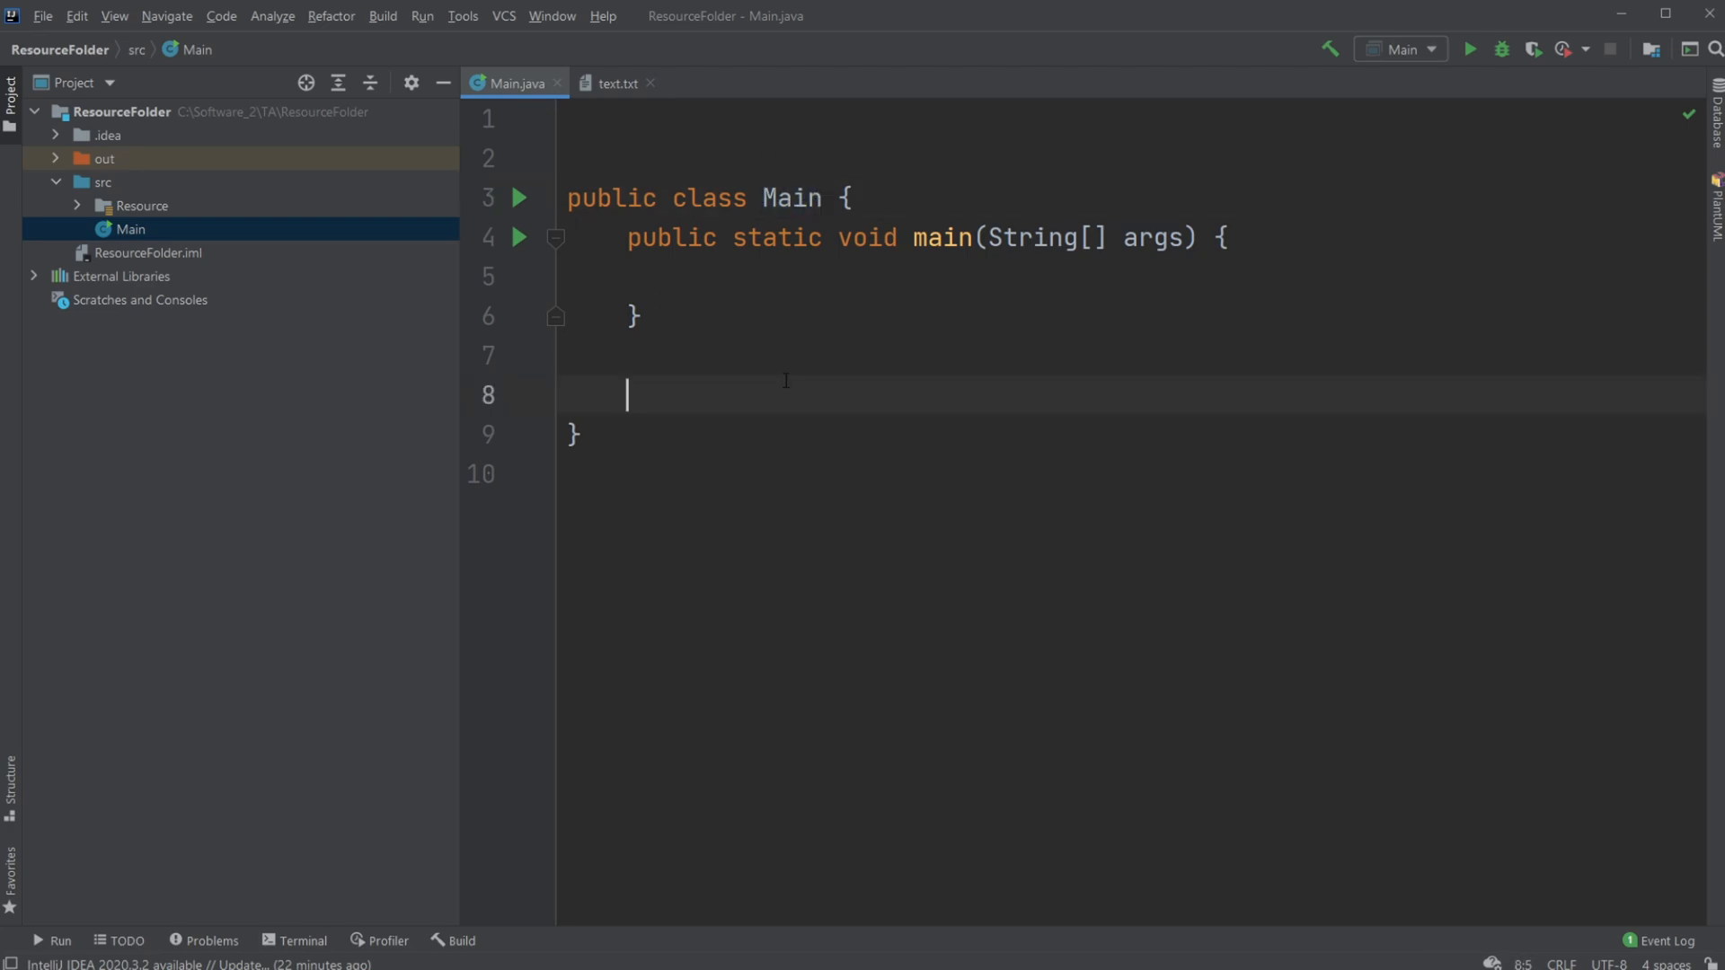
text(public void read)
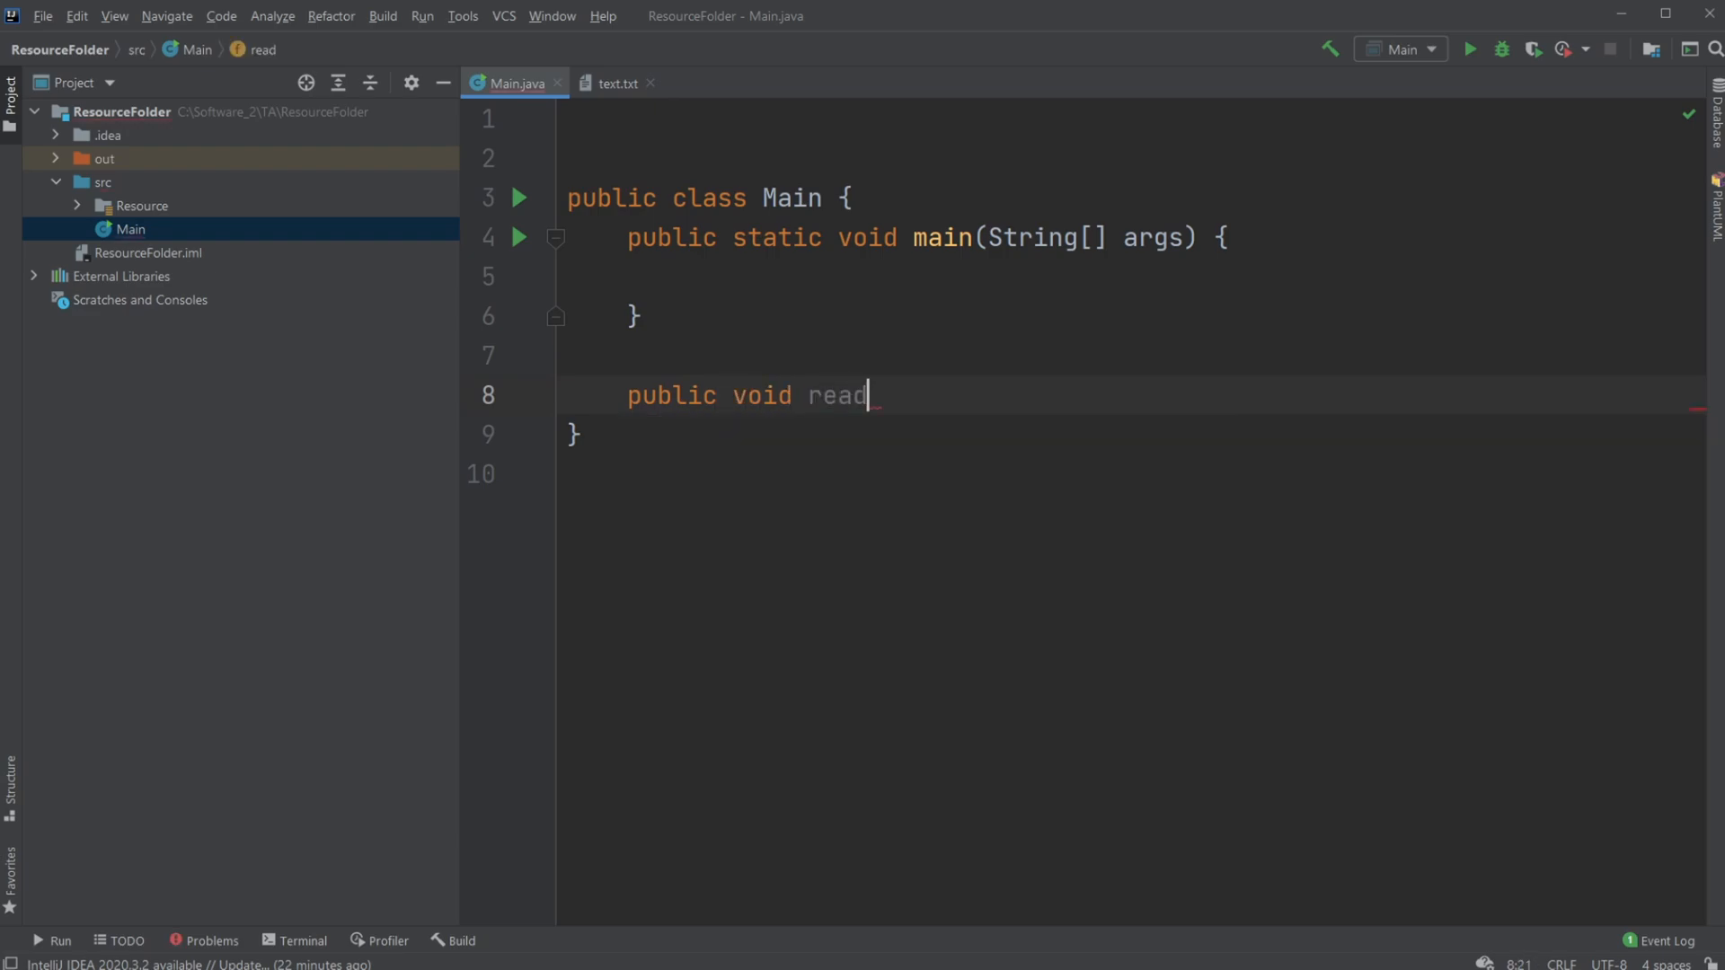
text(File())
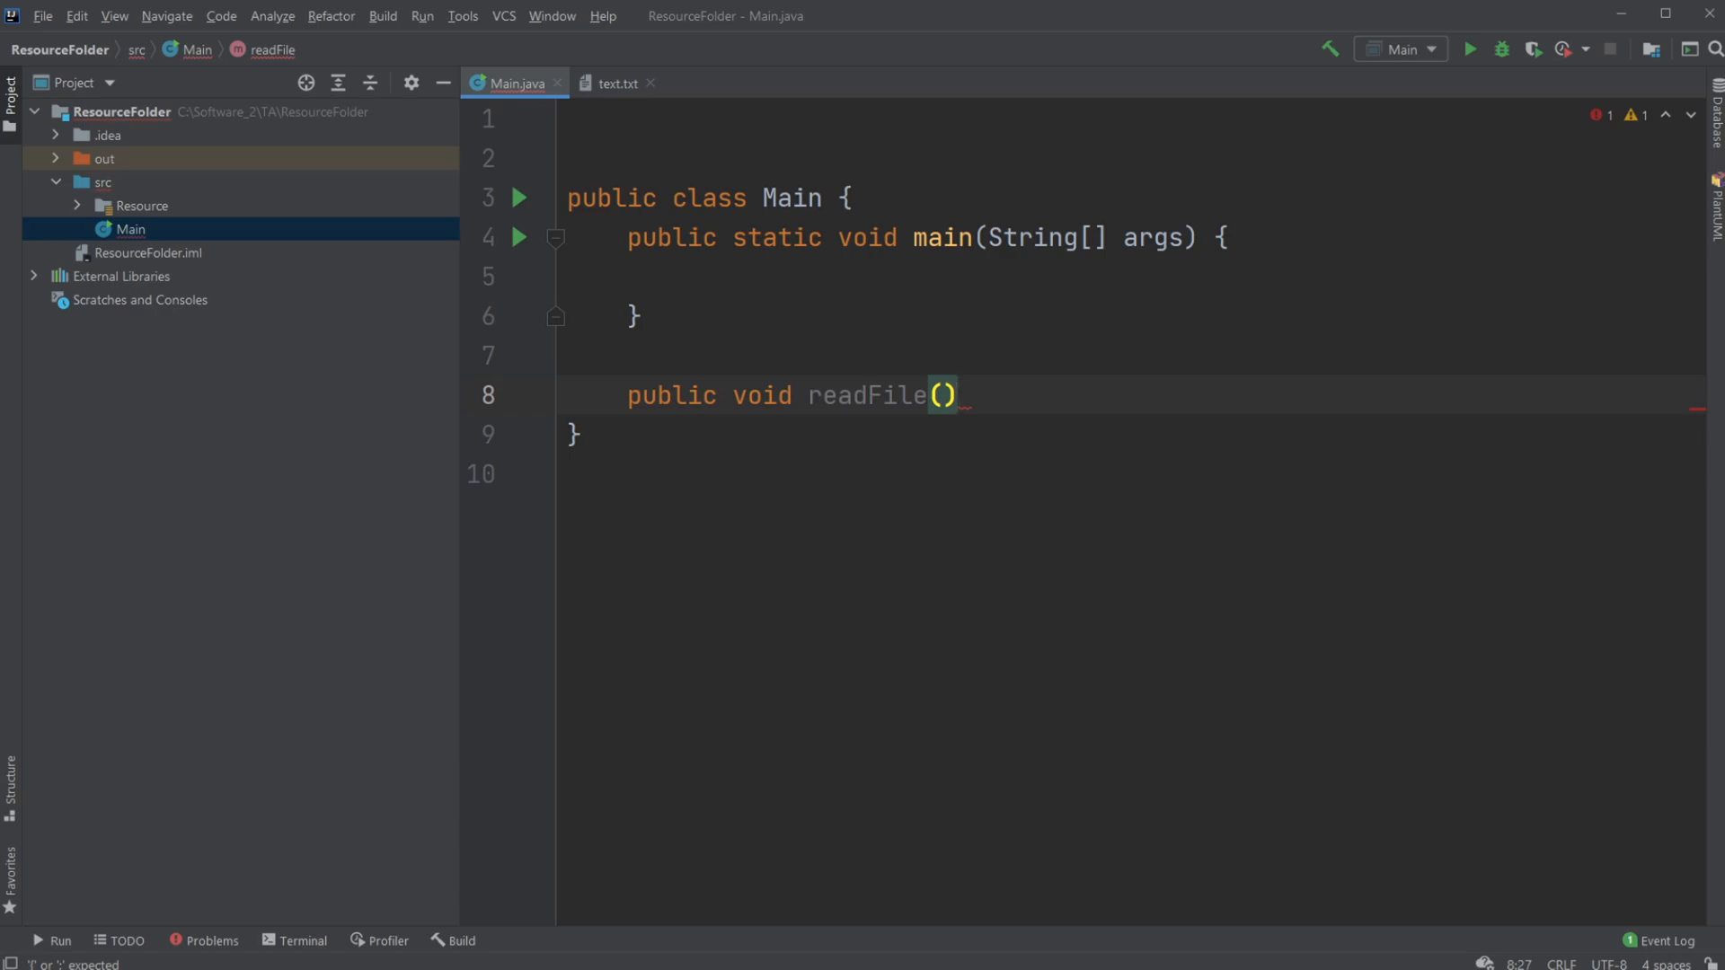
text(S)
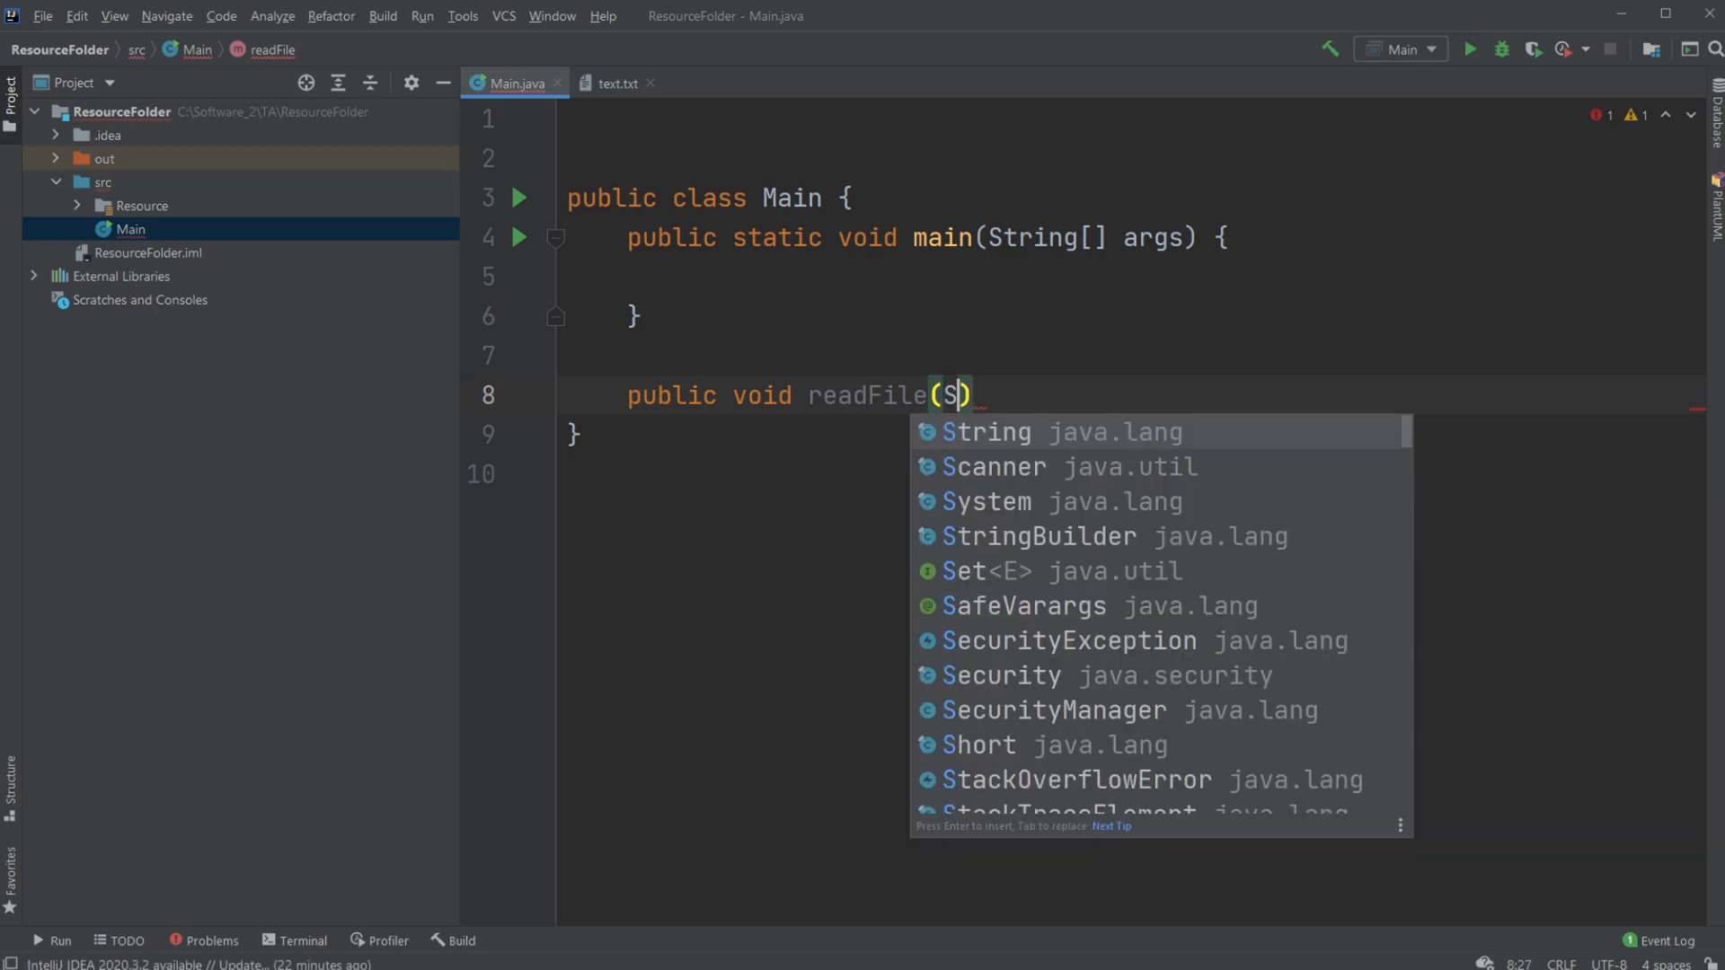
text(tring fil)
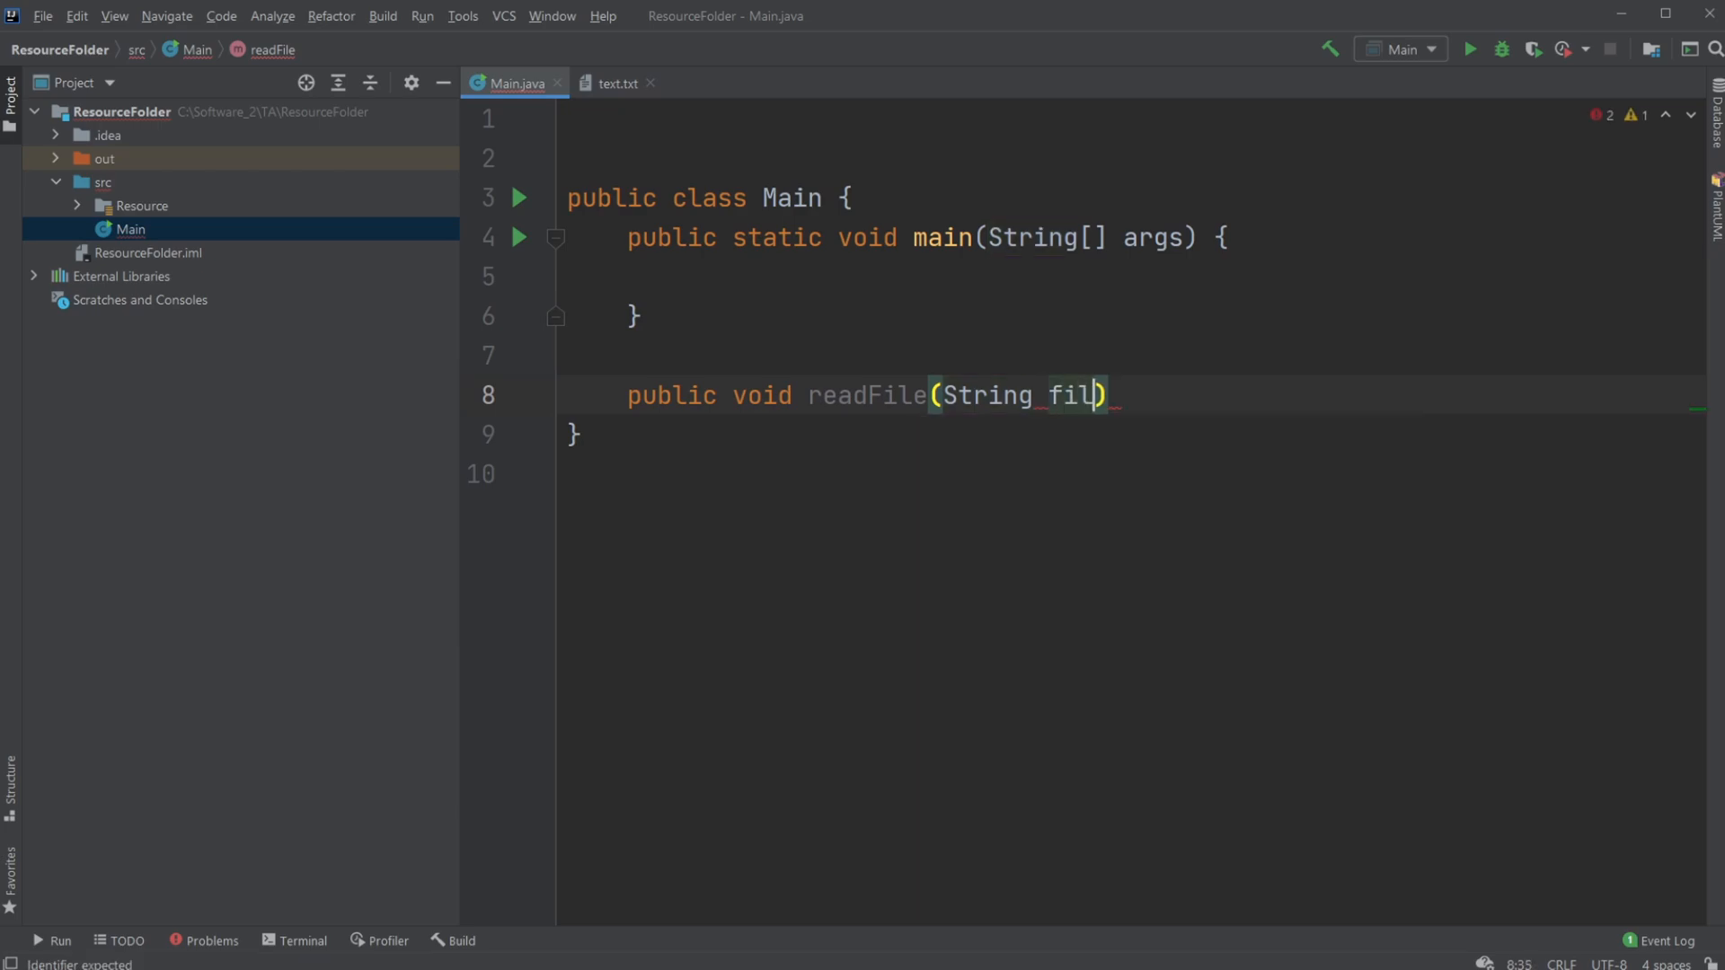
text(eName)
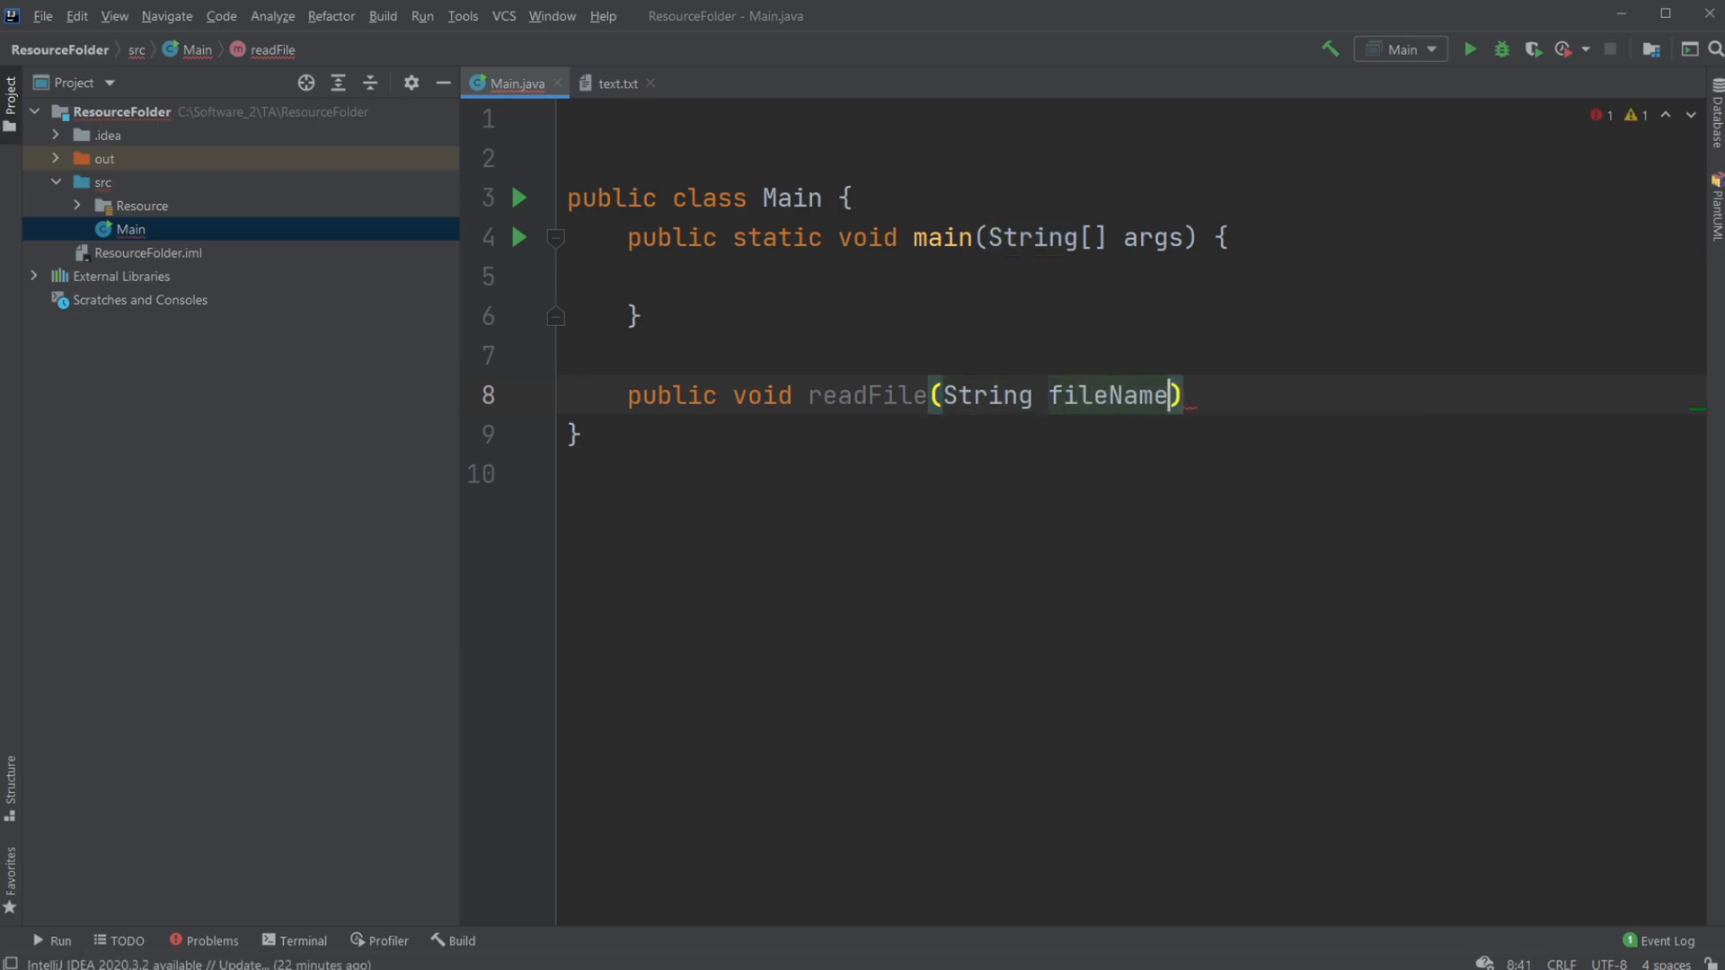
text({)
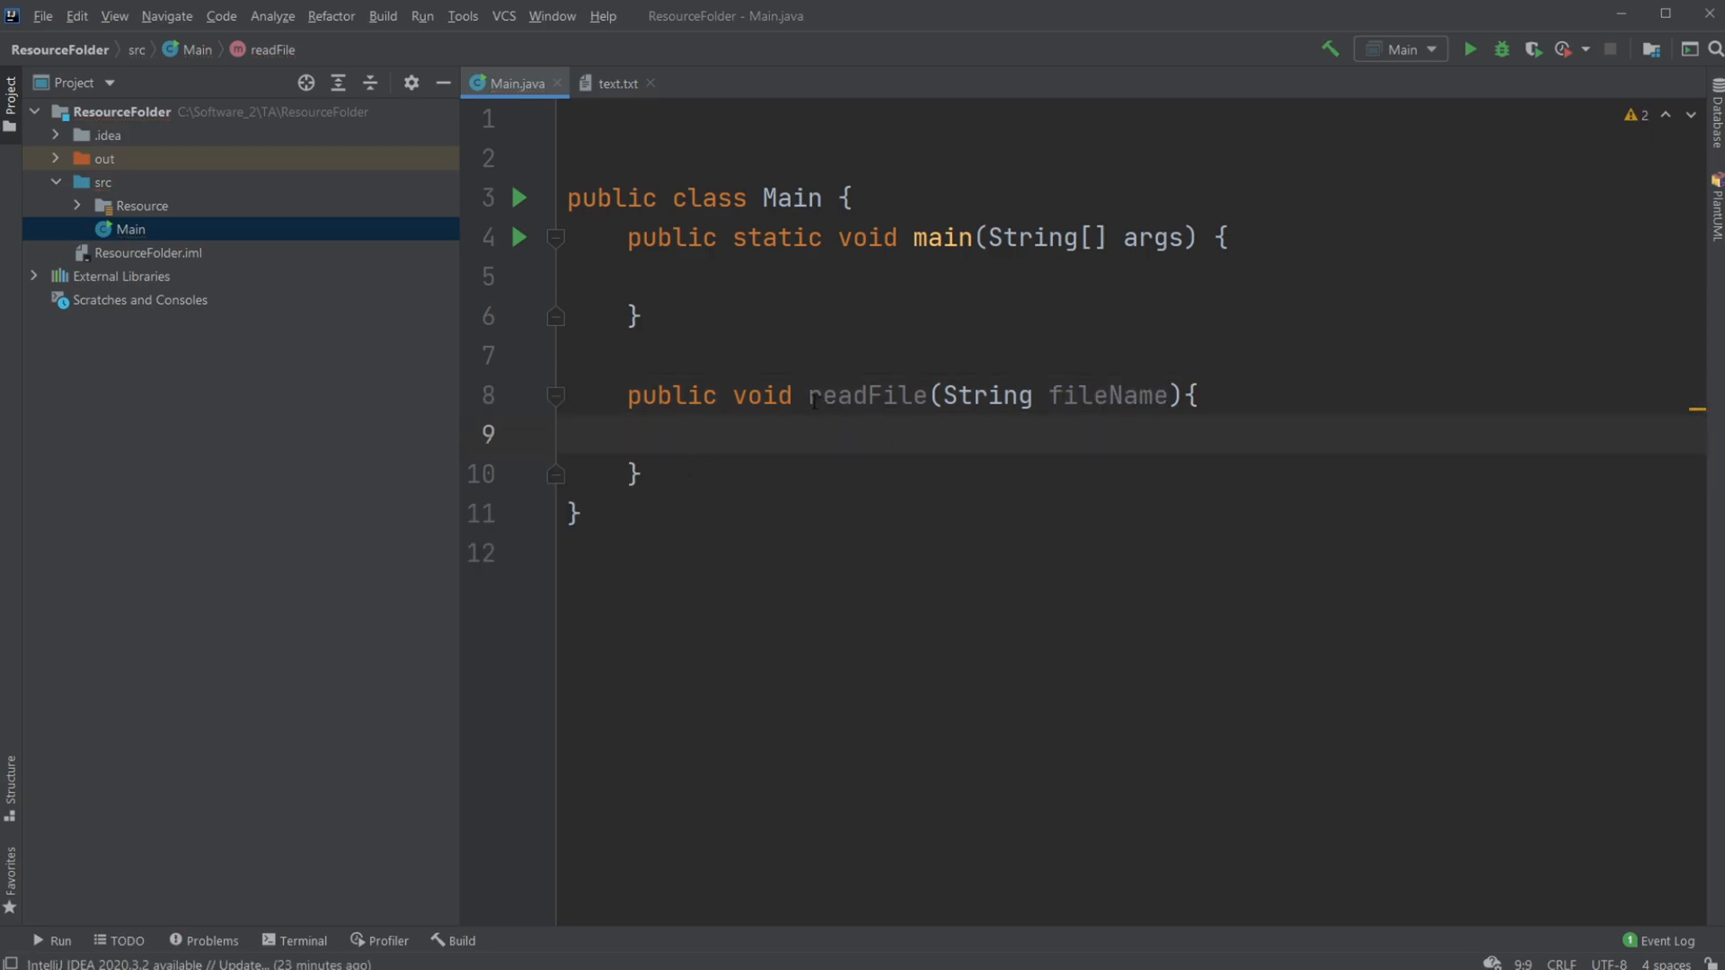
double_click(864, 395)
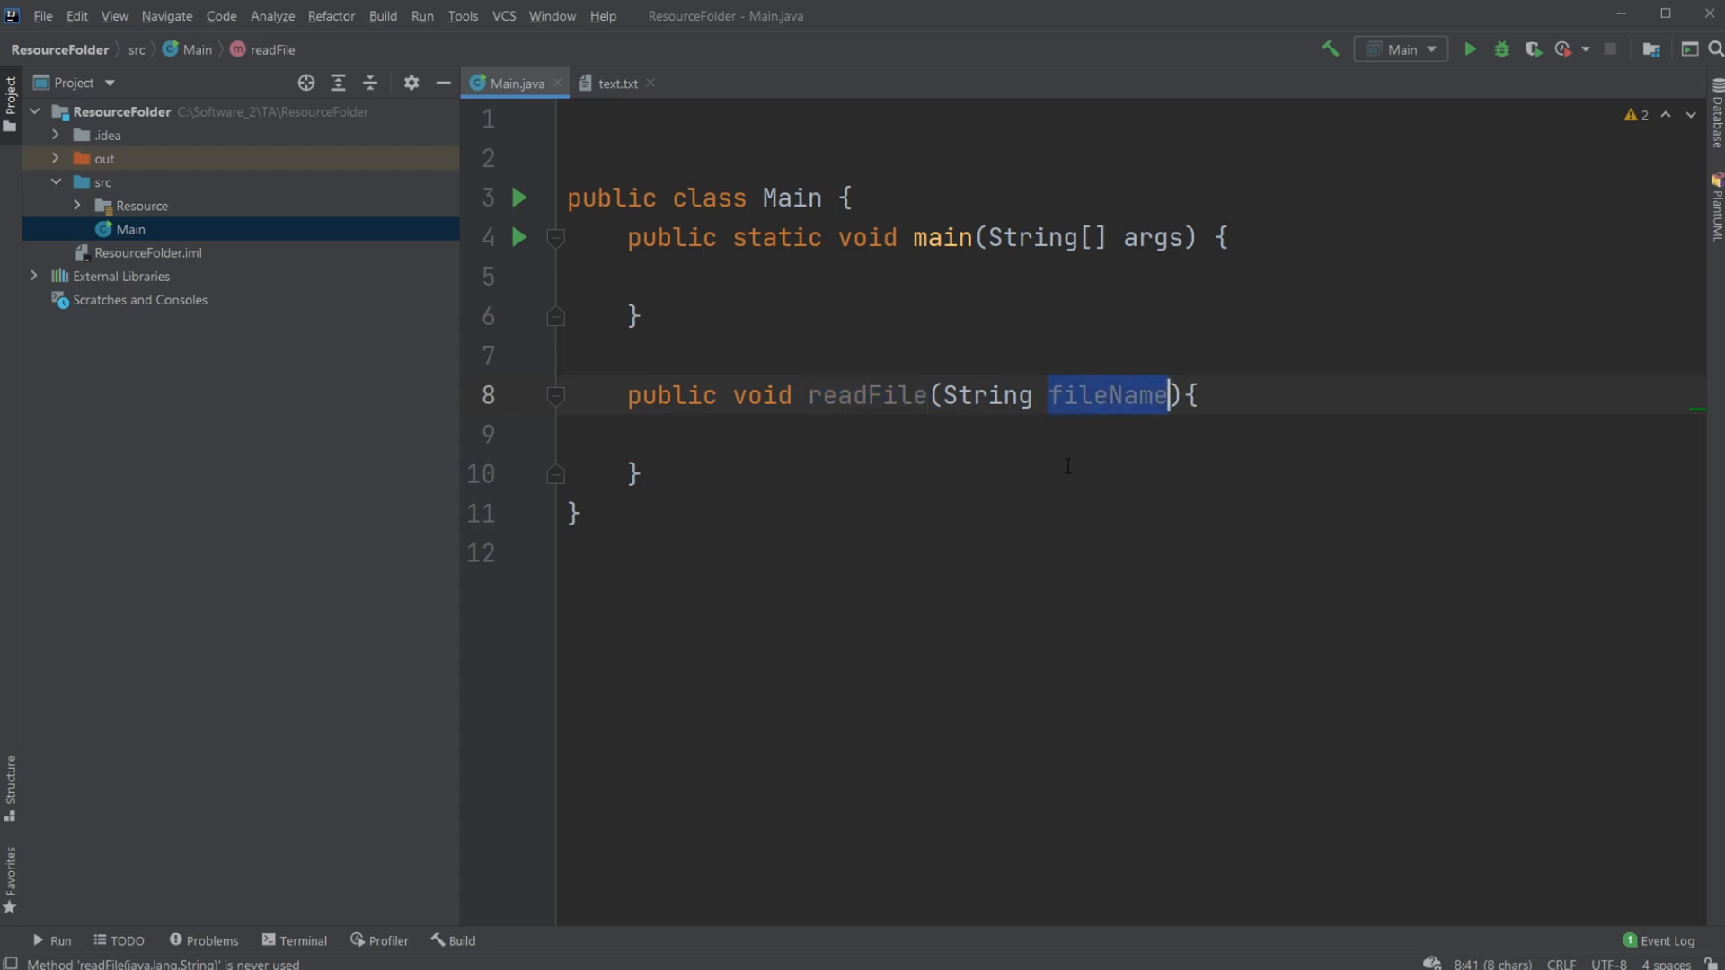
click(688, 433)
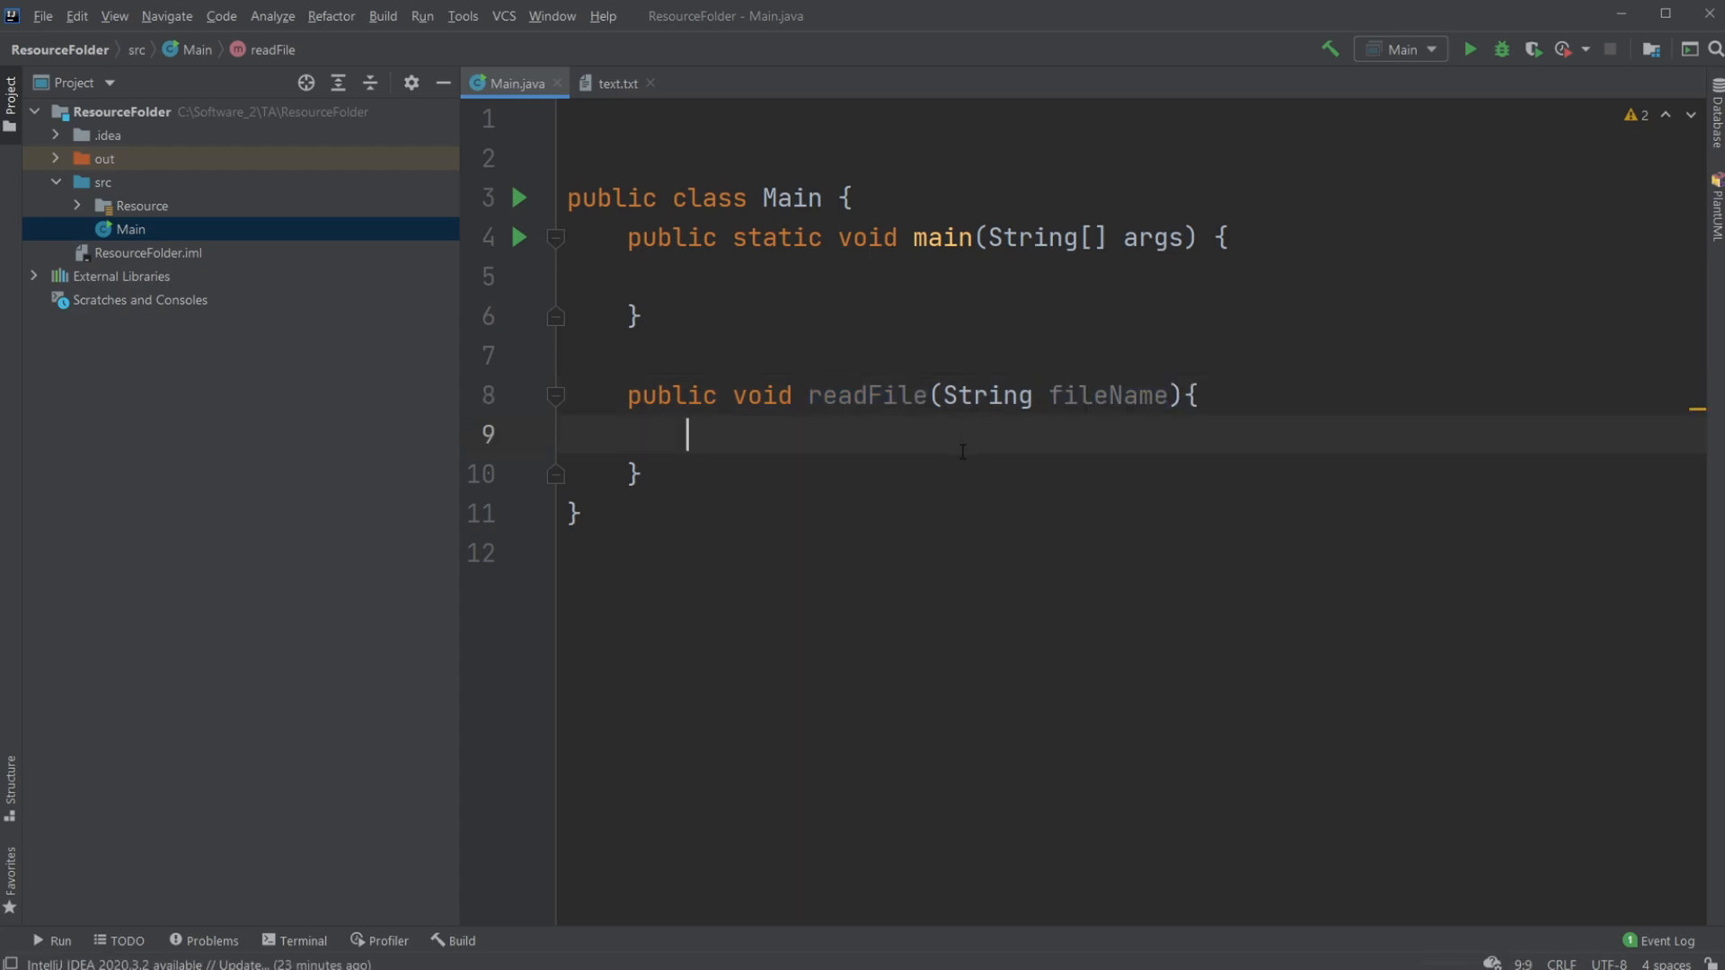
Write File file = new File(getClass().getResource()) in readFile, importing java.io.File
text(File file)
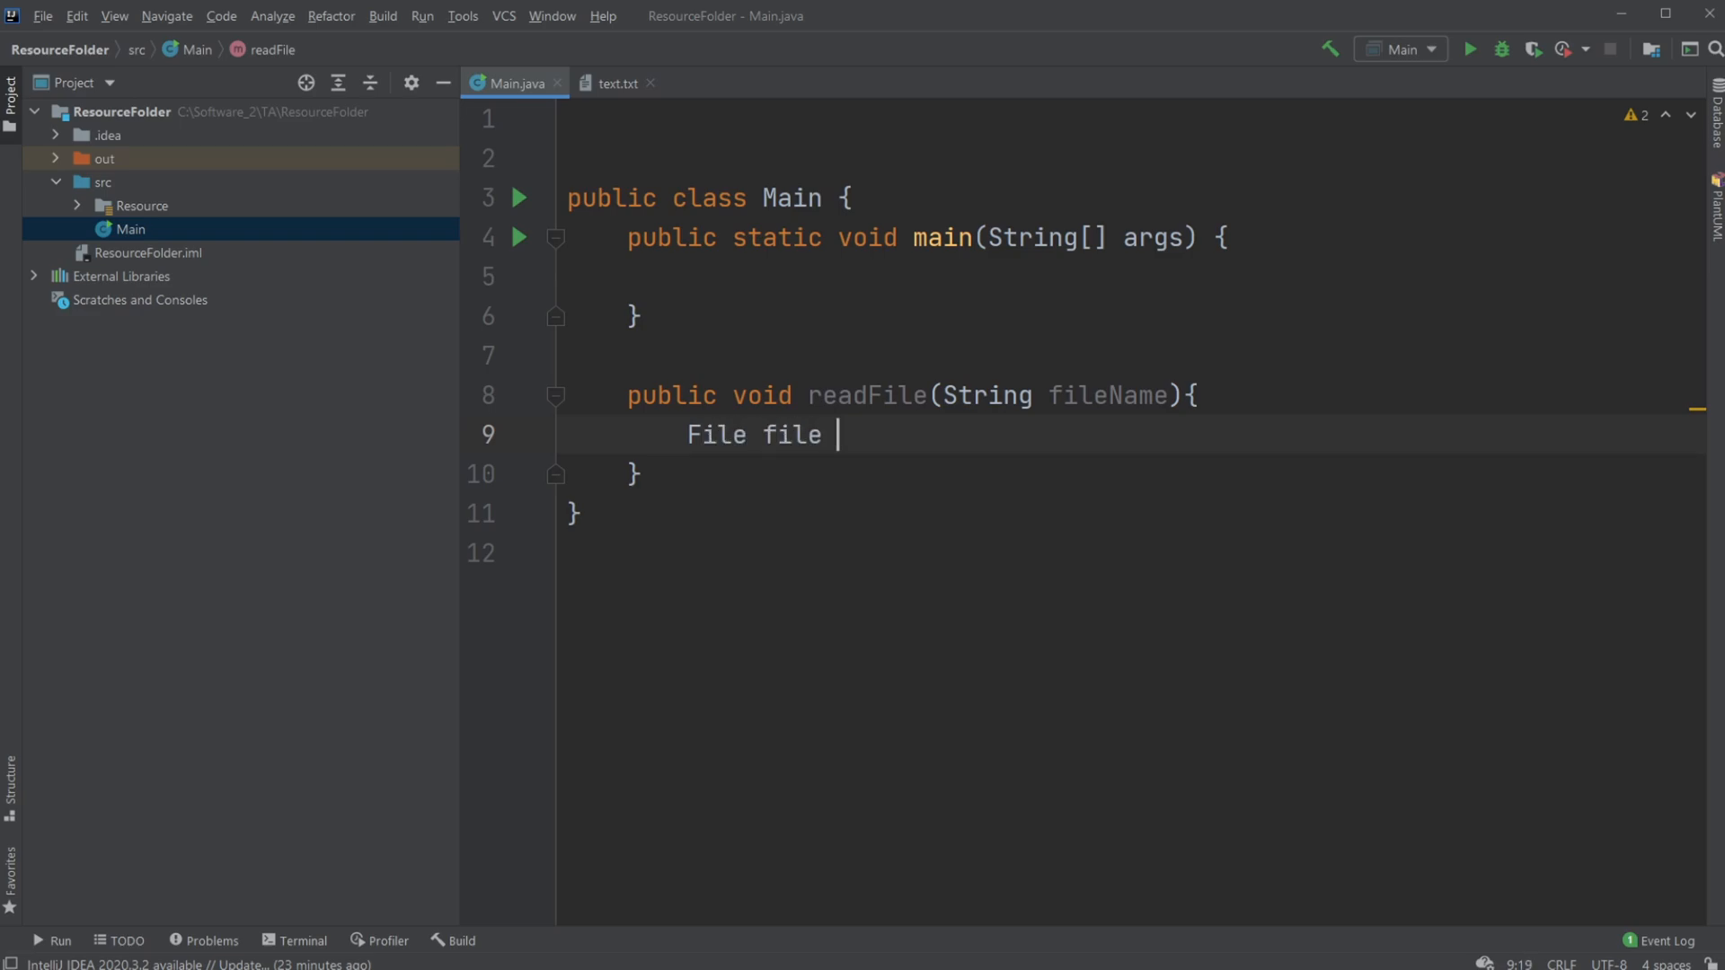
text(=)
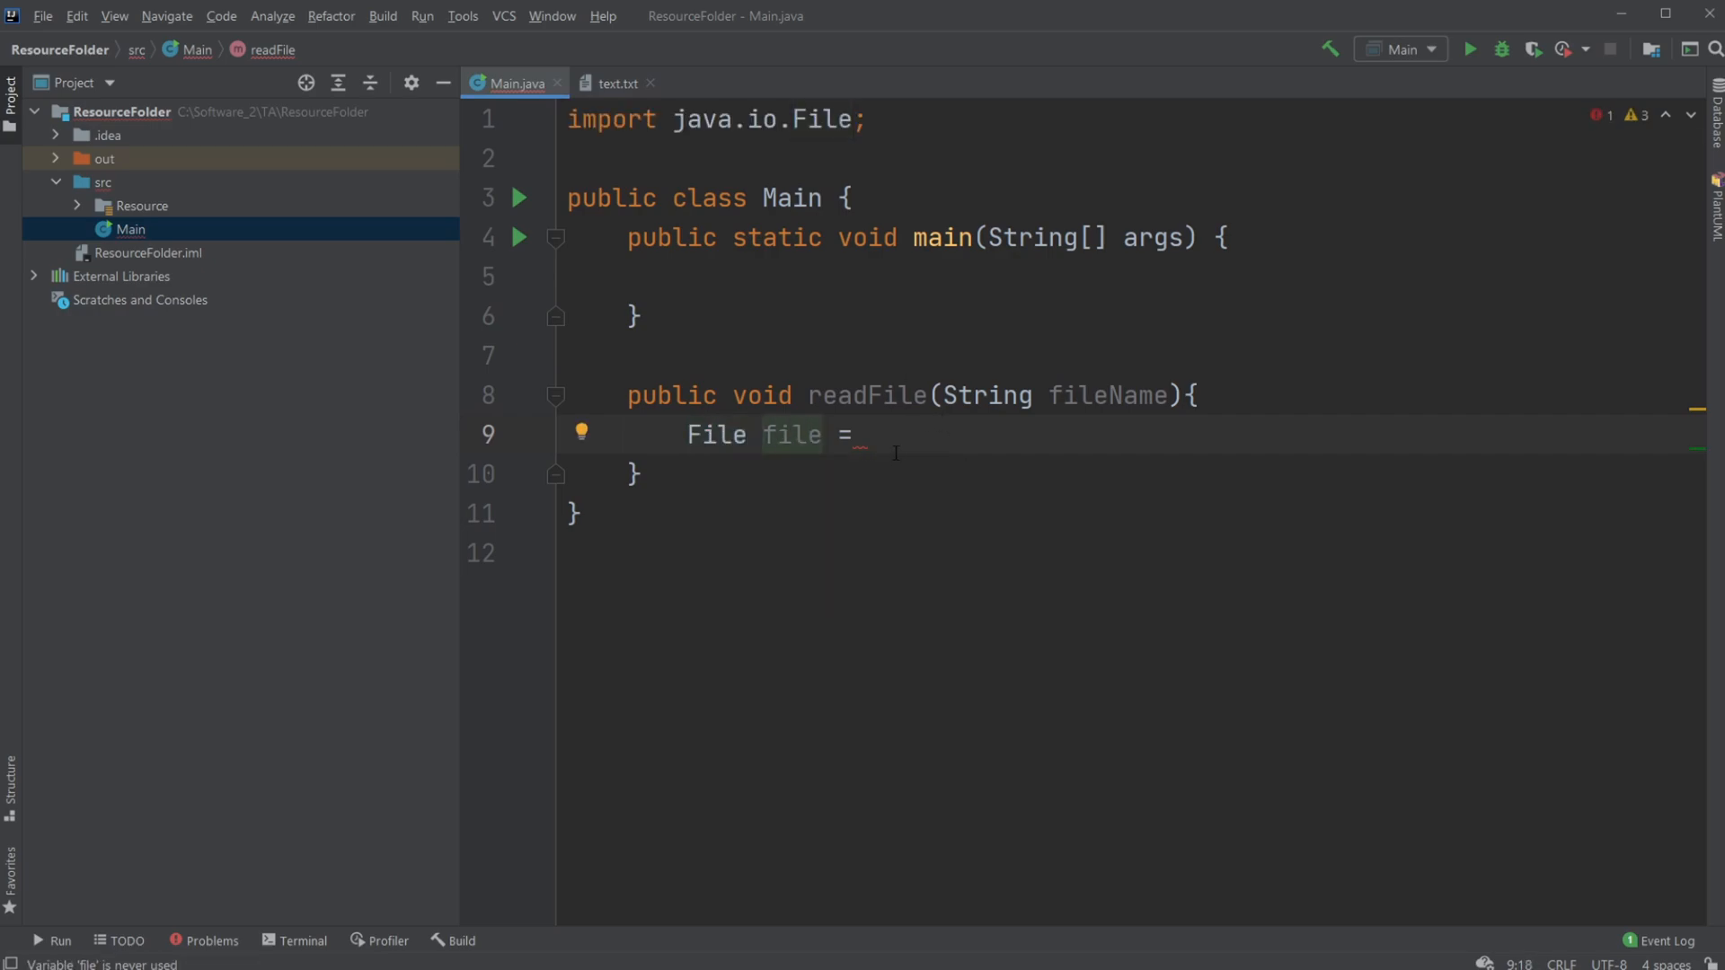
text(new)
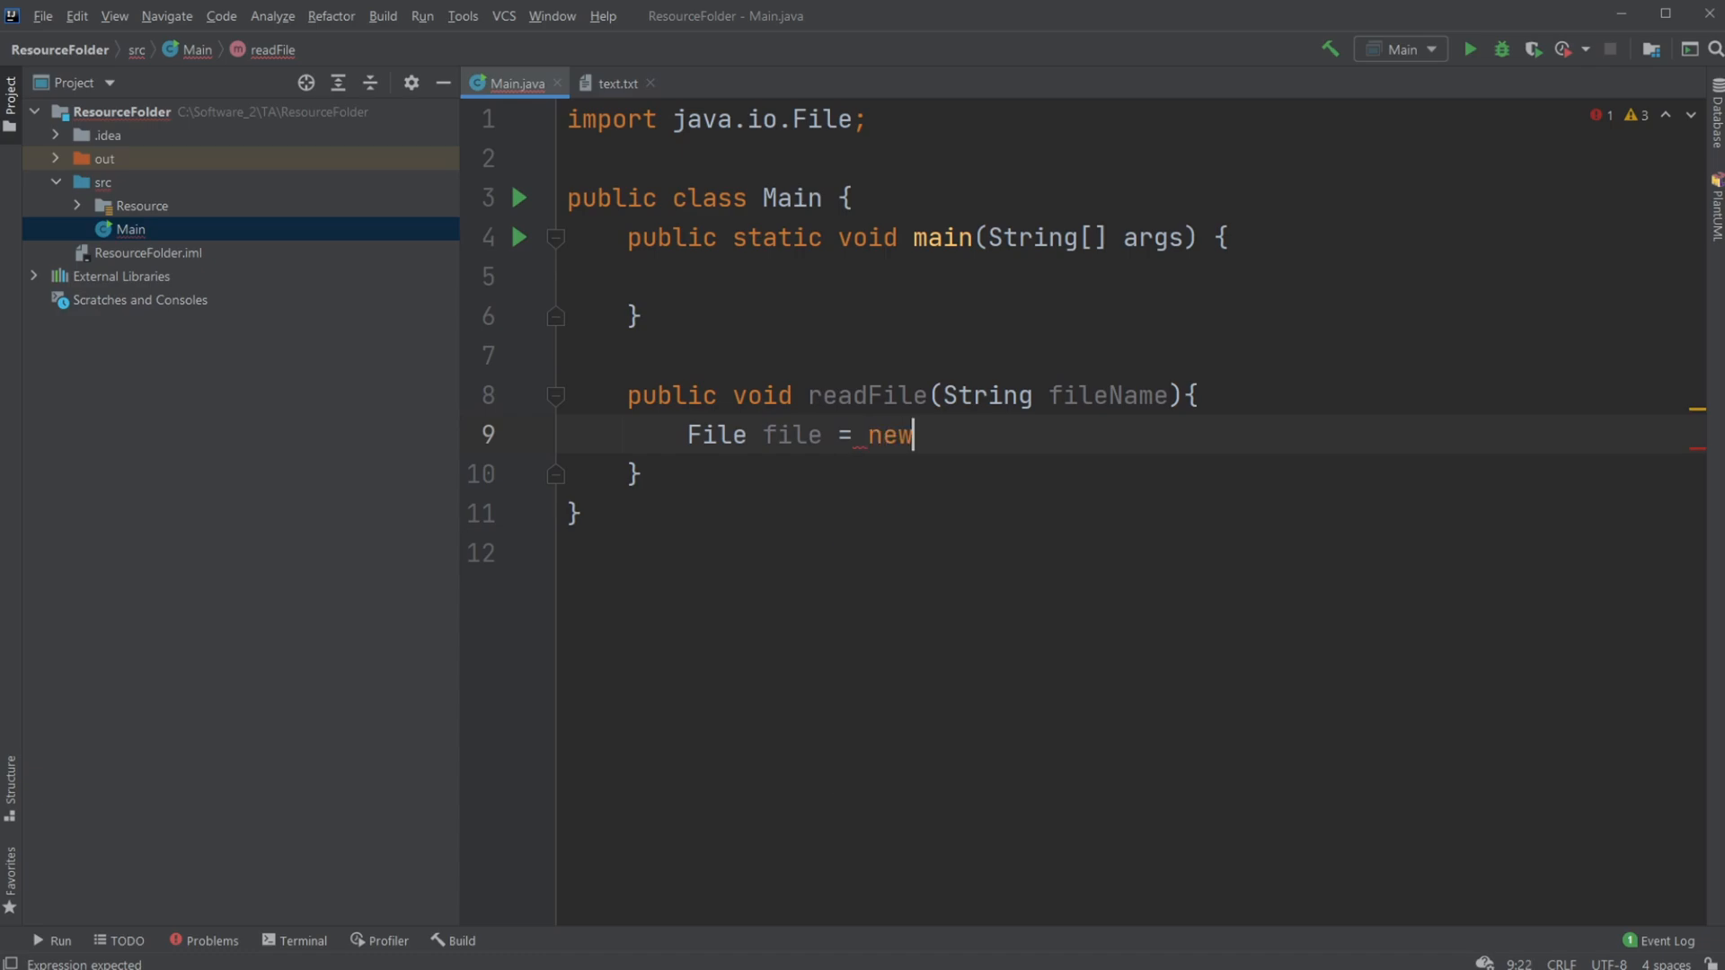
text(File())
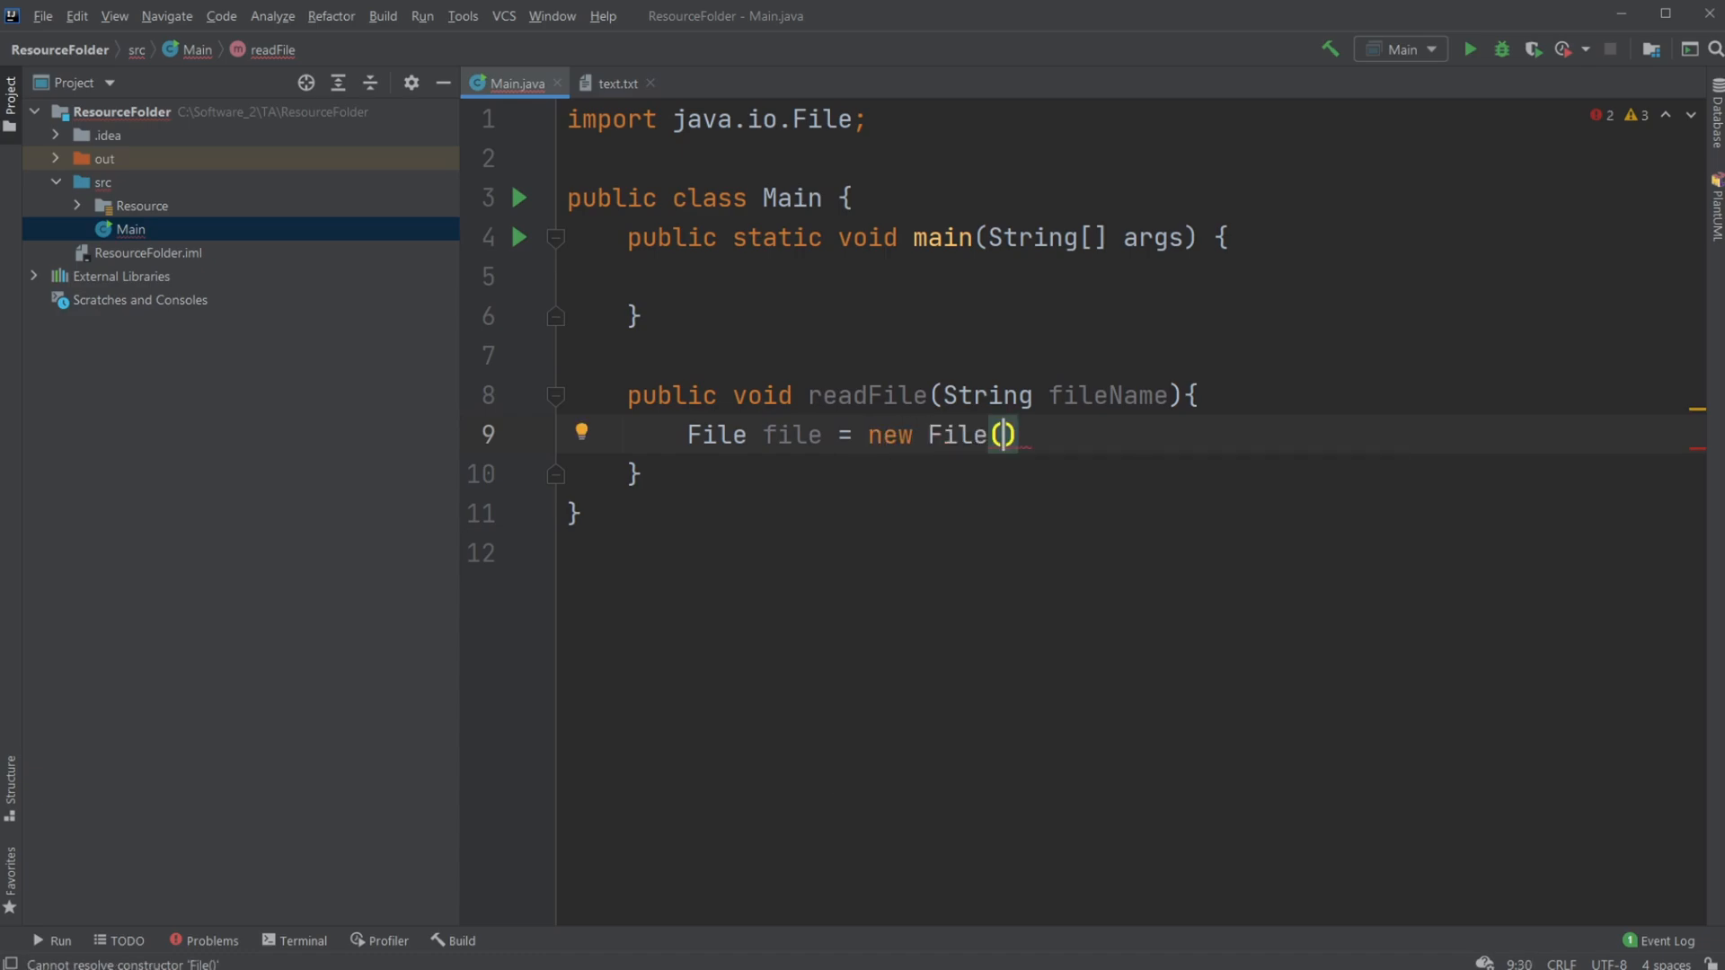
mouse_move(1001, 435)
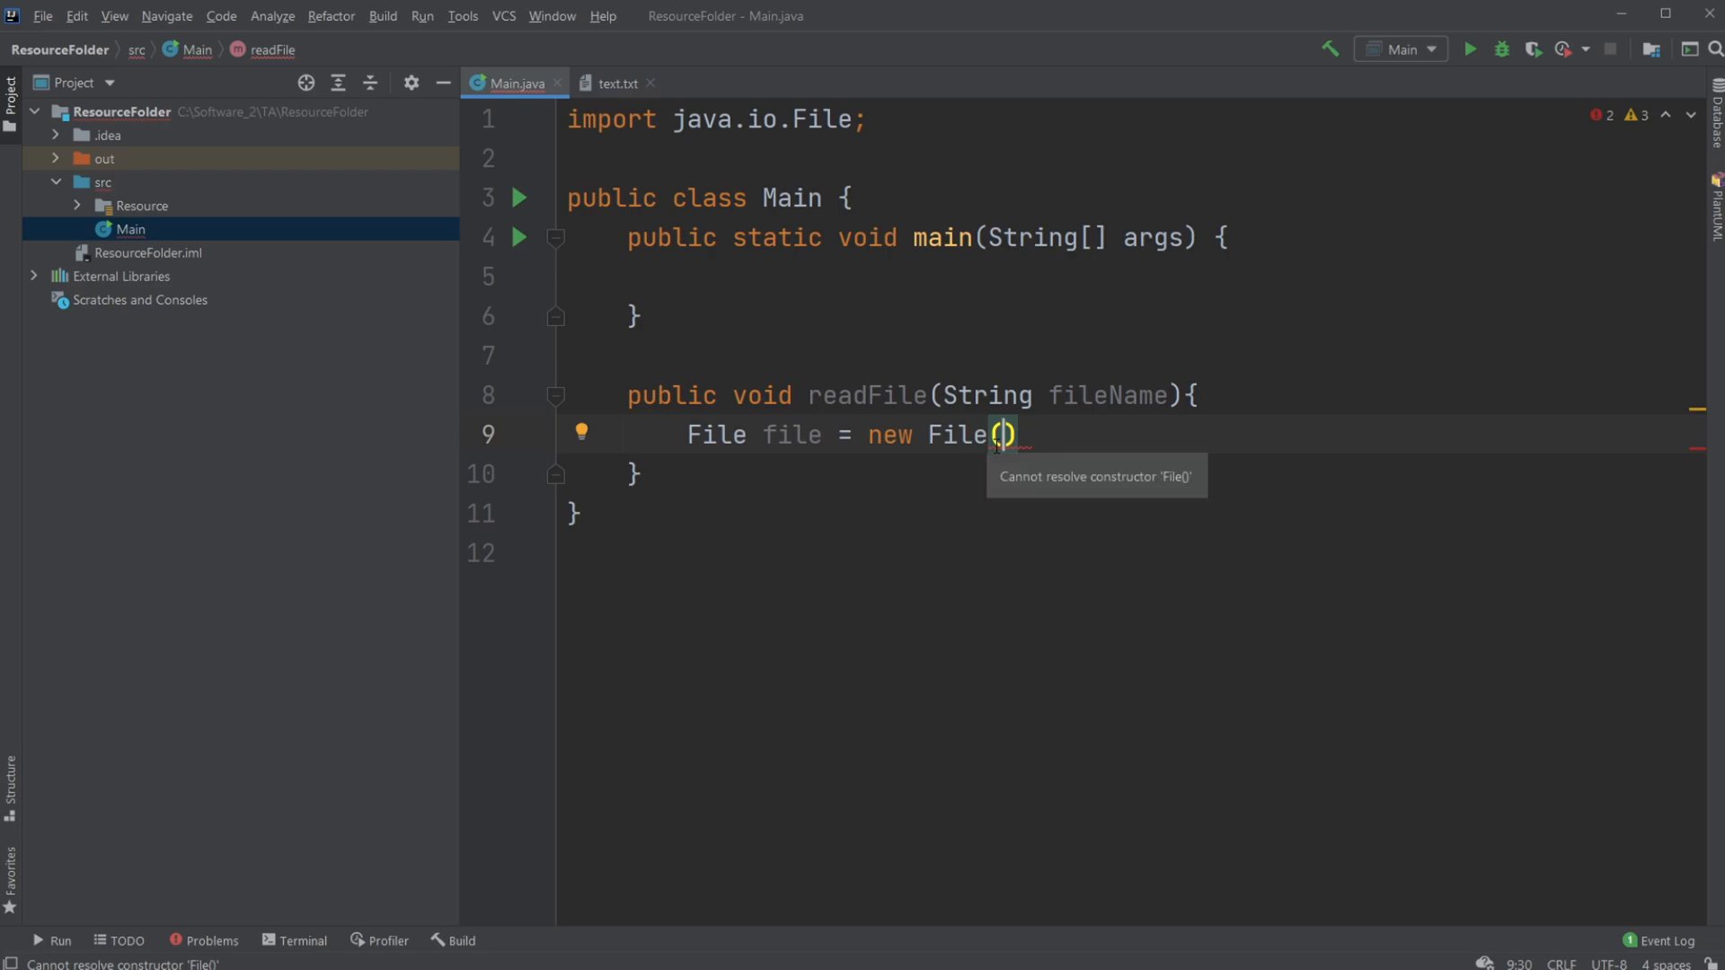
text(getClass())
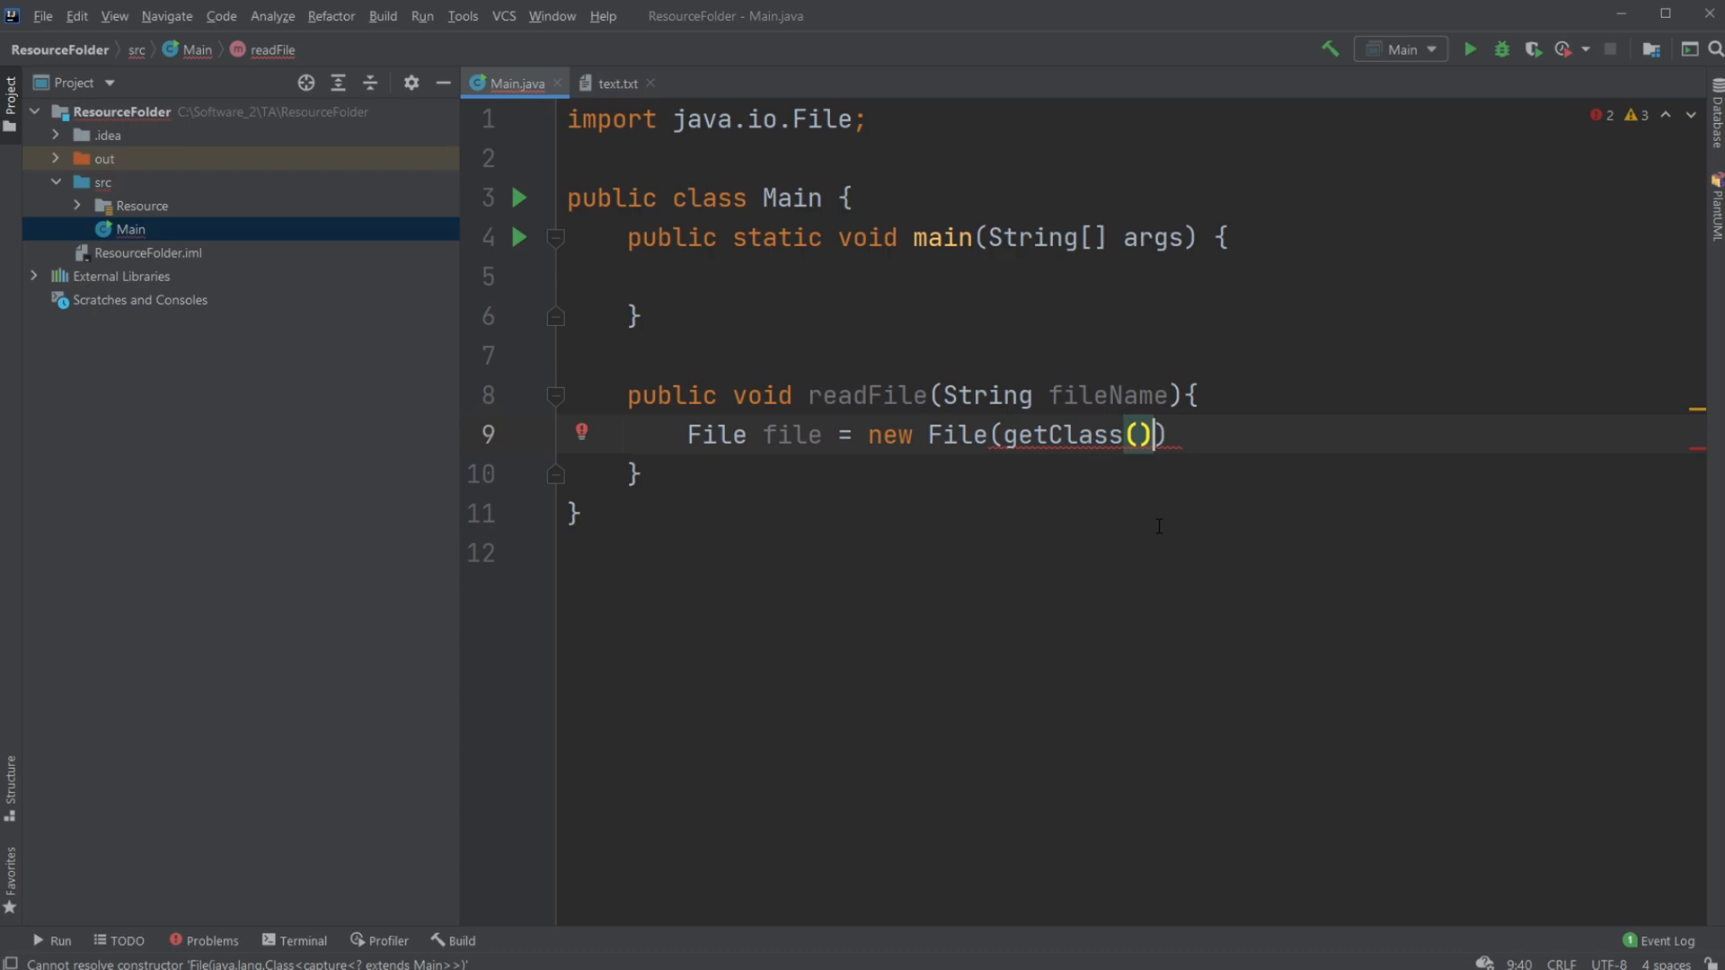
text(.getResource())
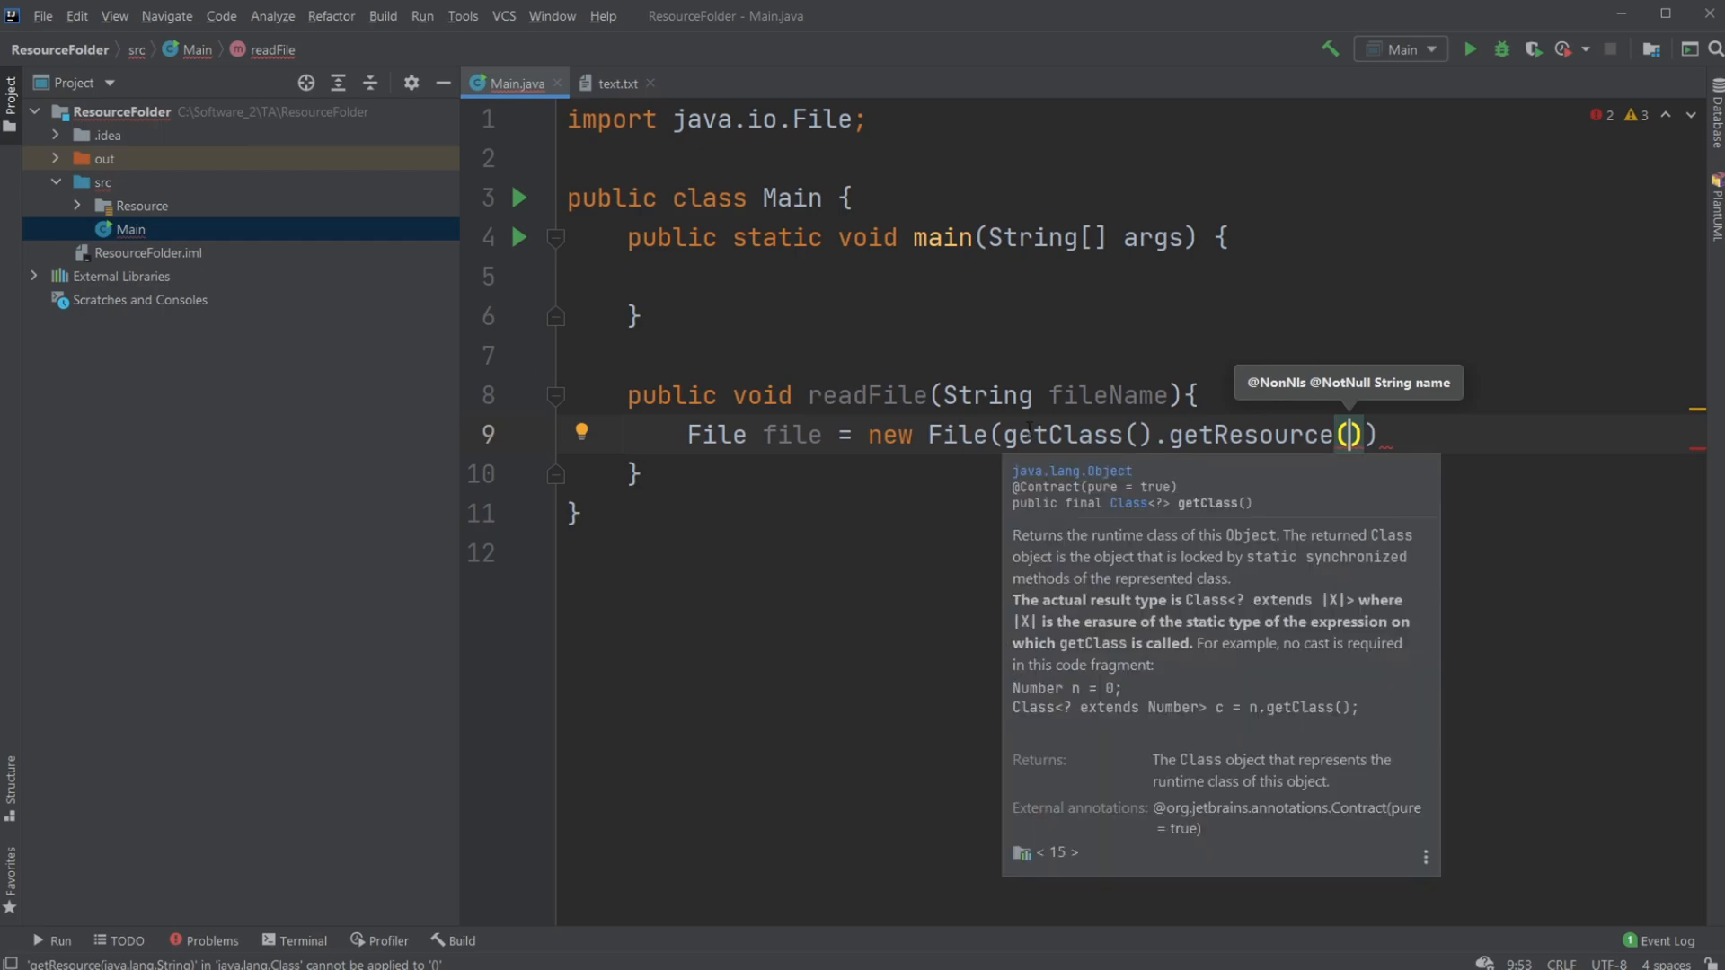
Complete it as getResource(fileName).getPath()); and move past the line's end
text(fileName)
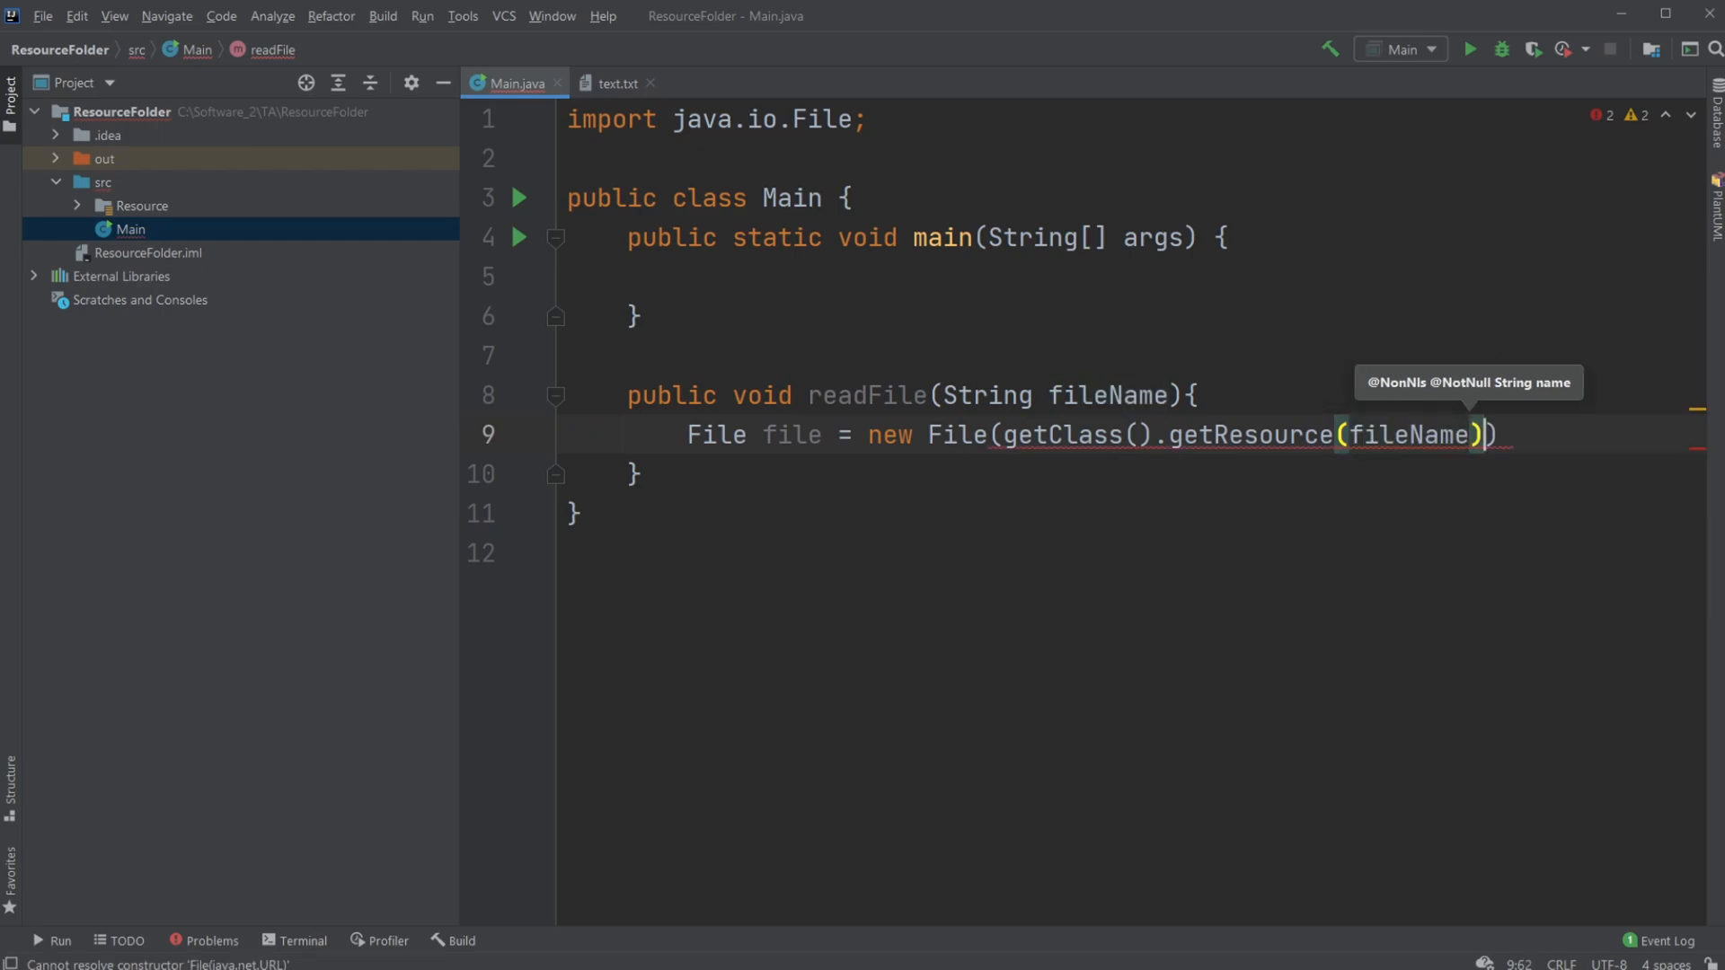
text(.getPath()
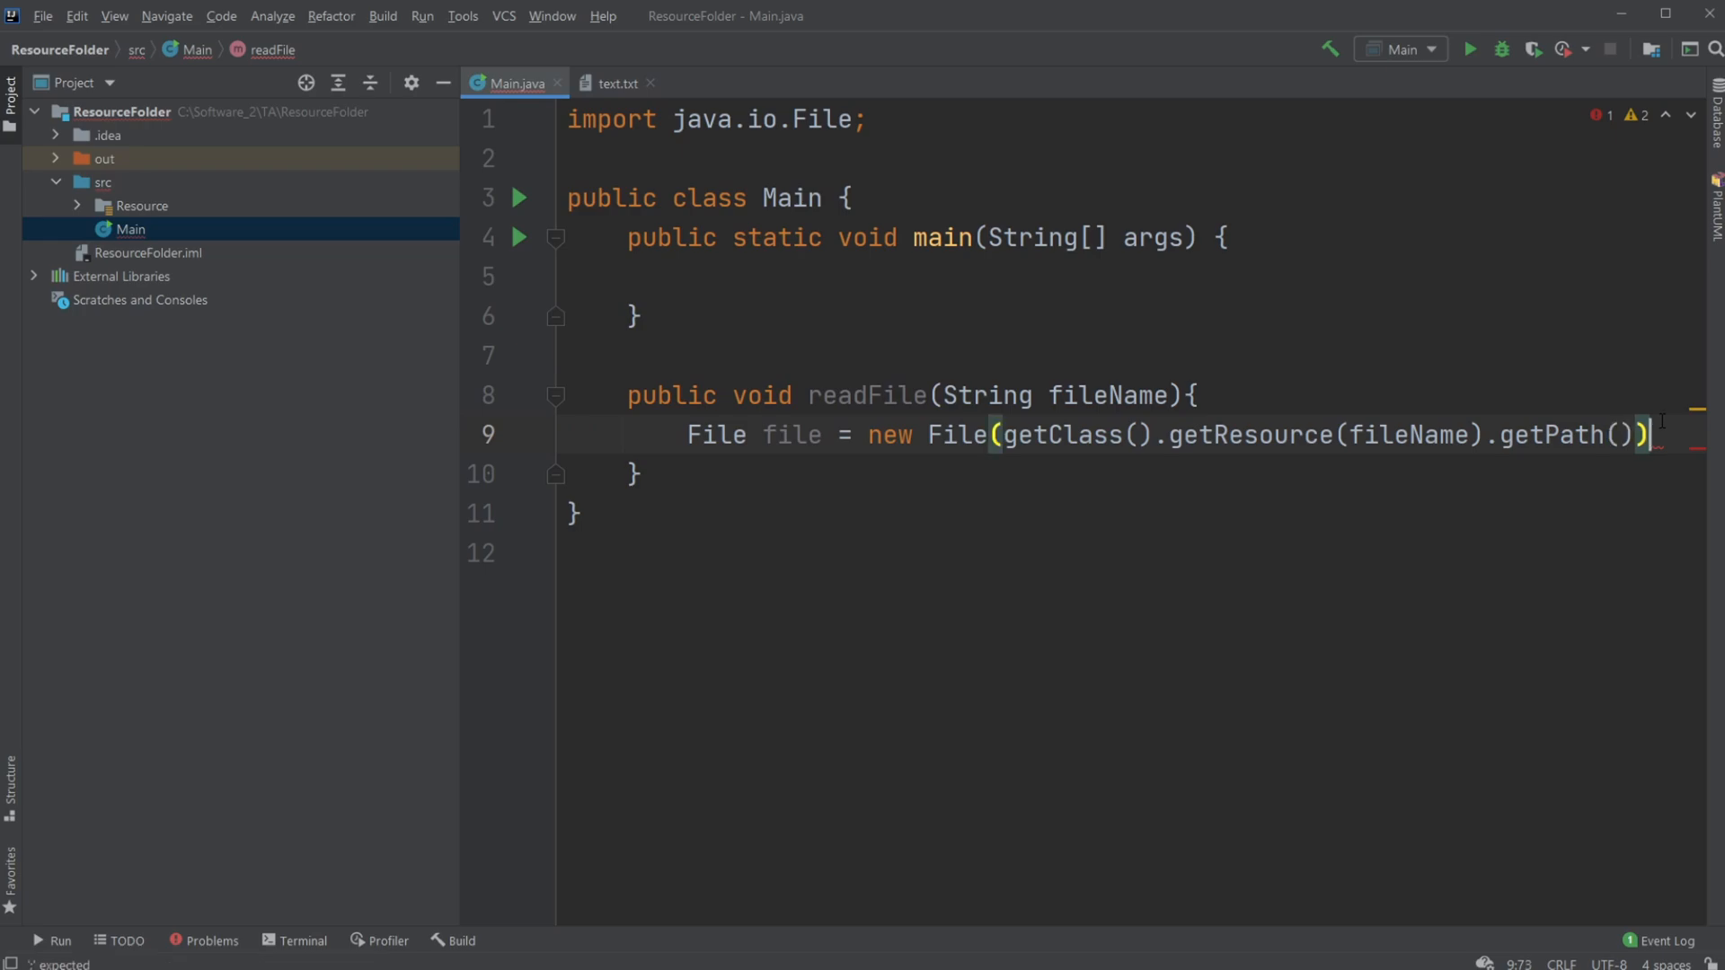
text(;)
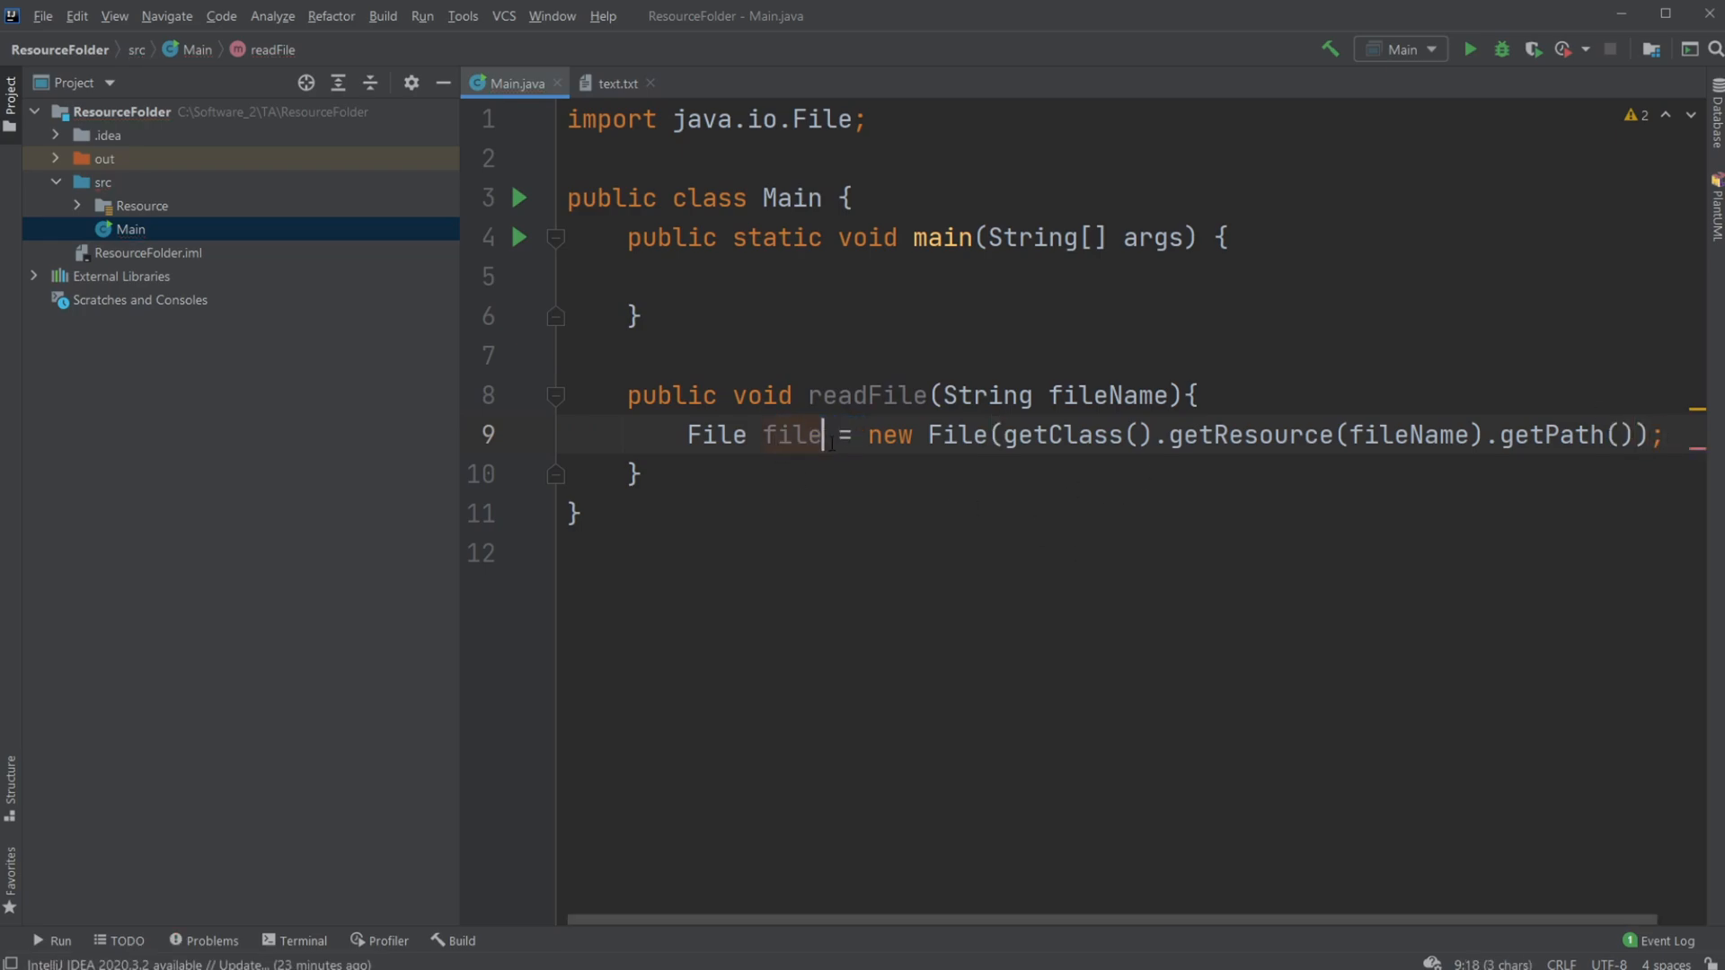
click(1666, 435)
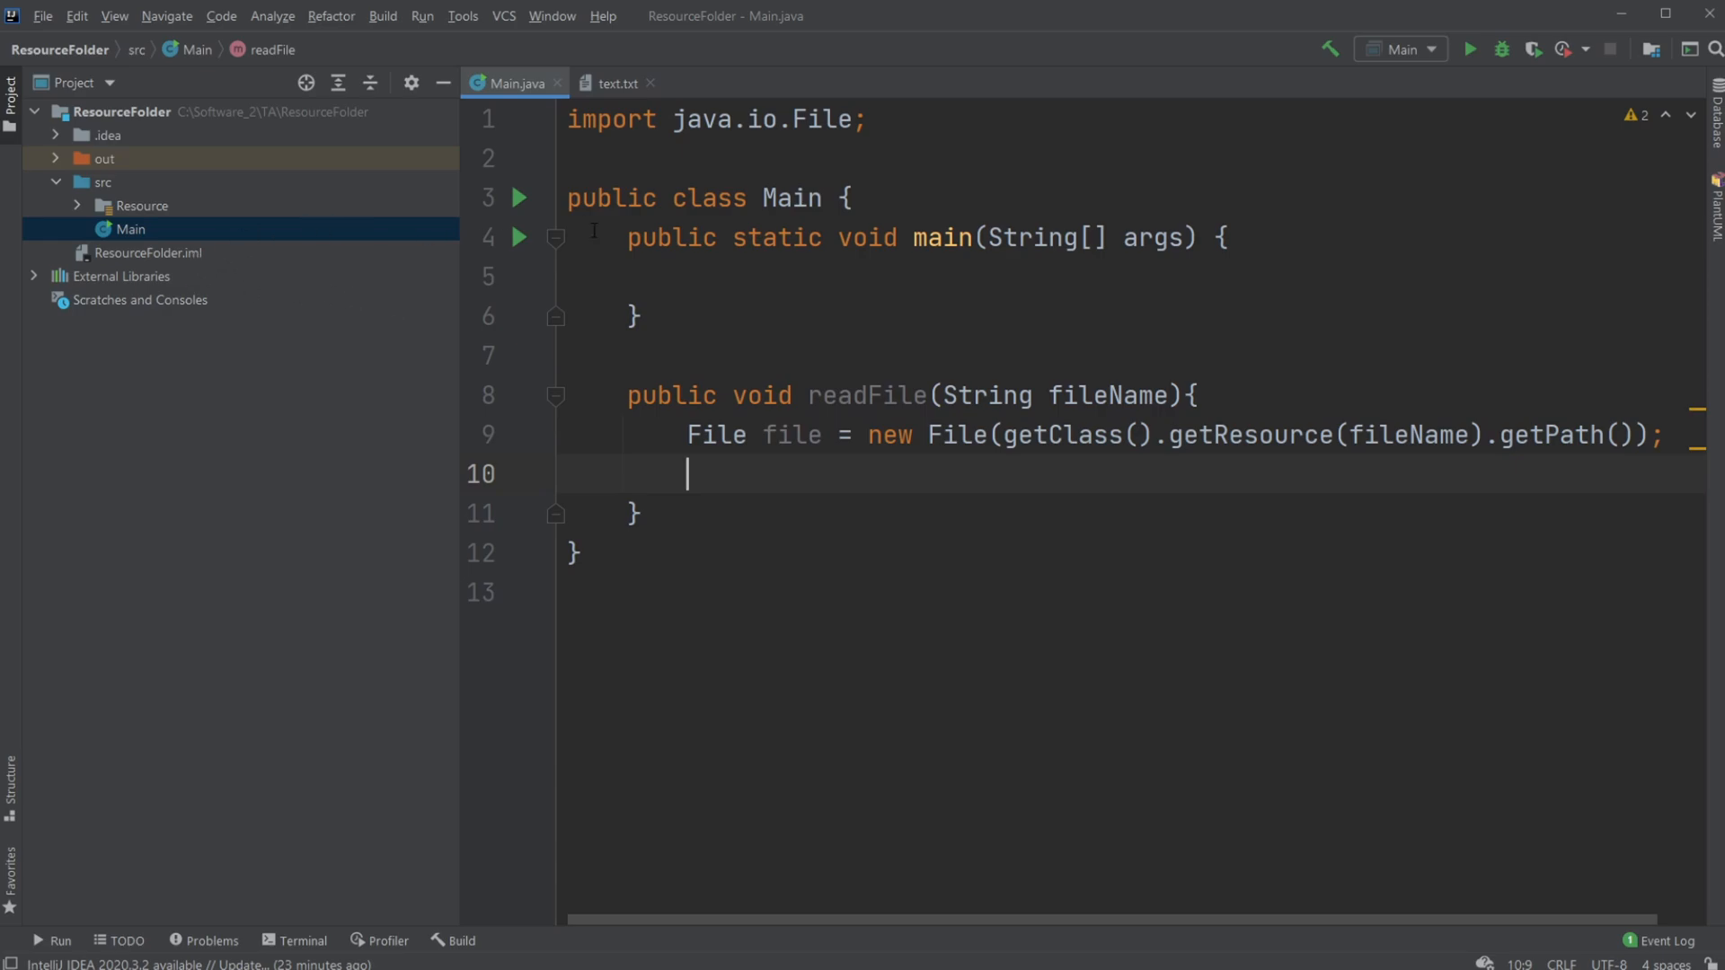
mouse_move(1076, 467)
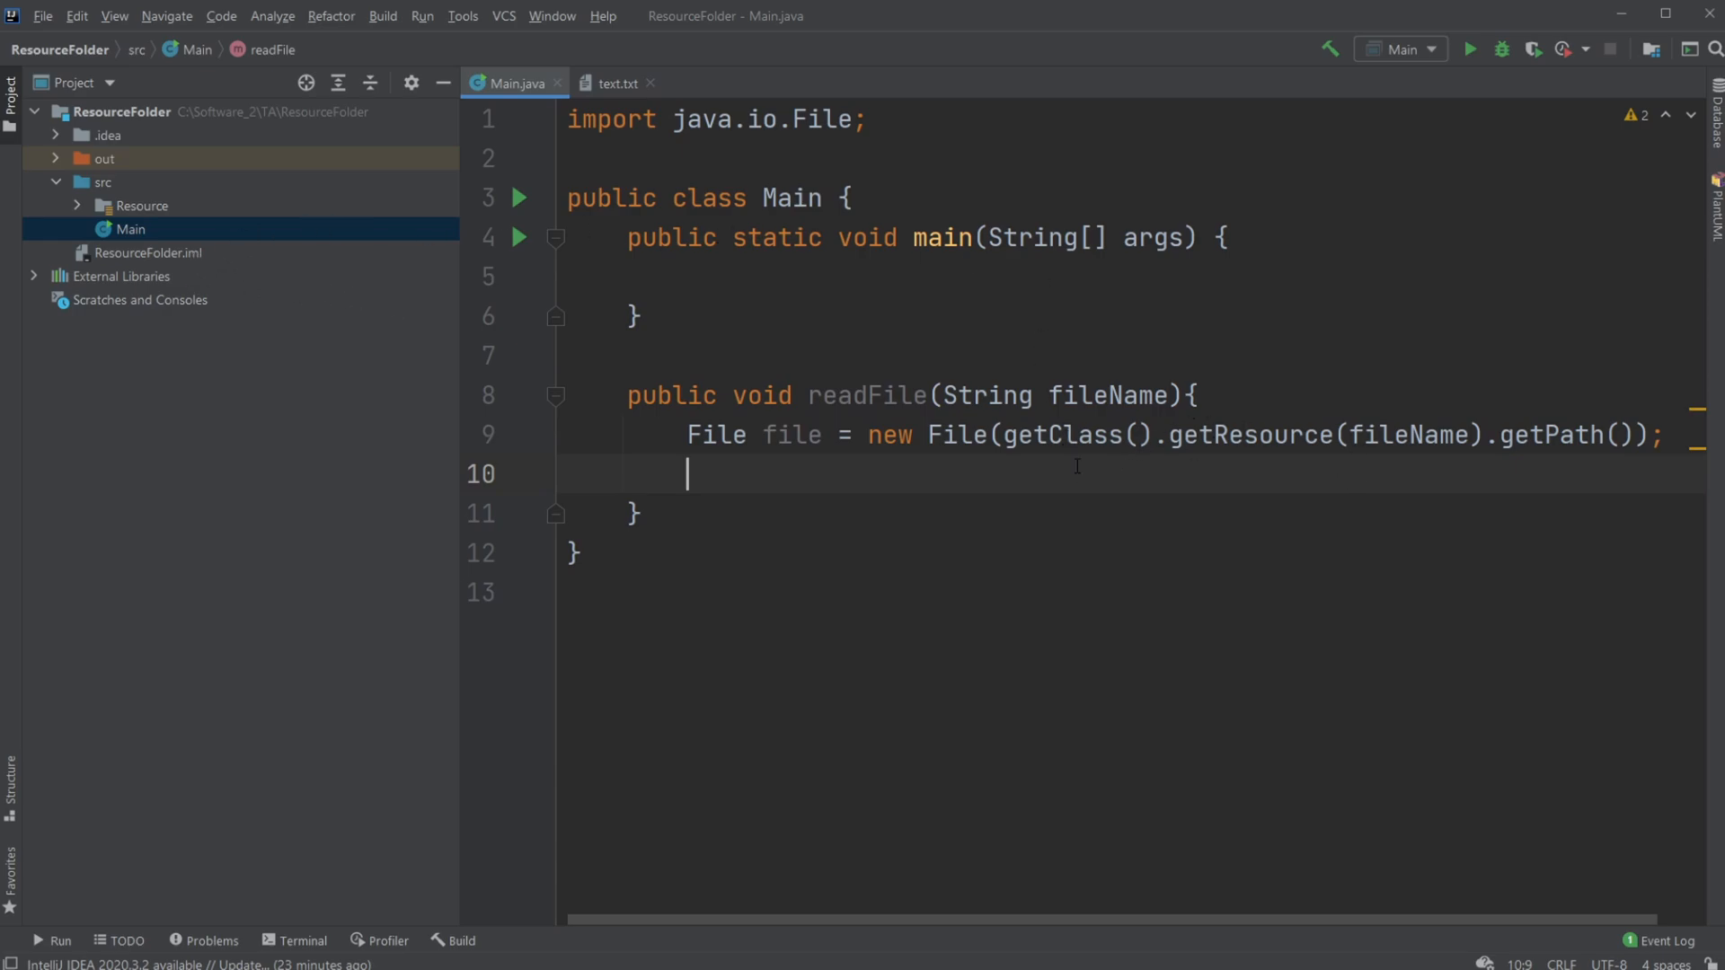
double_click(1249, 435)
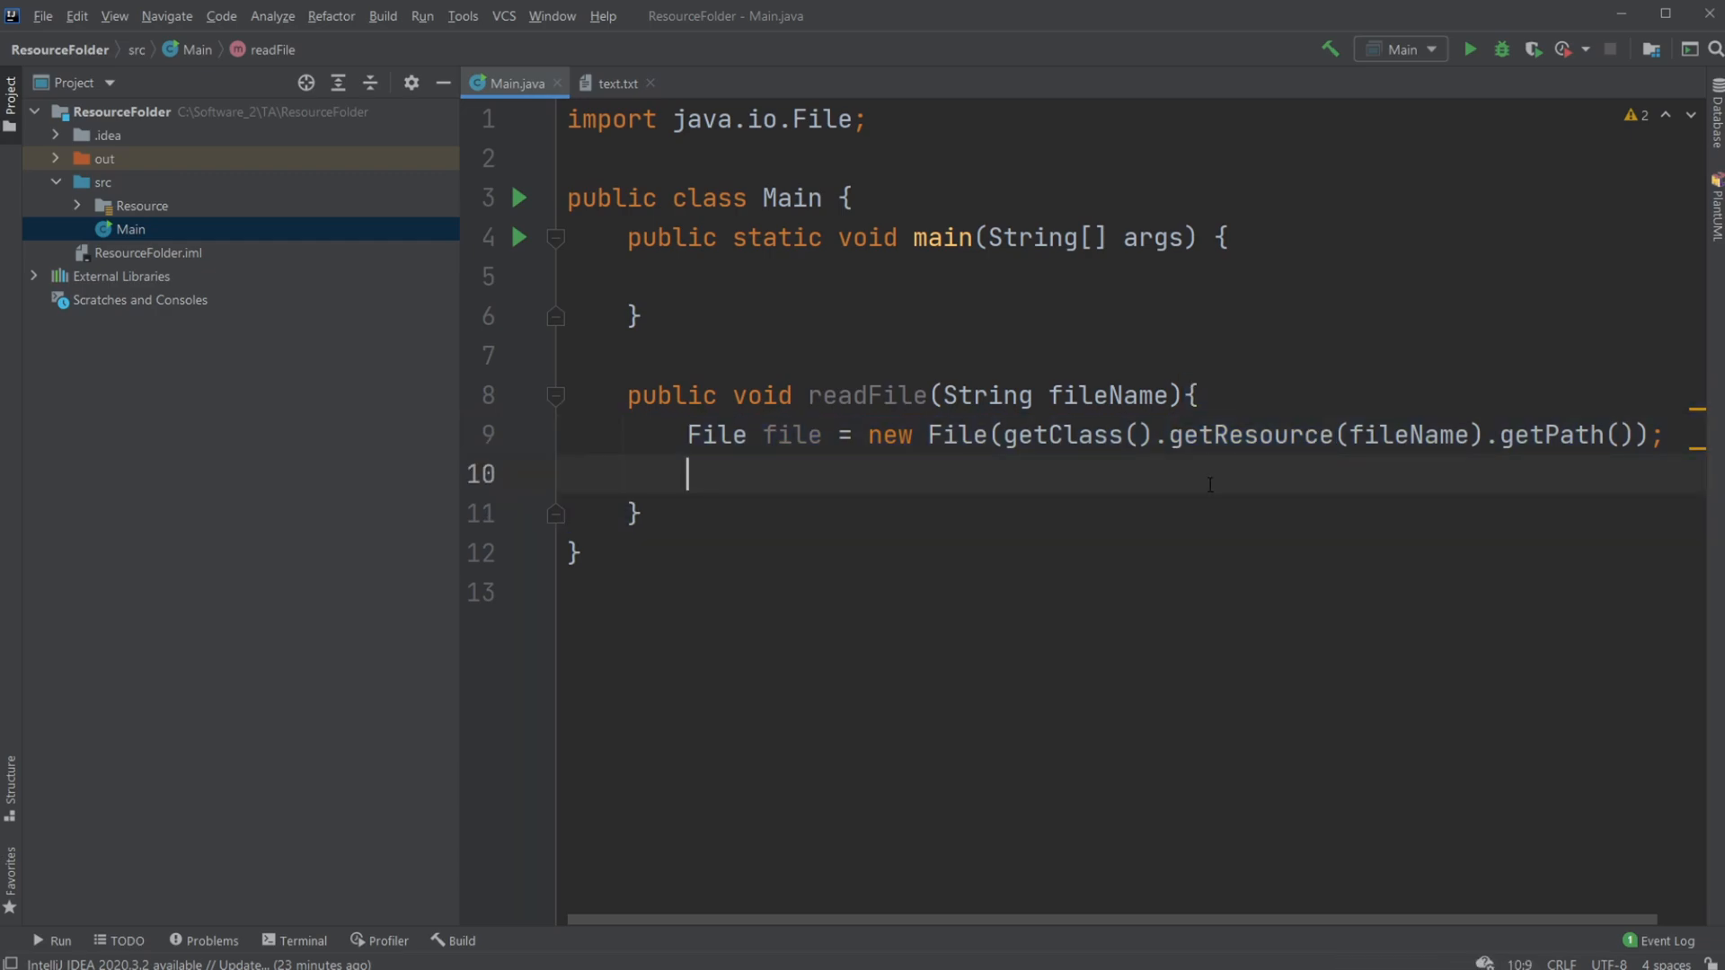
Add Scanner scanner = new Scanner(file); surrounded by try/catch for FileNotFoundException
text(Scanner scanner)
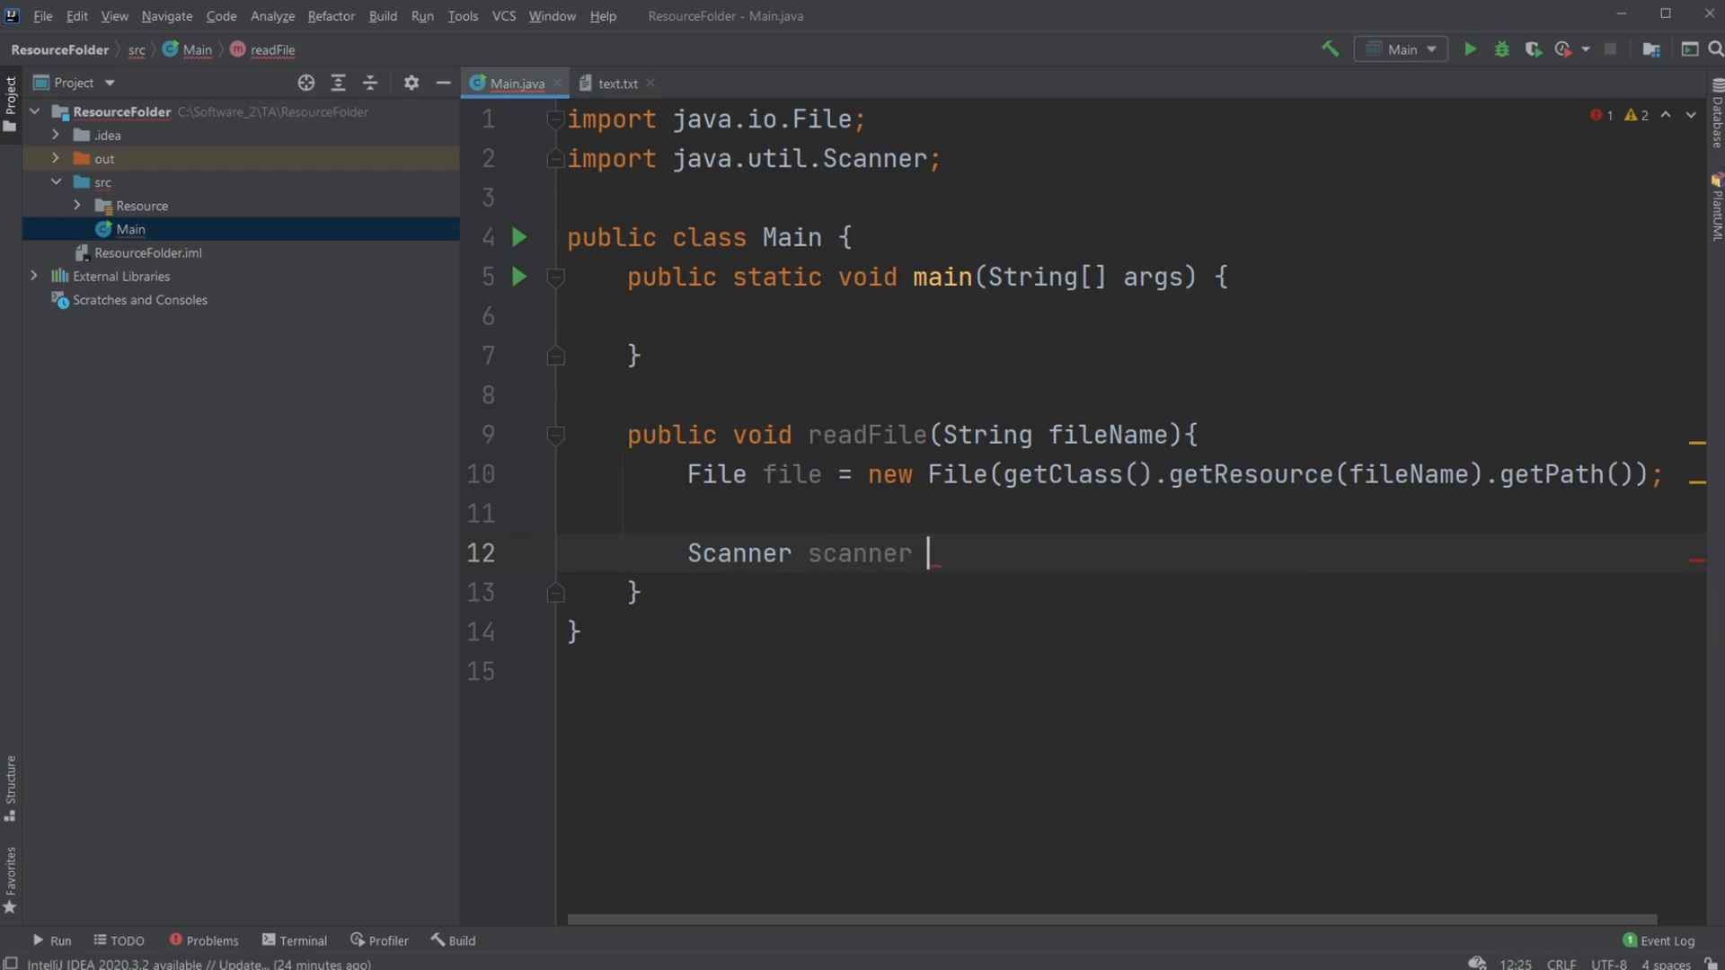
text(= new Scanner()
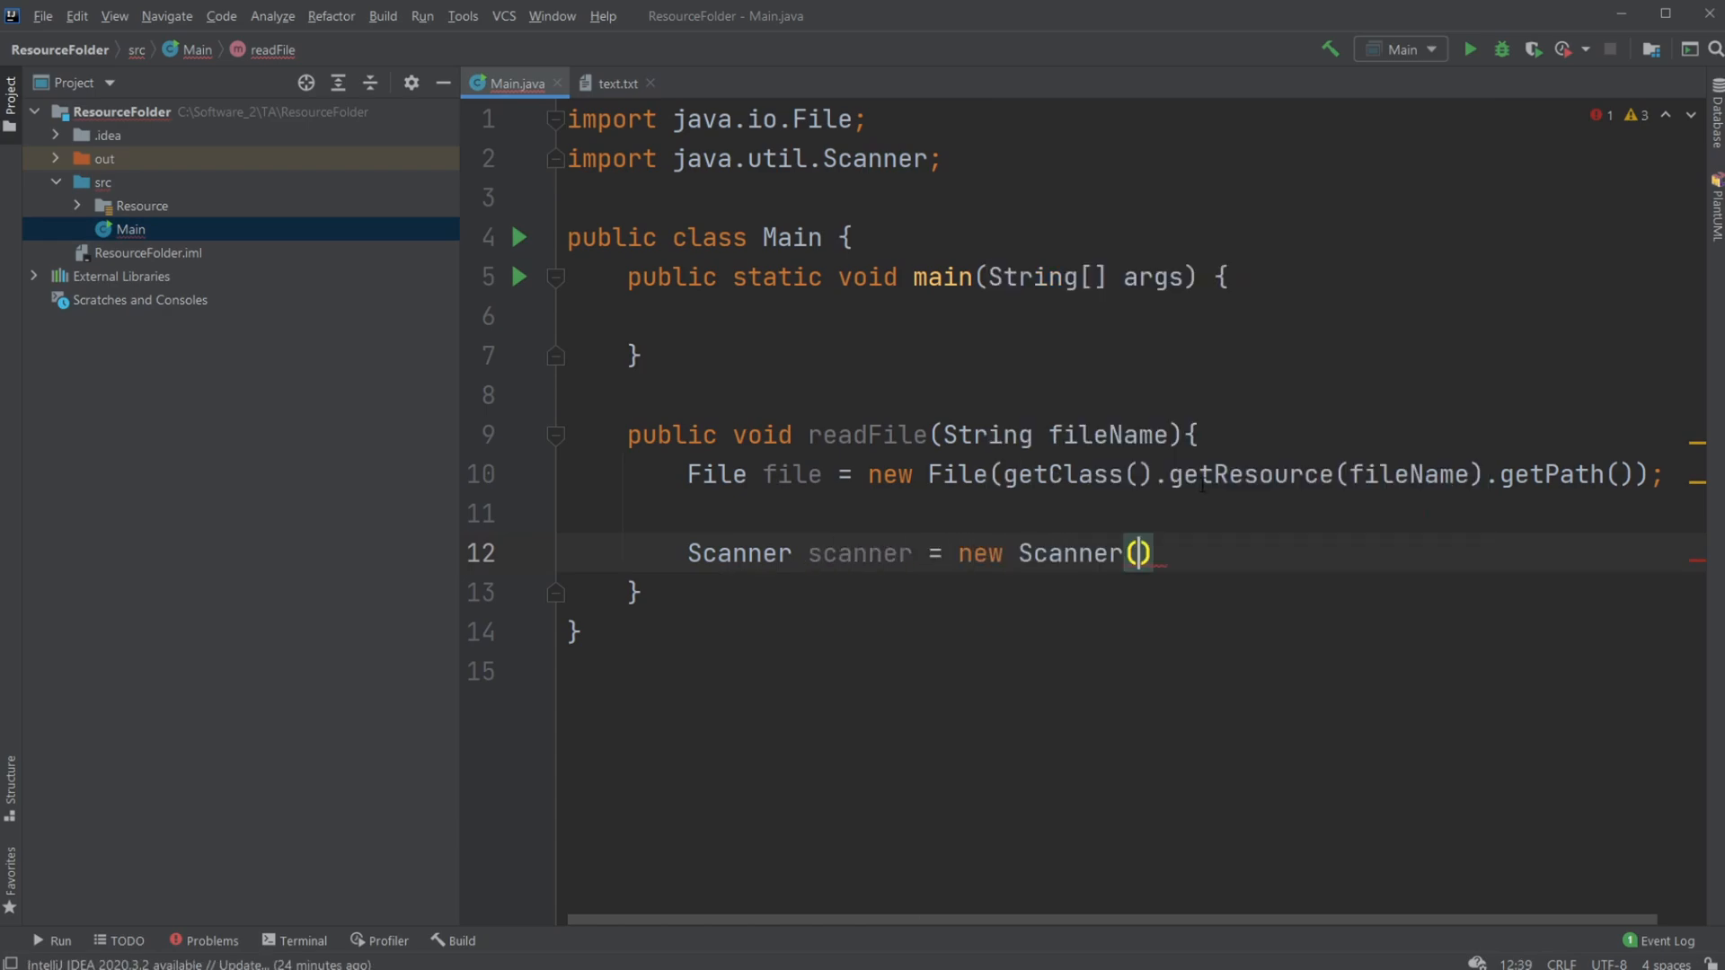
text(file)
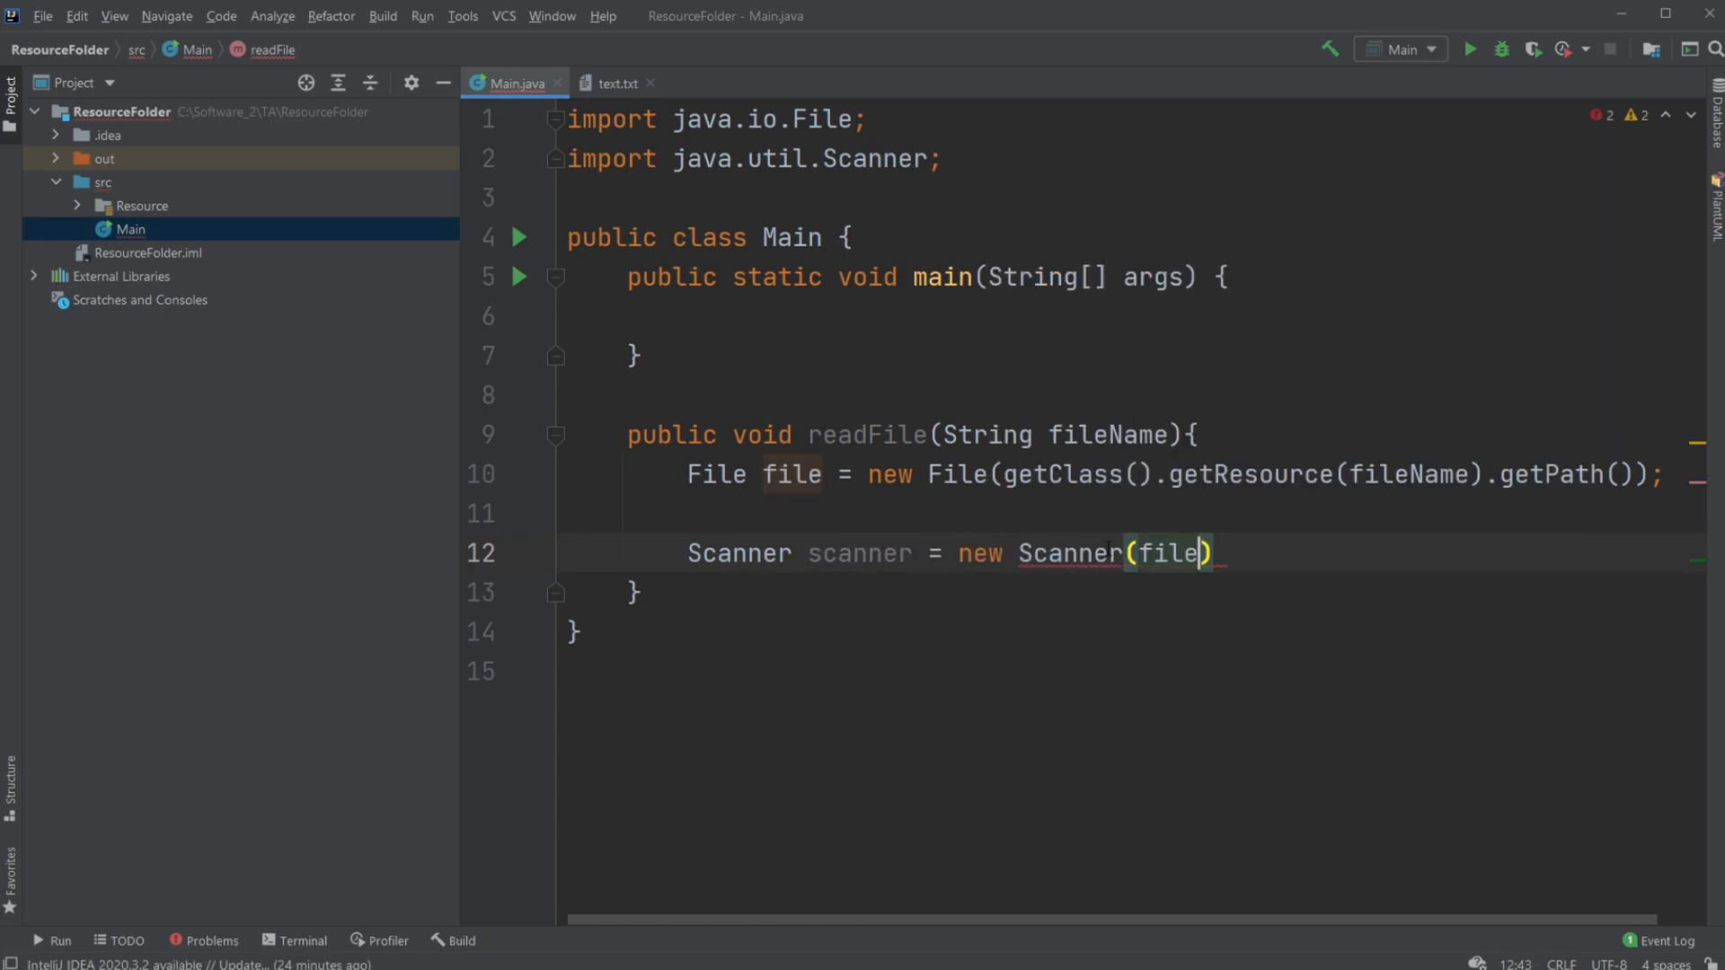
text(;)
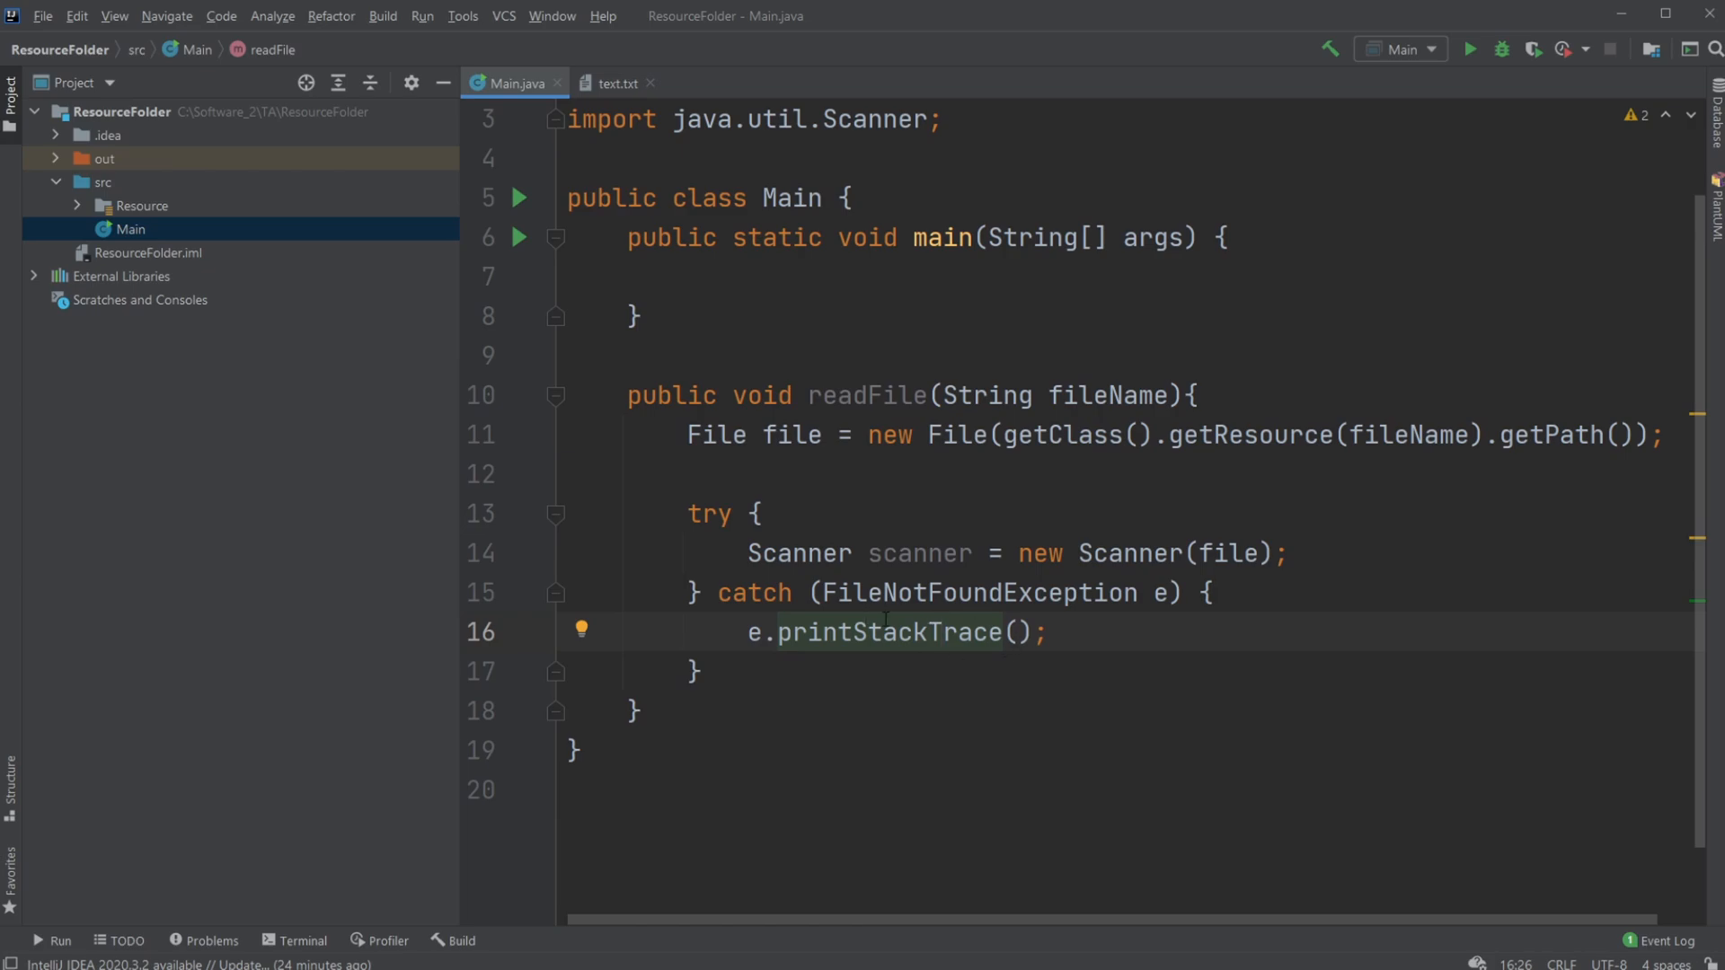
key(enter)
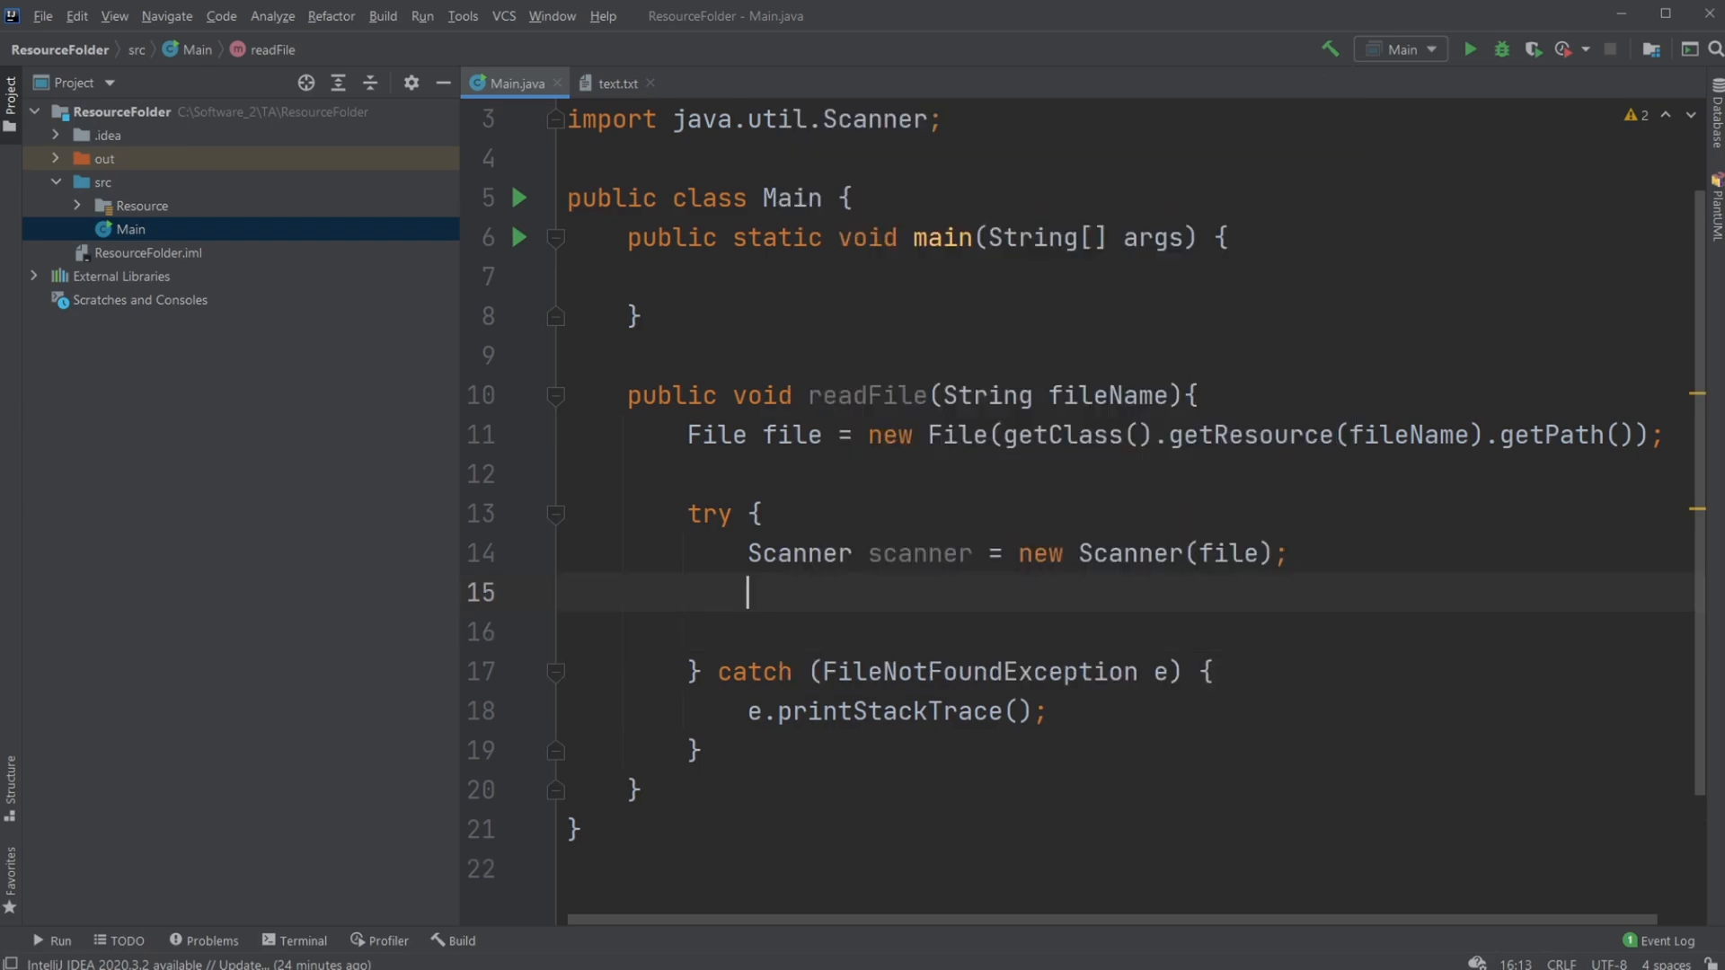
Loop while scanner.hasNextLine(), printing scanner.nextLine() with System.out.println
text(while (scanner)
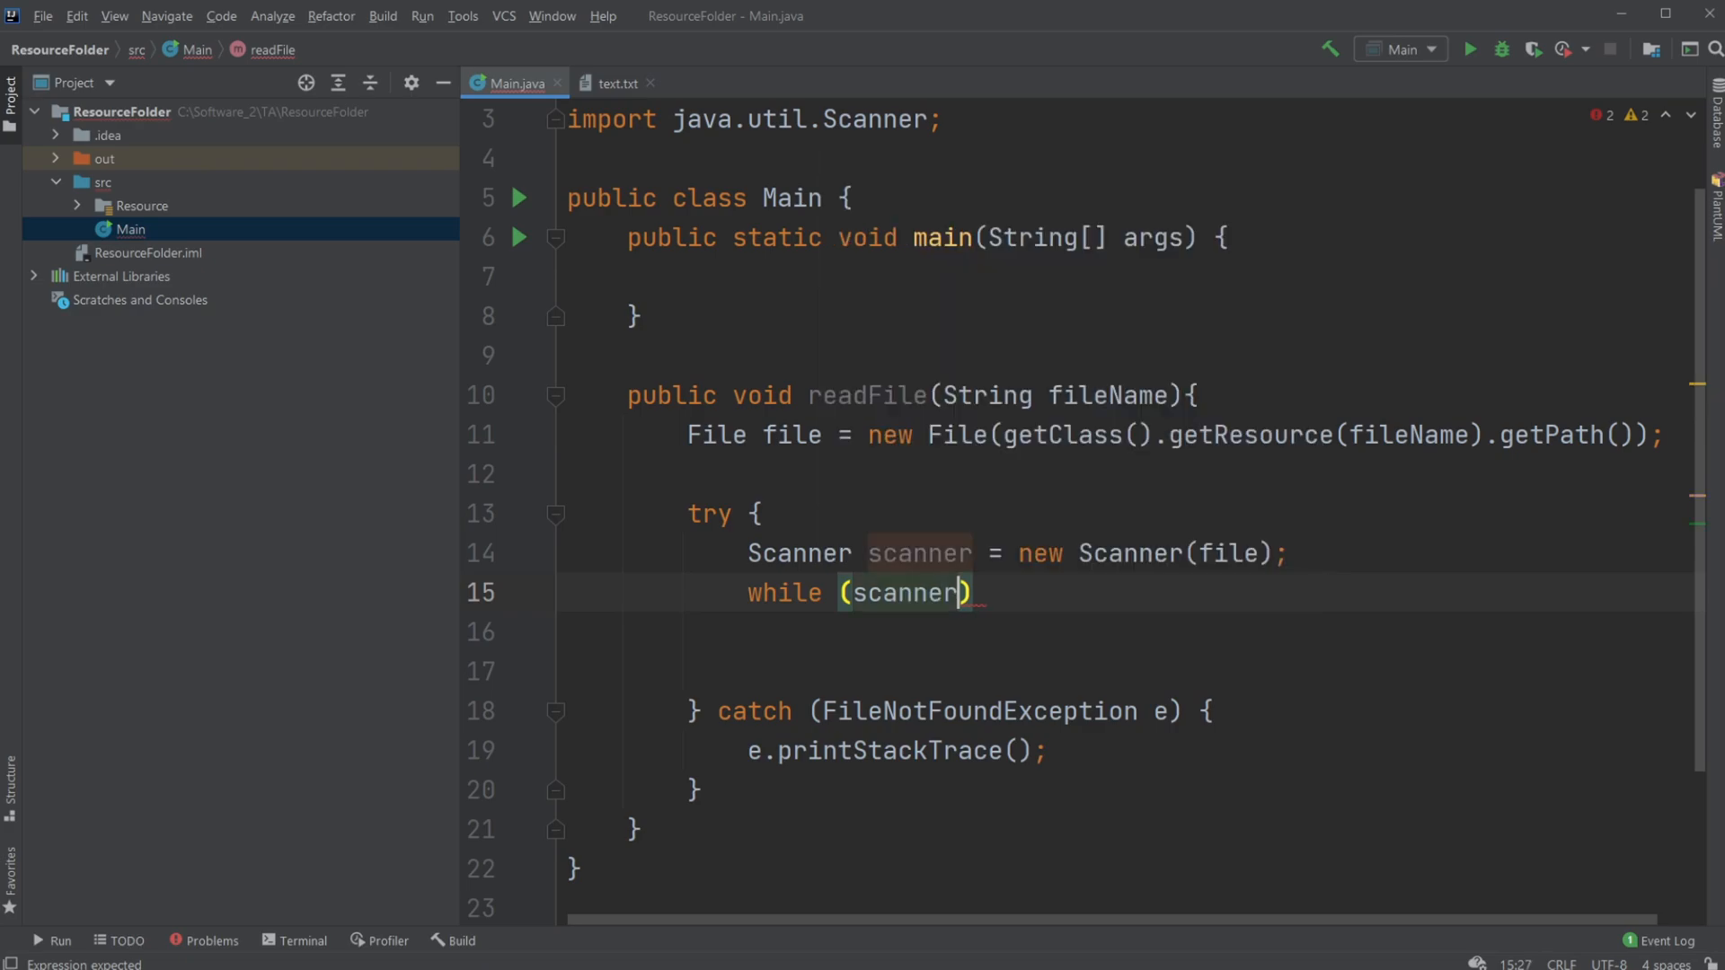
text(.hasNextLine())
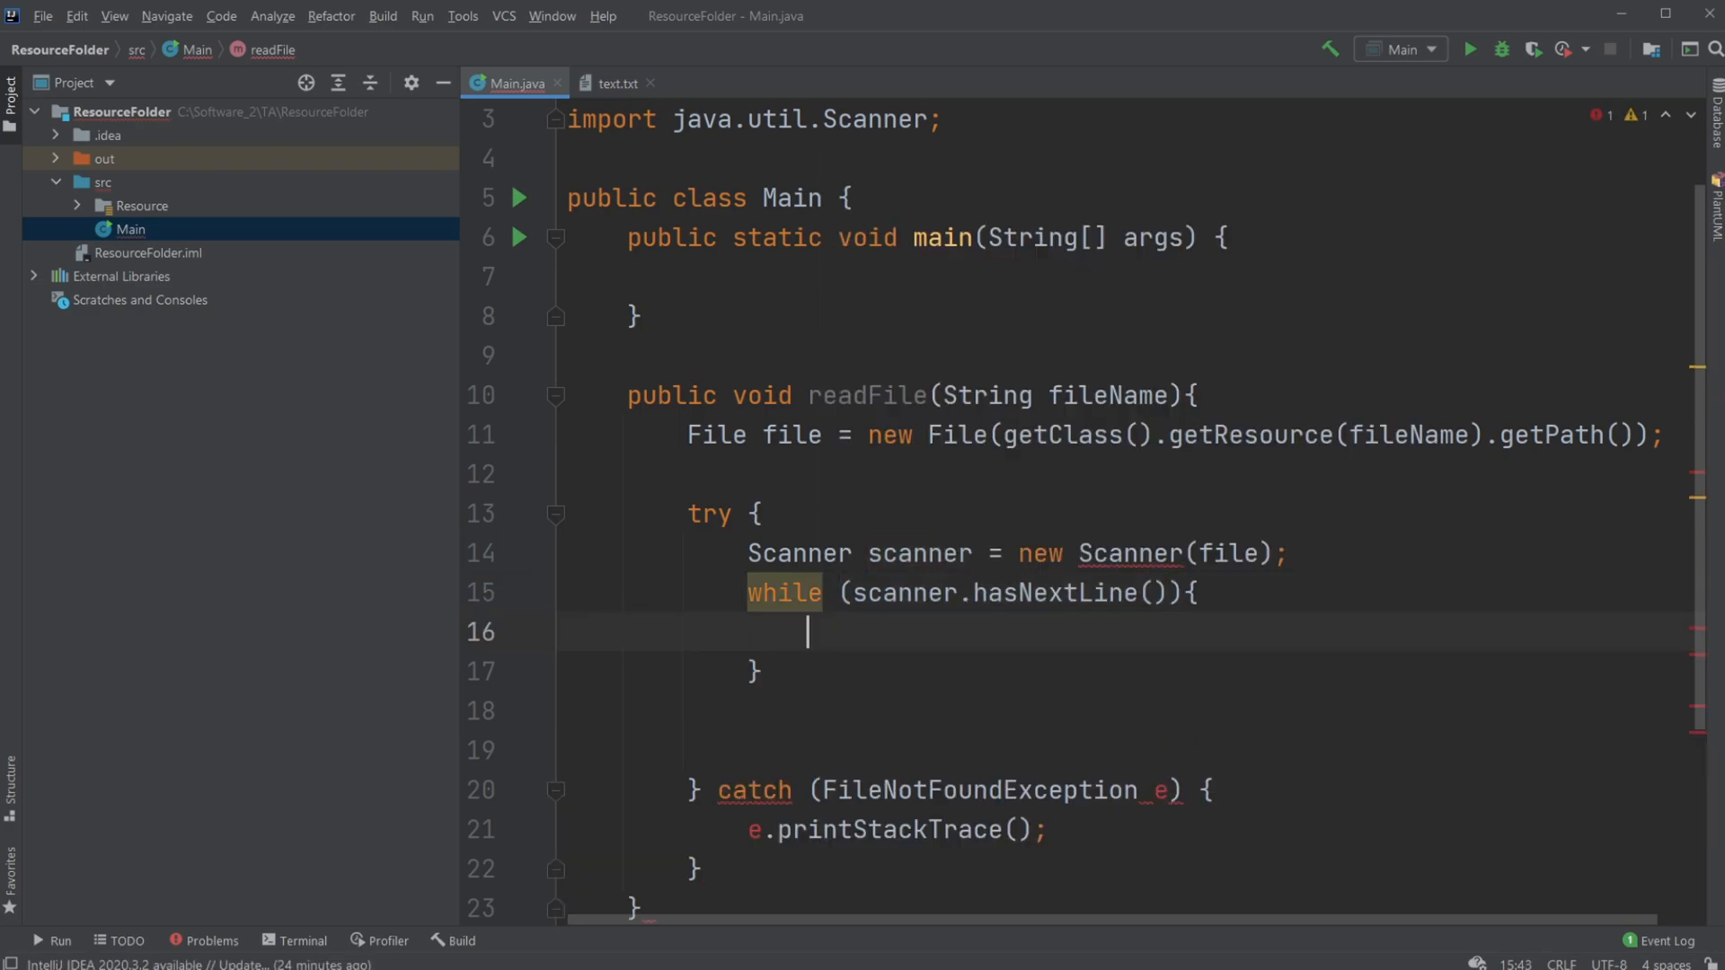
text(System.out.println();)
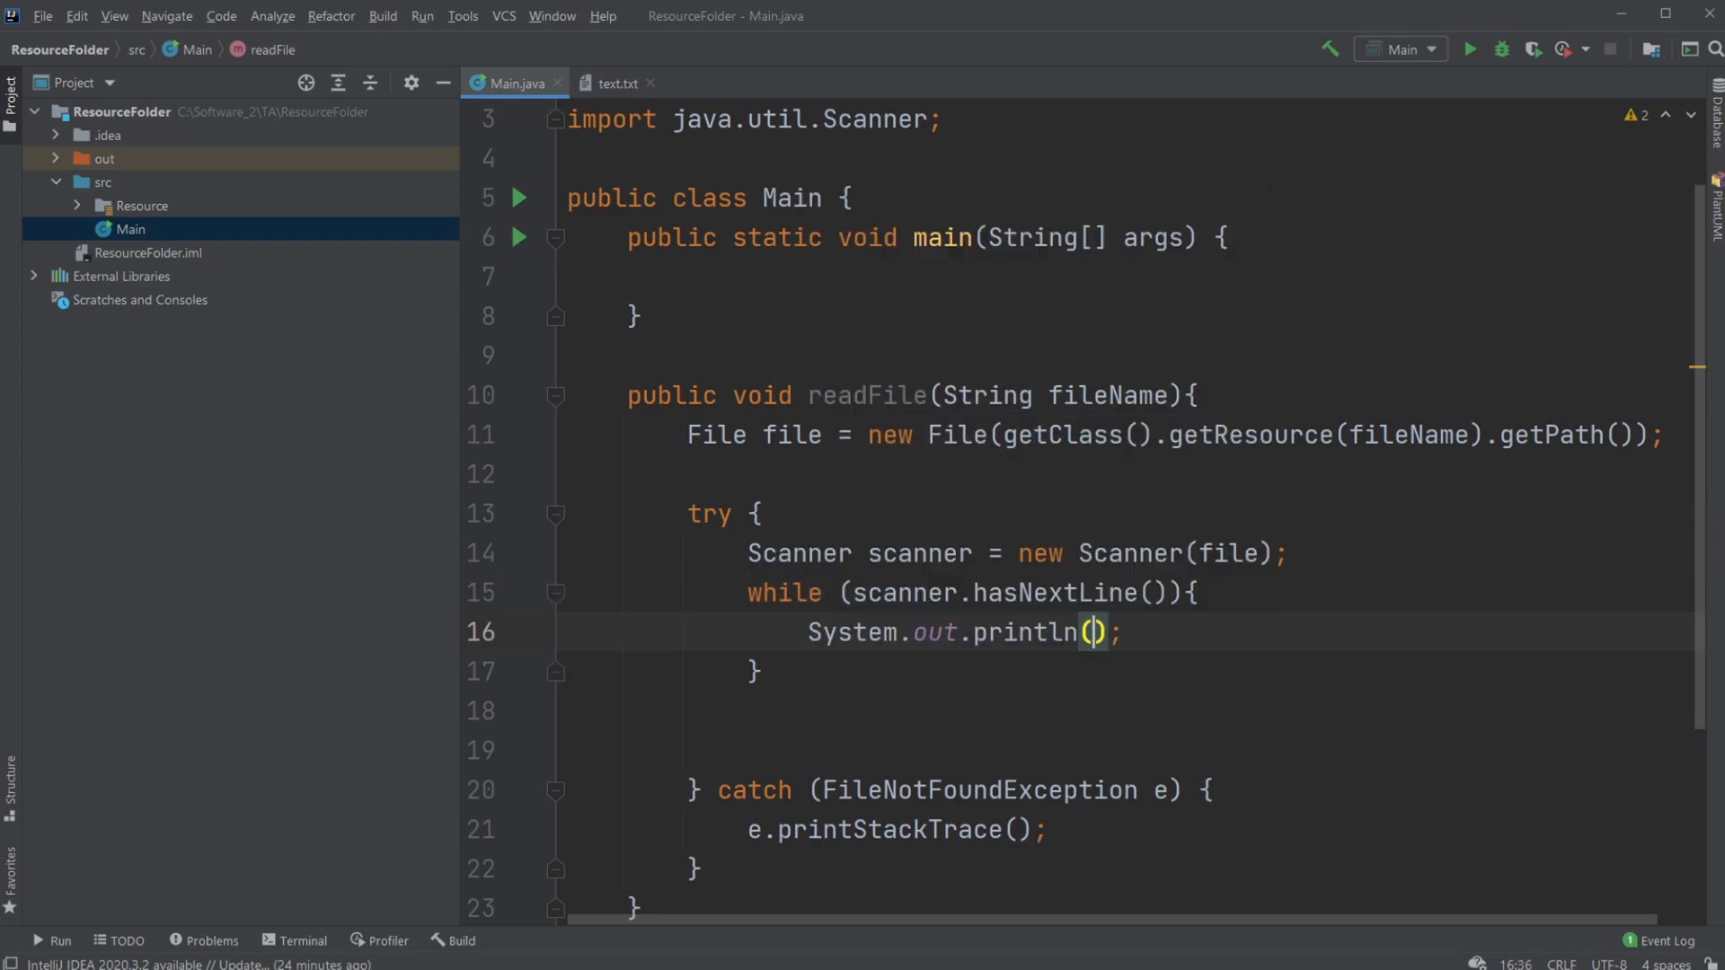
text(scanner)
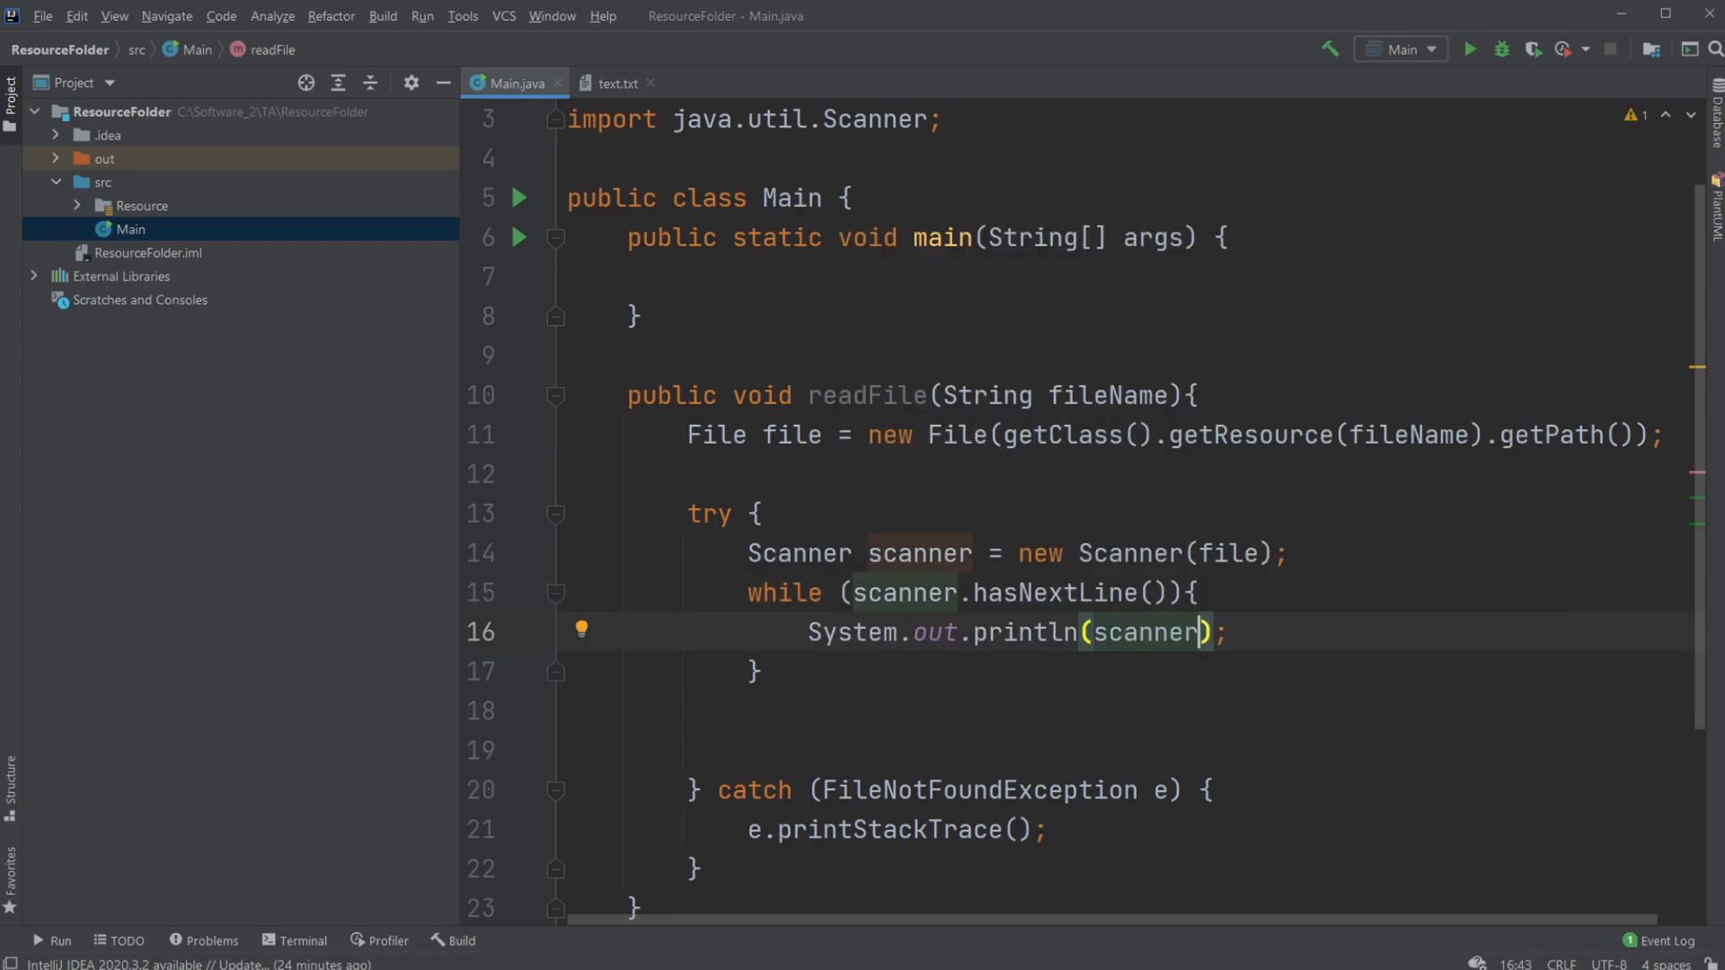
text(.nextLine()
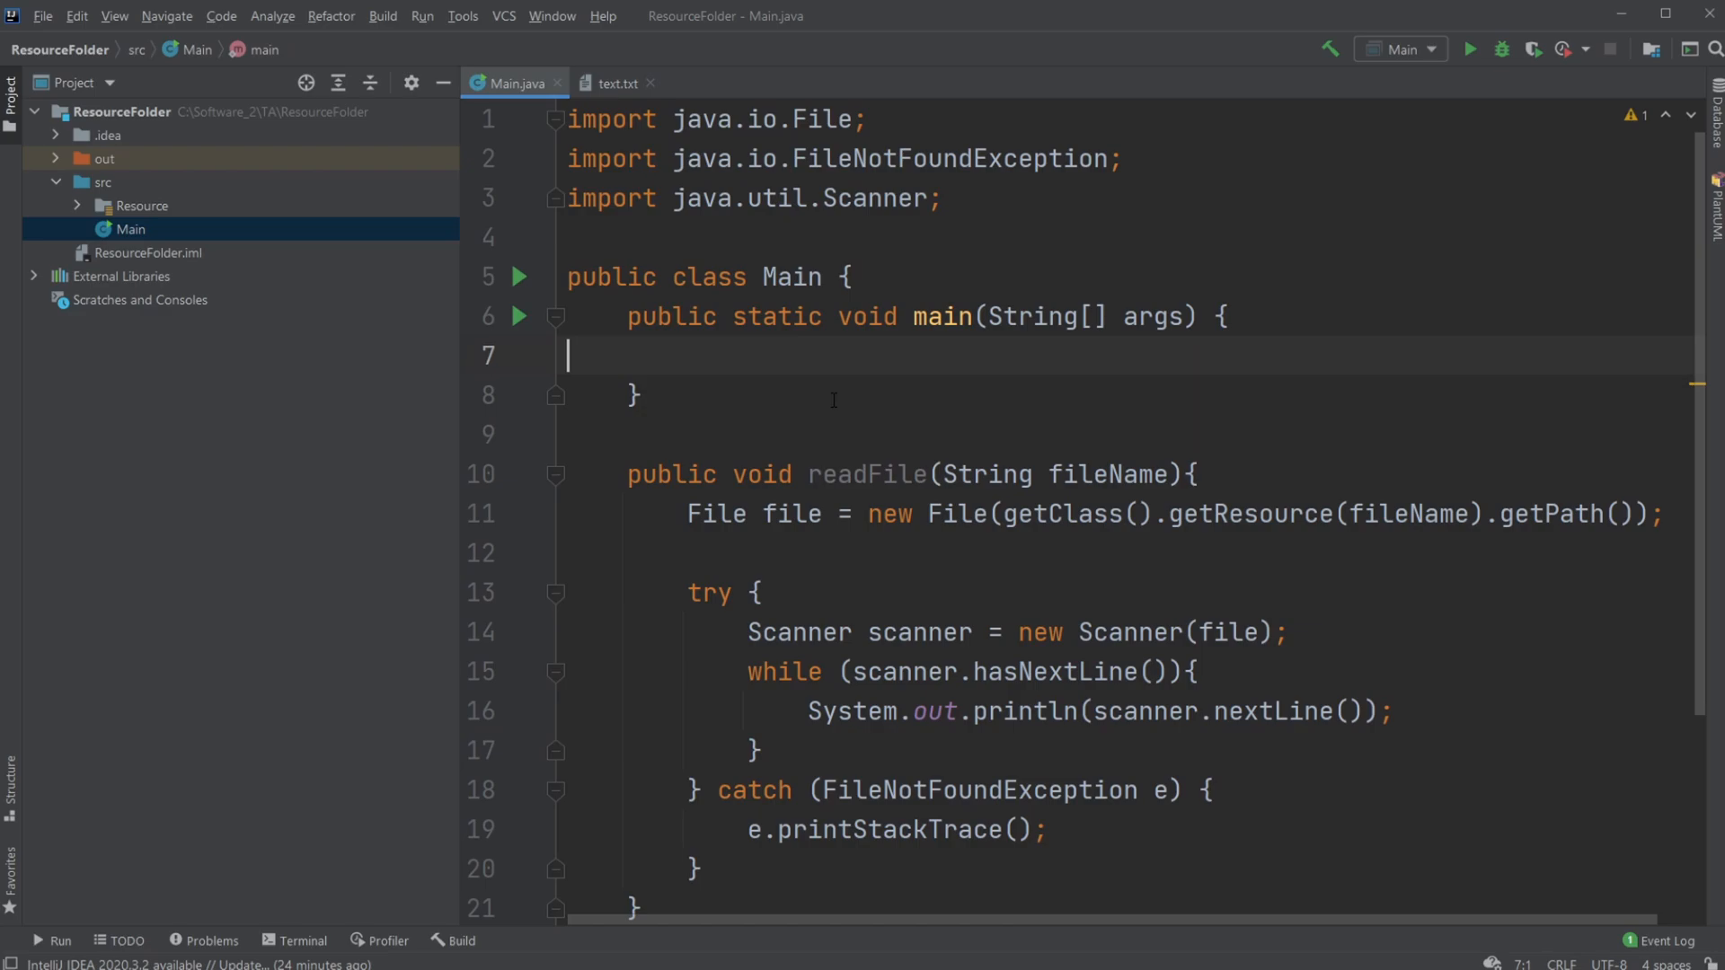
In main, write Main main = new Main(); on a new line
key(Enter)
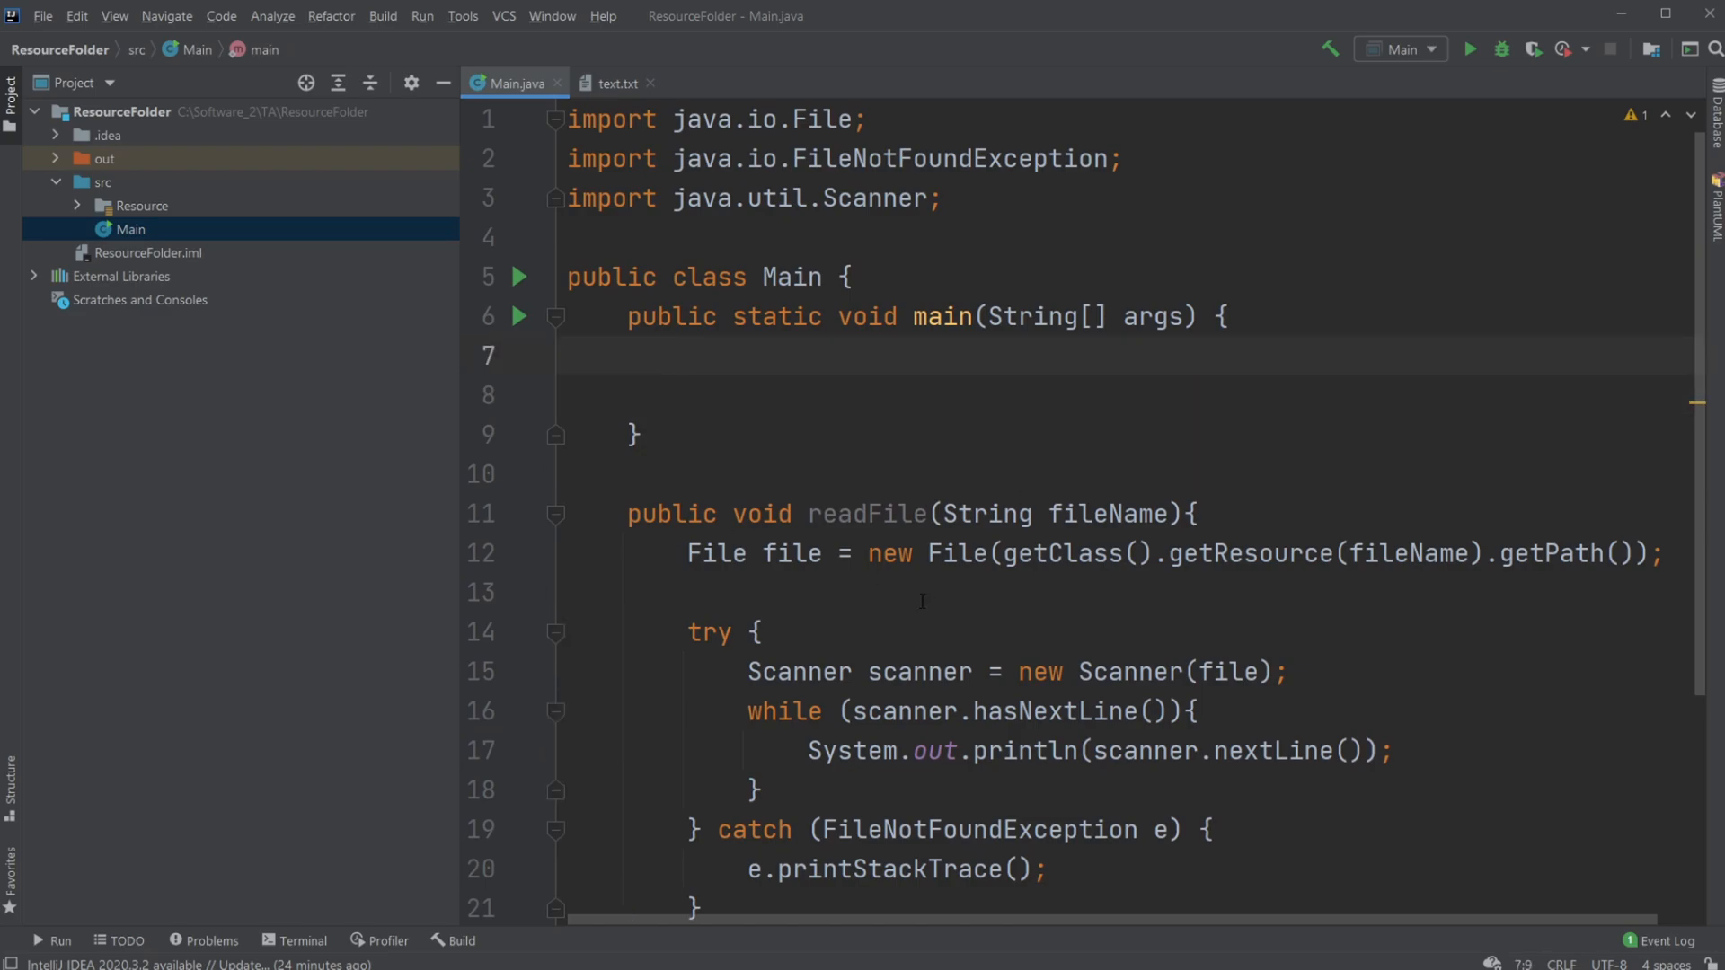
mouse_move(1035, 496)
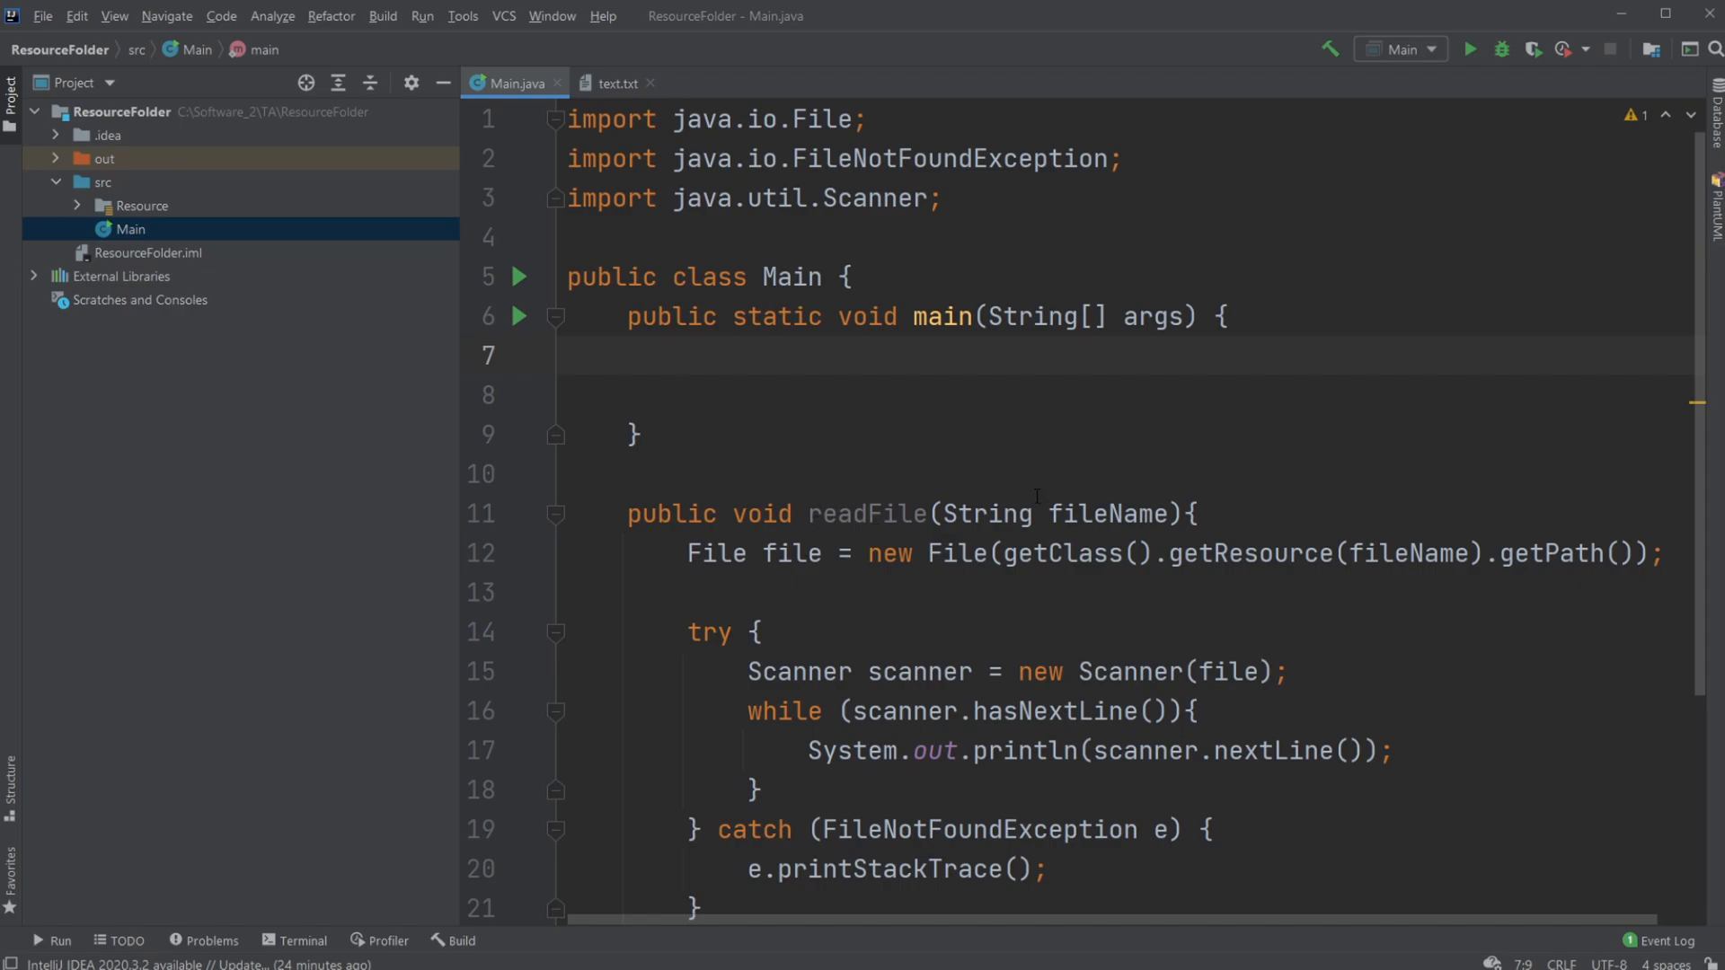
text(Main)
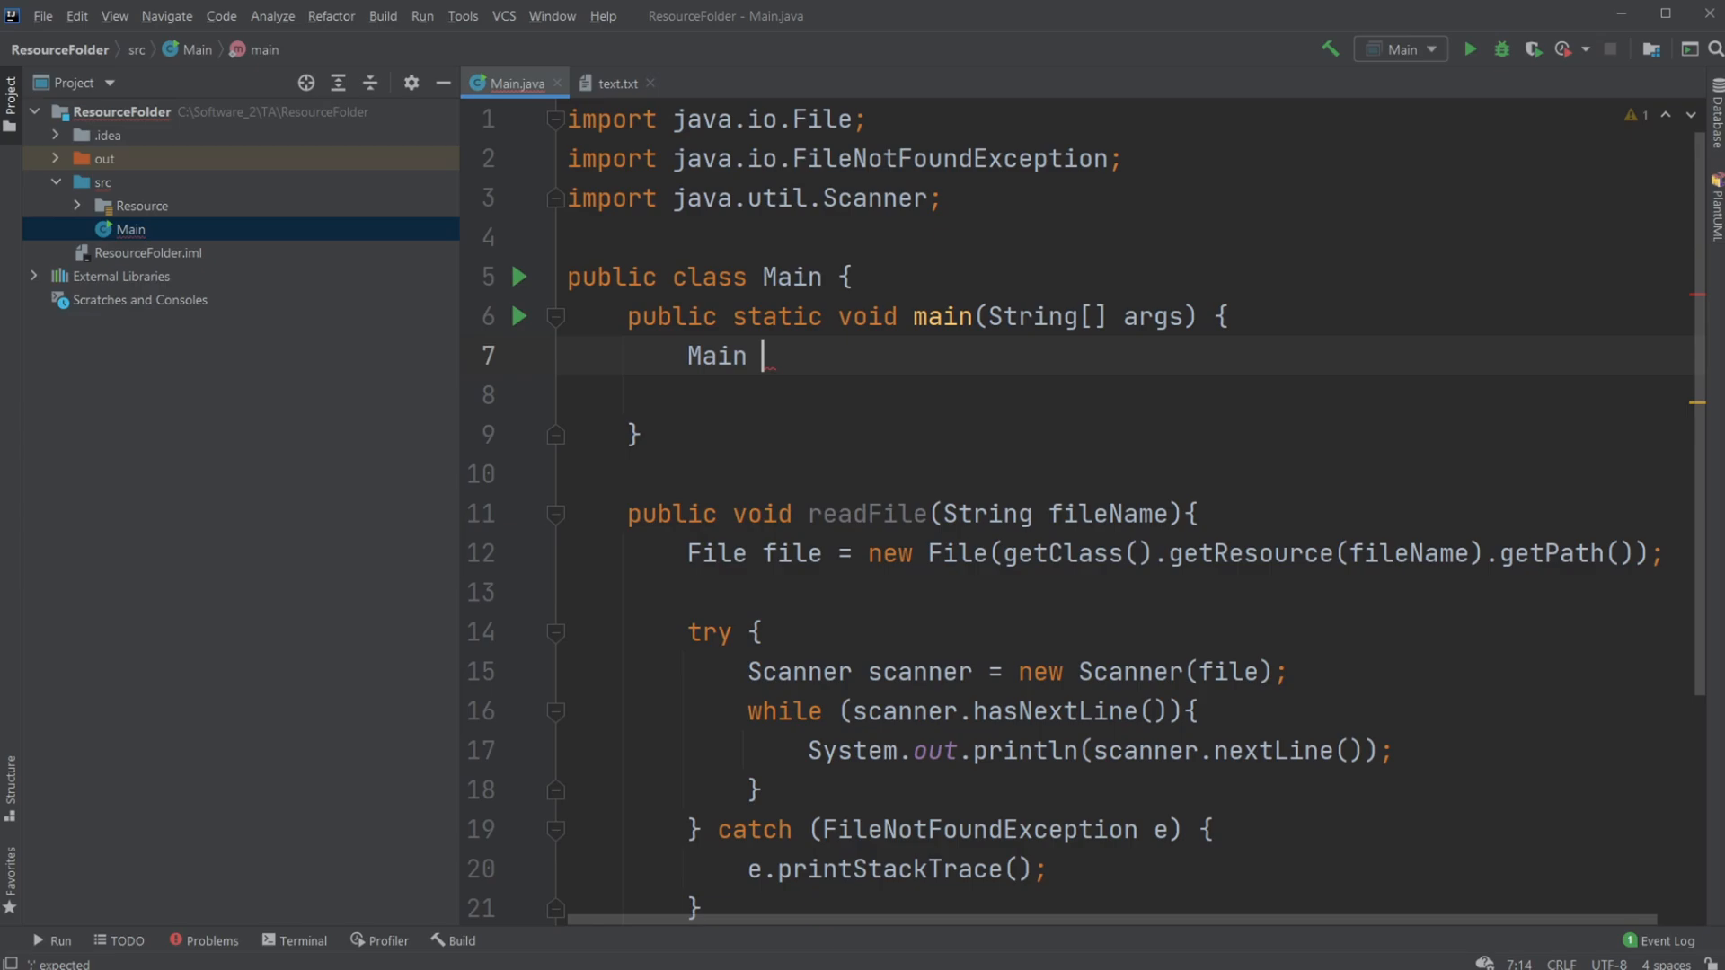
text(main = new Main()
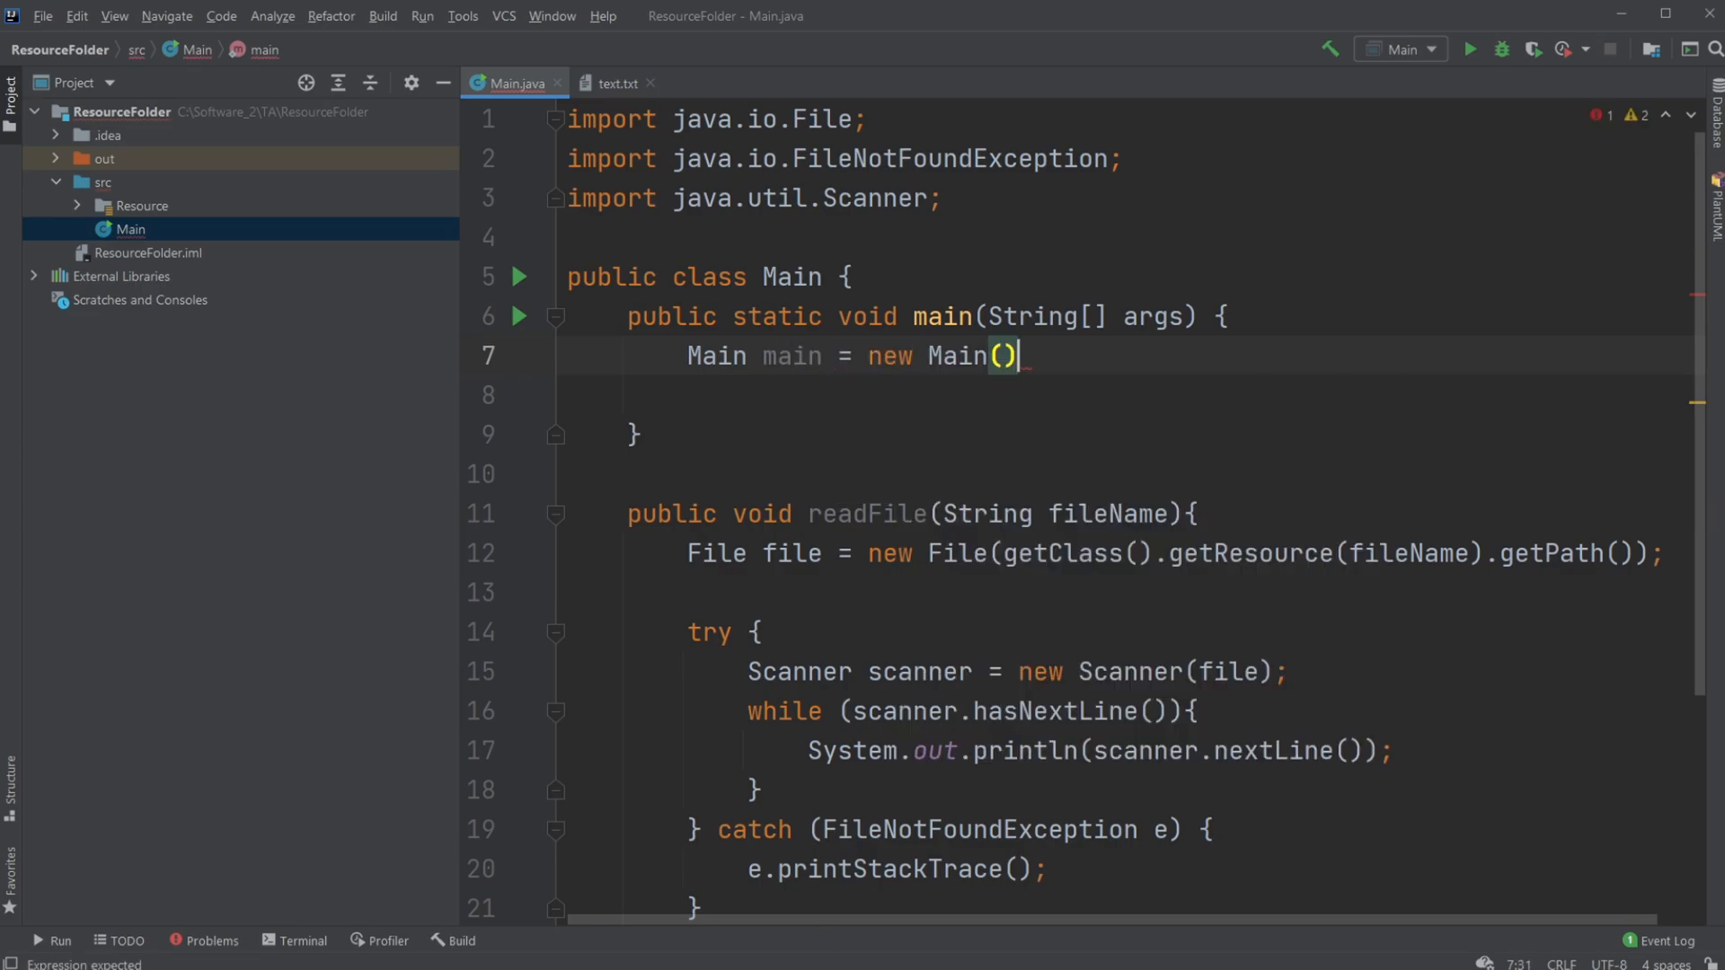
text(;)
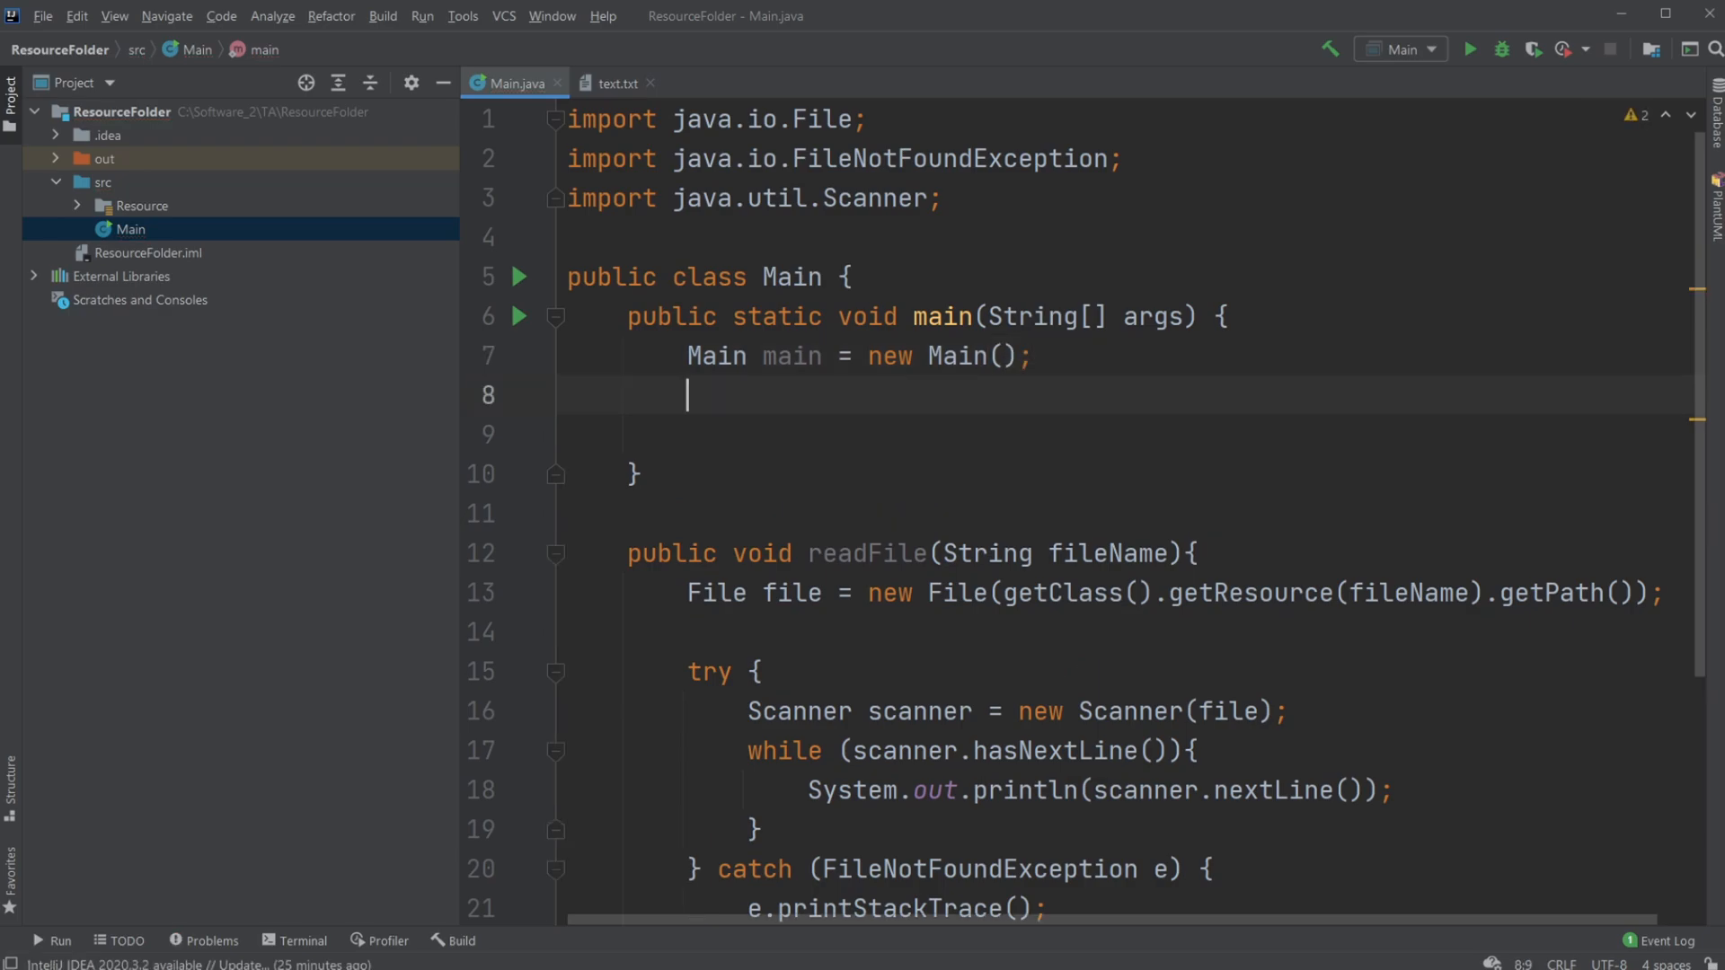
mouse_move(788, 473)
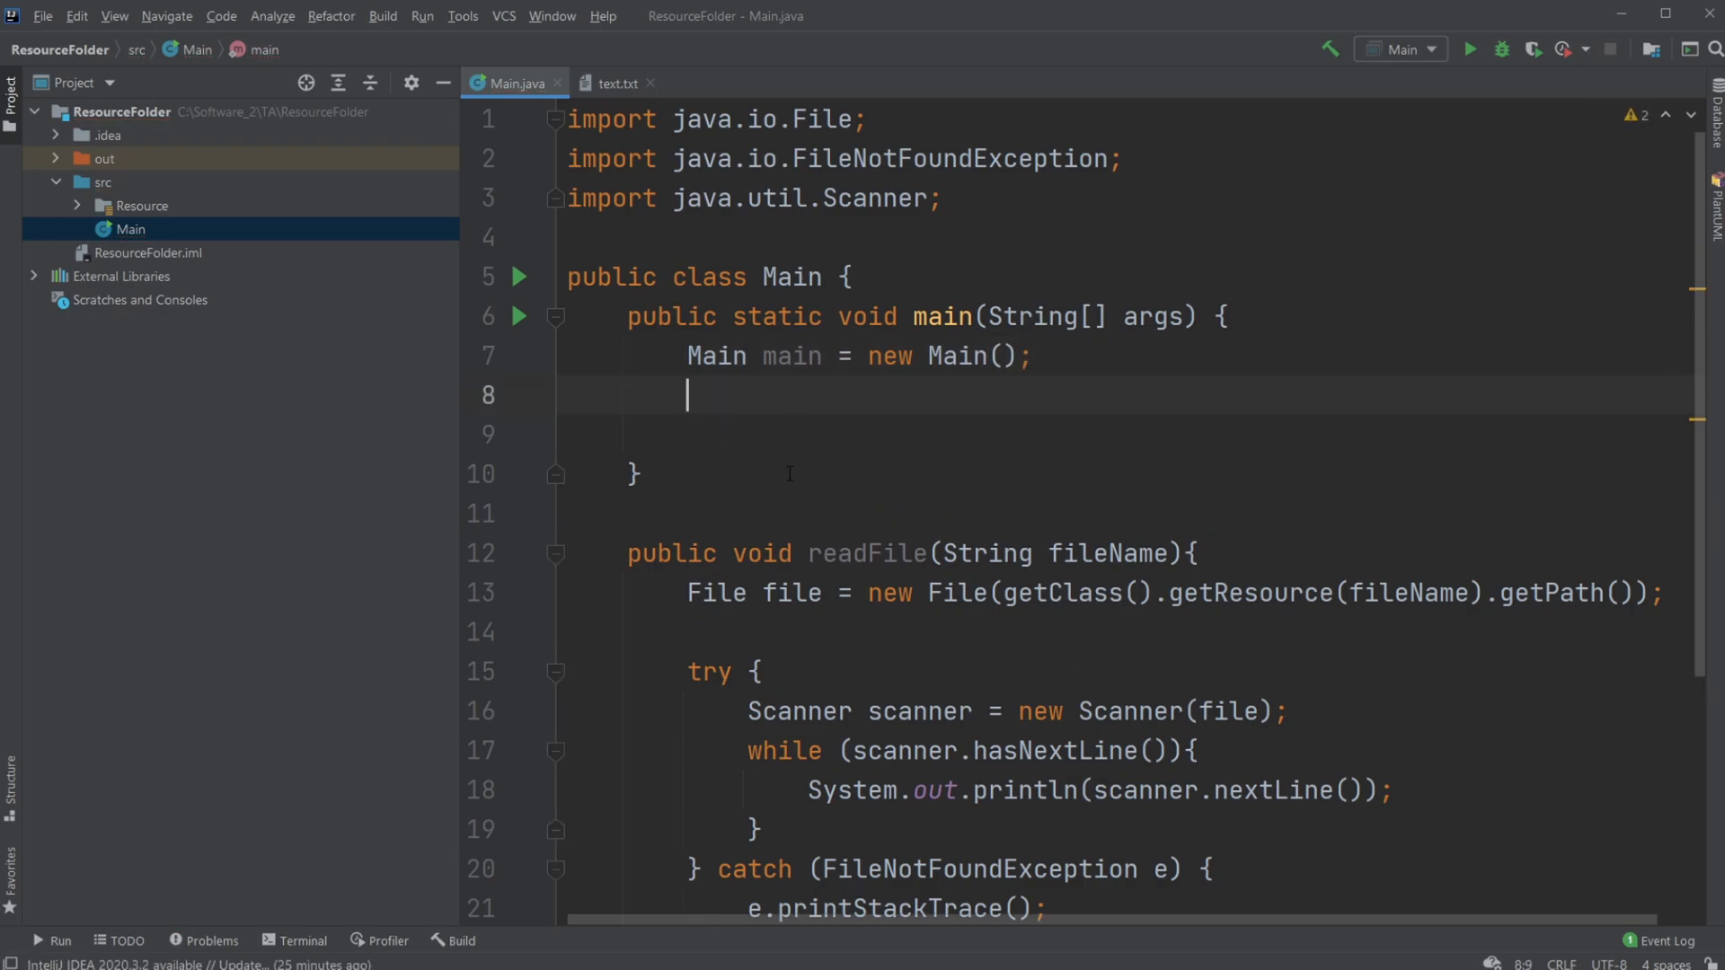
Call main.readFile("text.txt"); using code completion
double_click(859, 554)
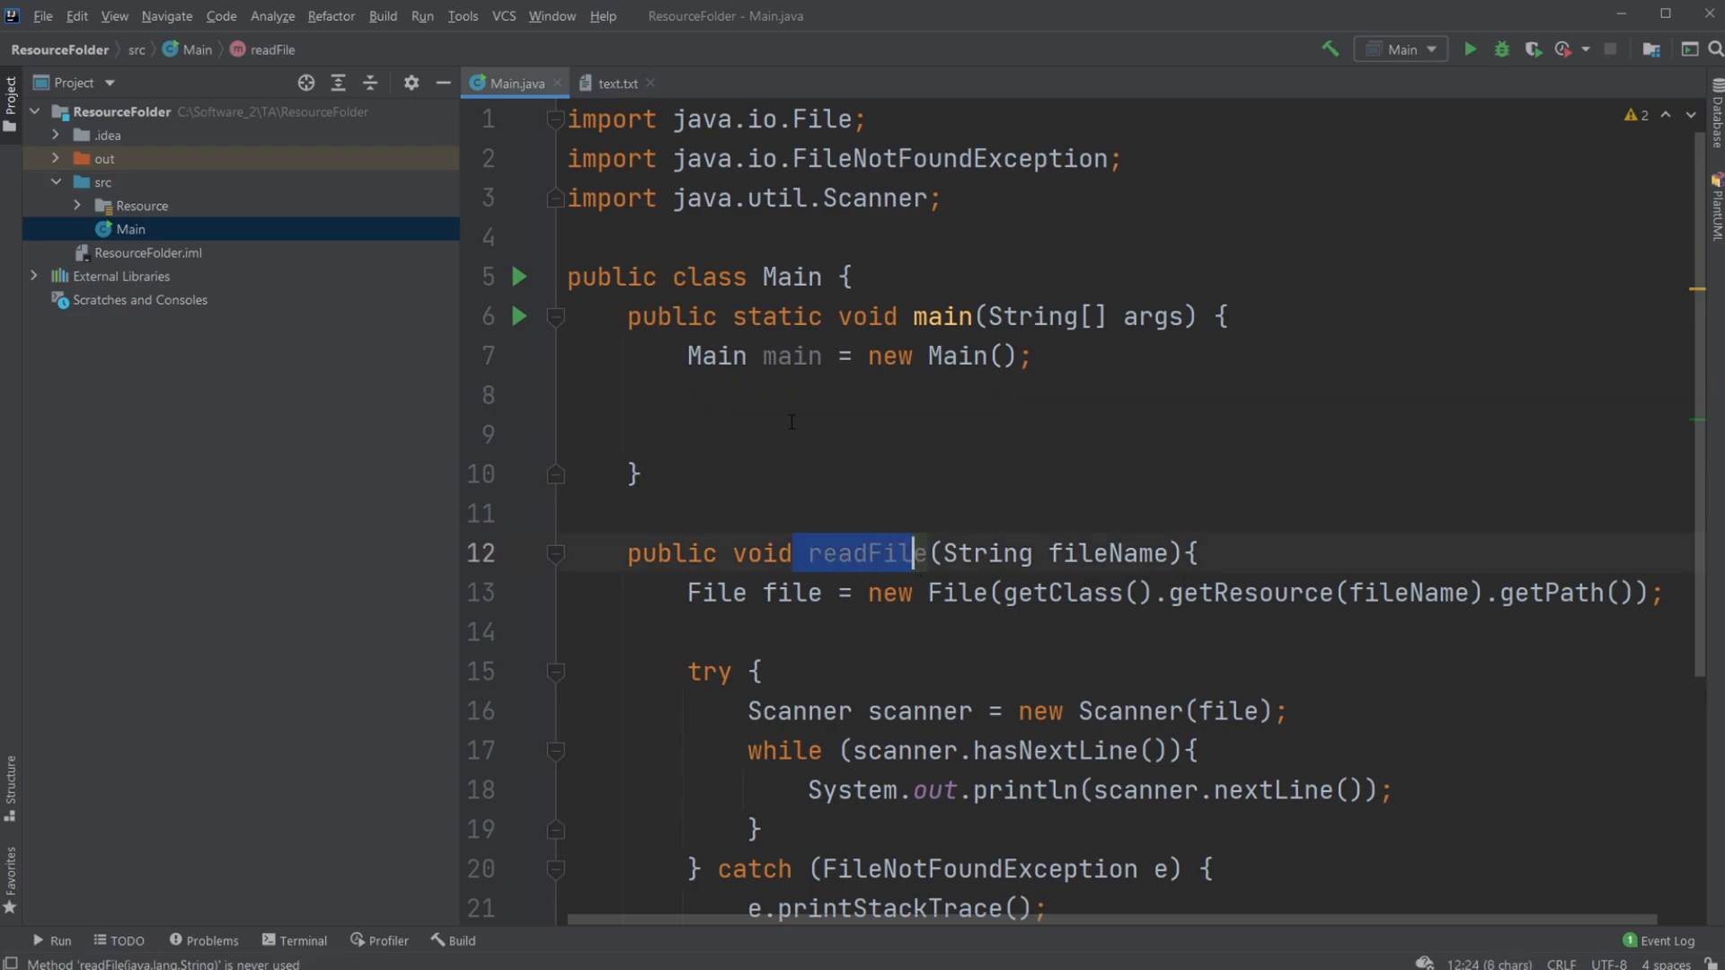
text(m)
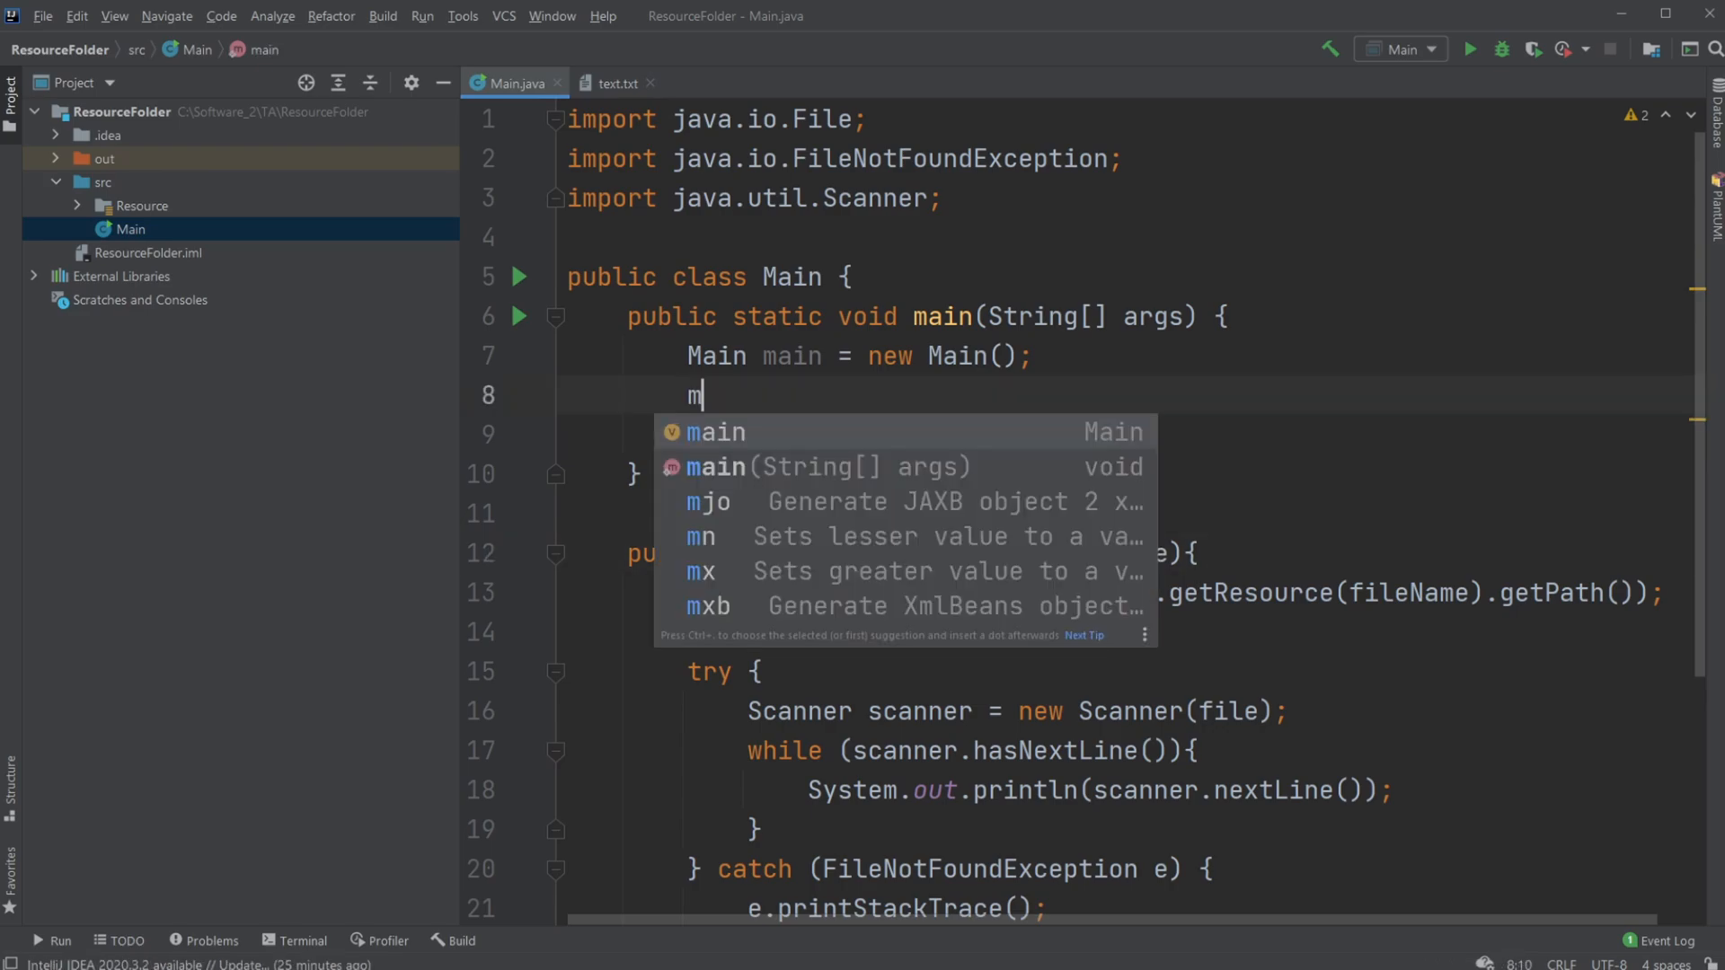
text(ain.readFile();)
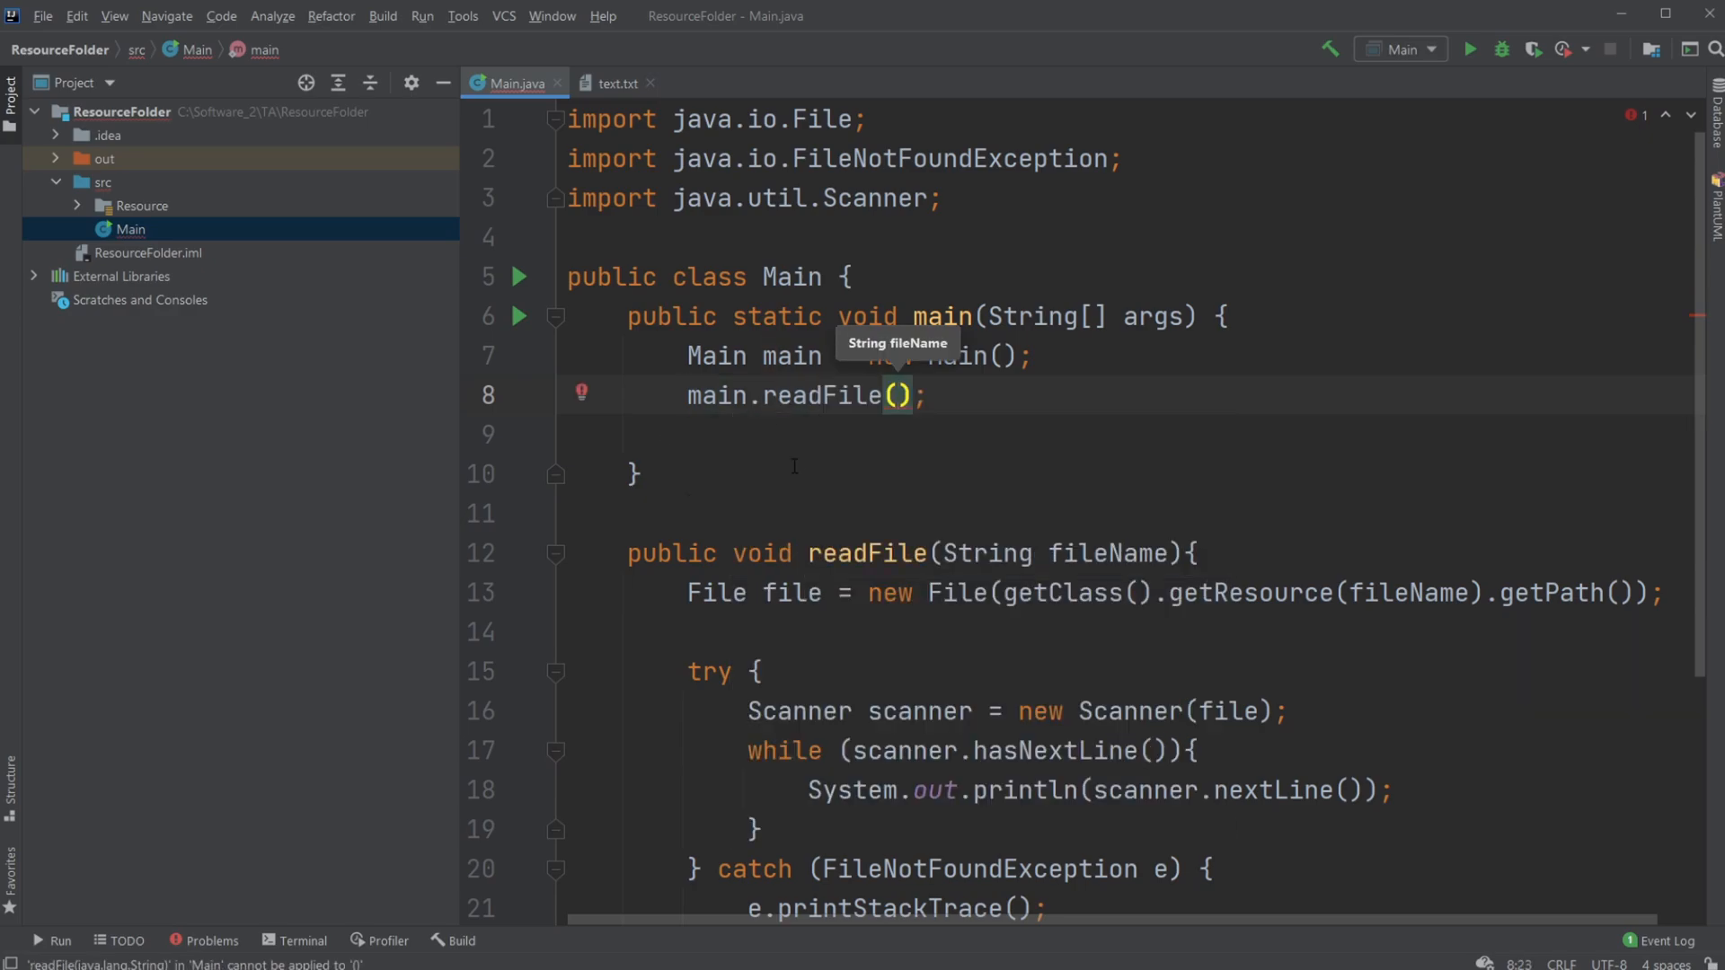
mouse_move(77, 217)
text(")
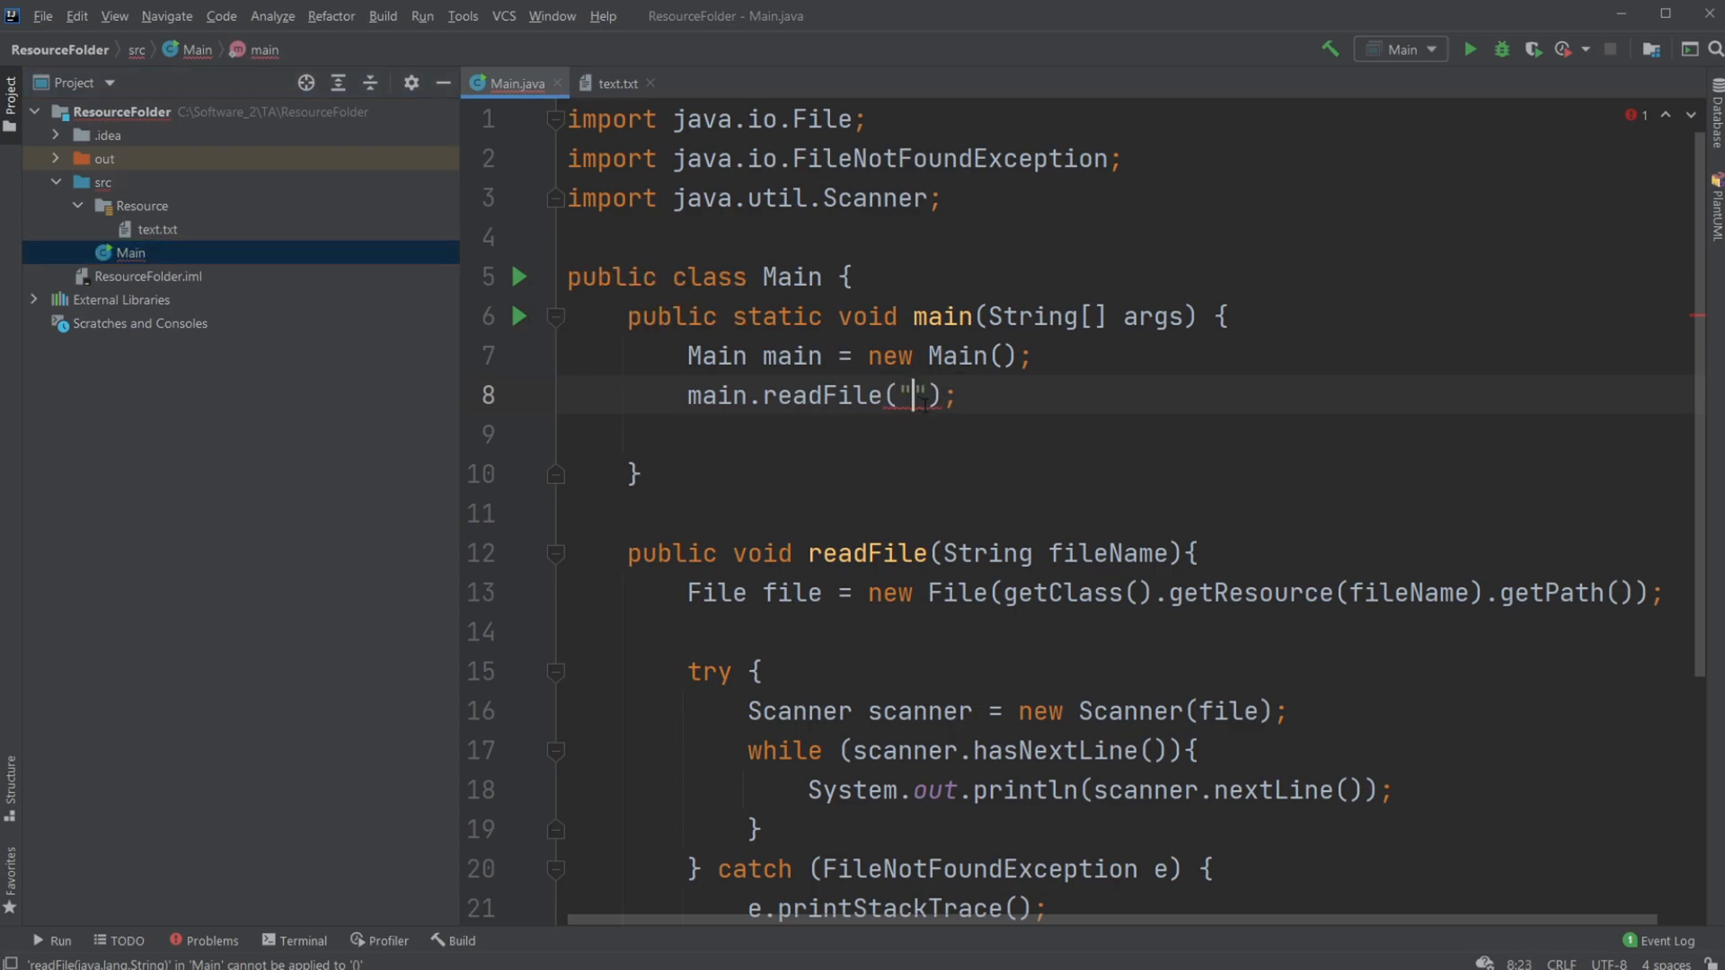
text(text)
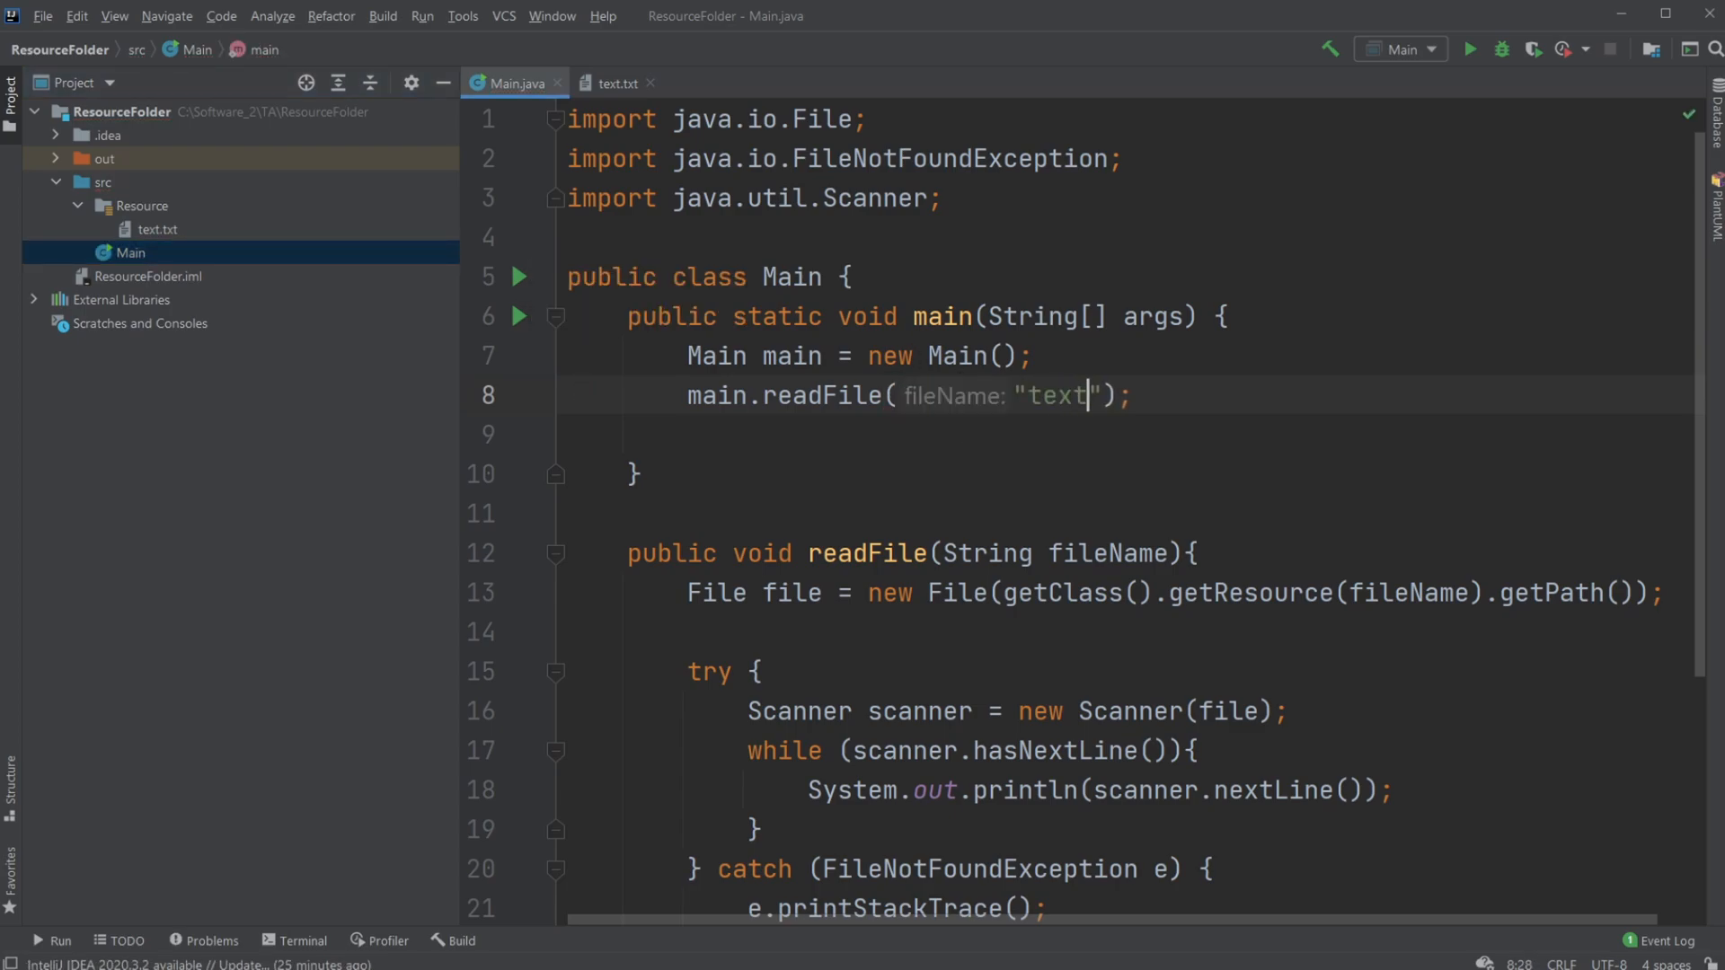
text(.txt)
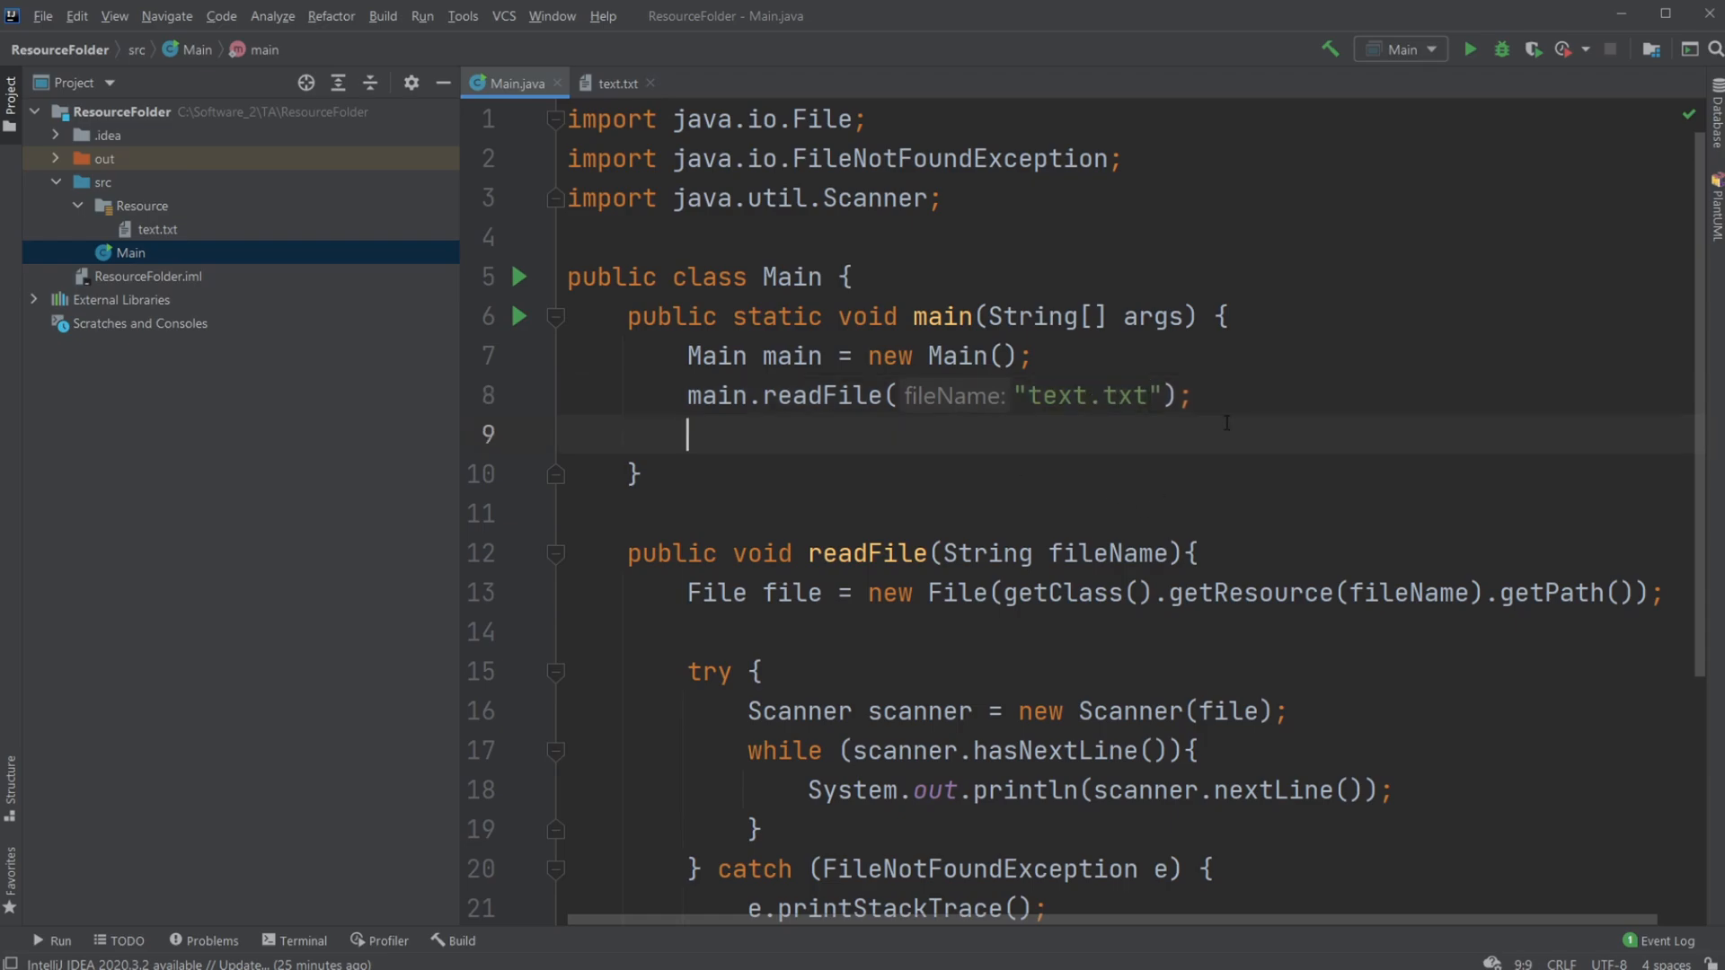
mouse_move(518, 330)
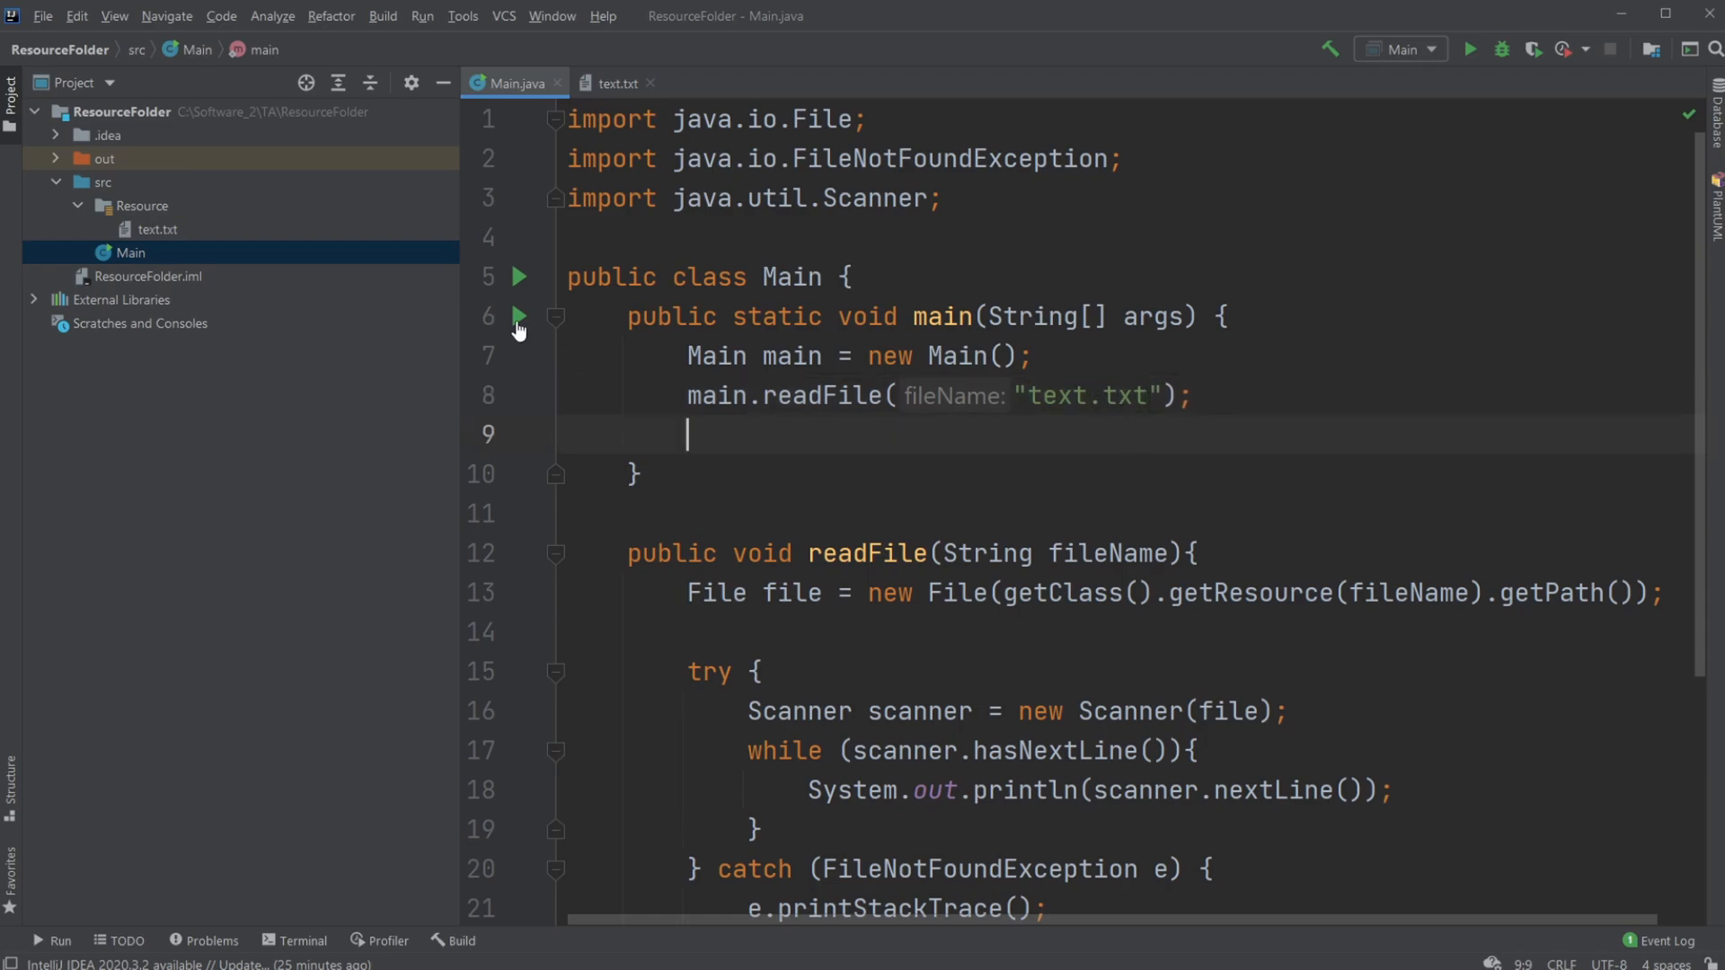
Run Main from the gutter, view the printed lines, compare with text.txt, then close it
click(675, 478)
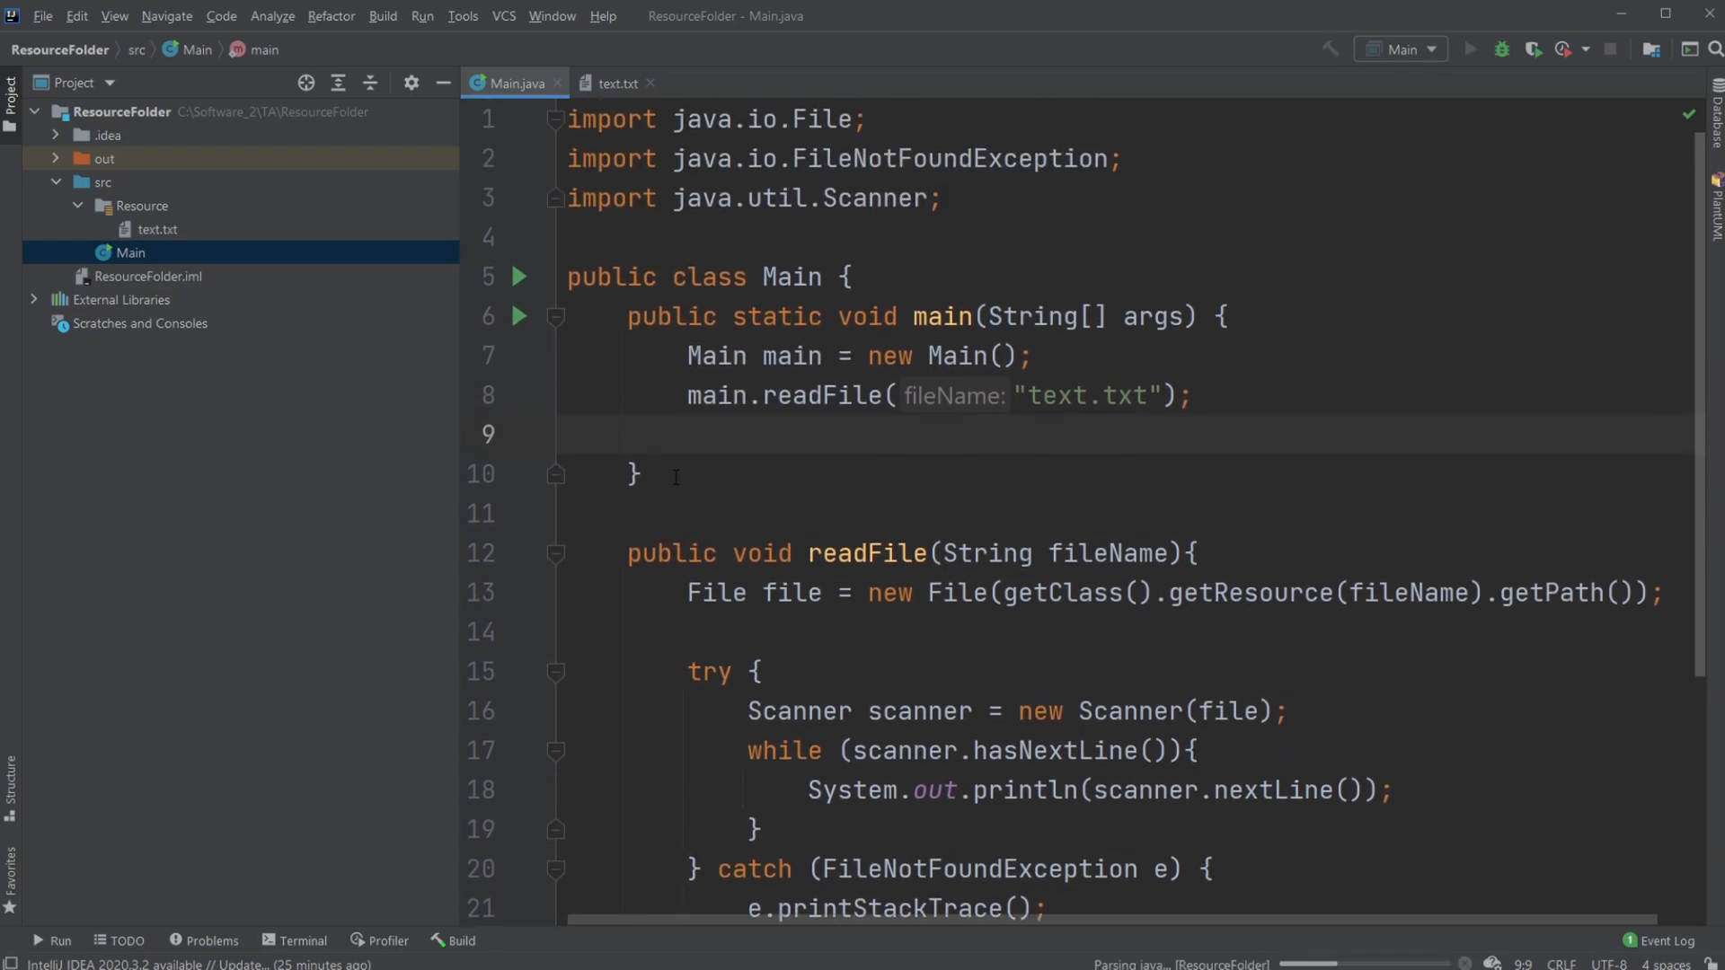
click(1467, 49)
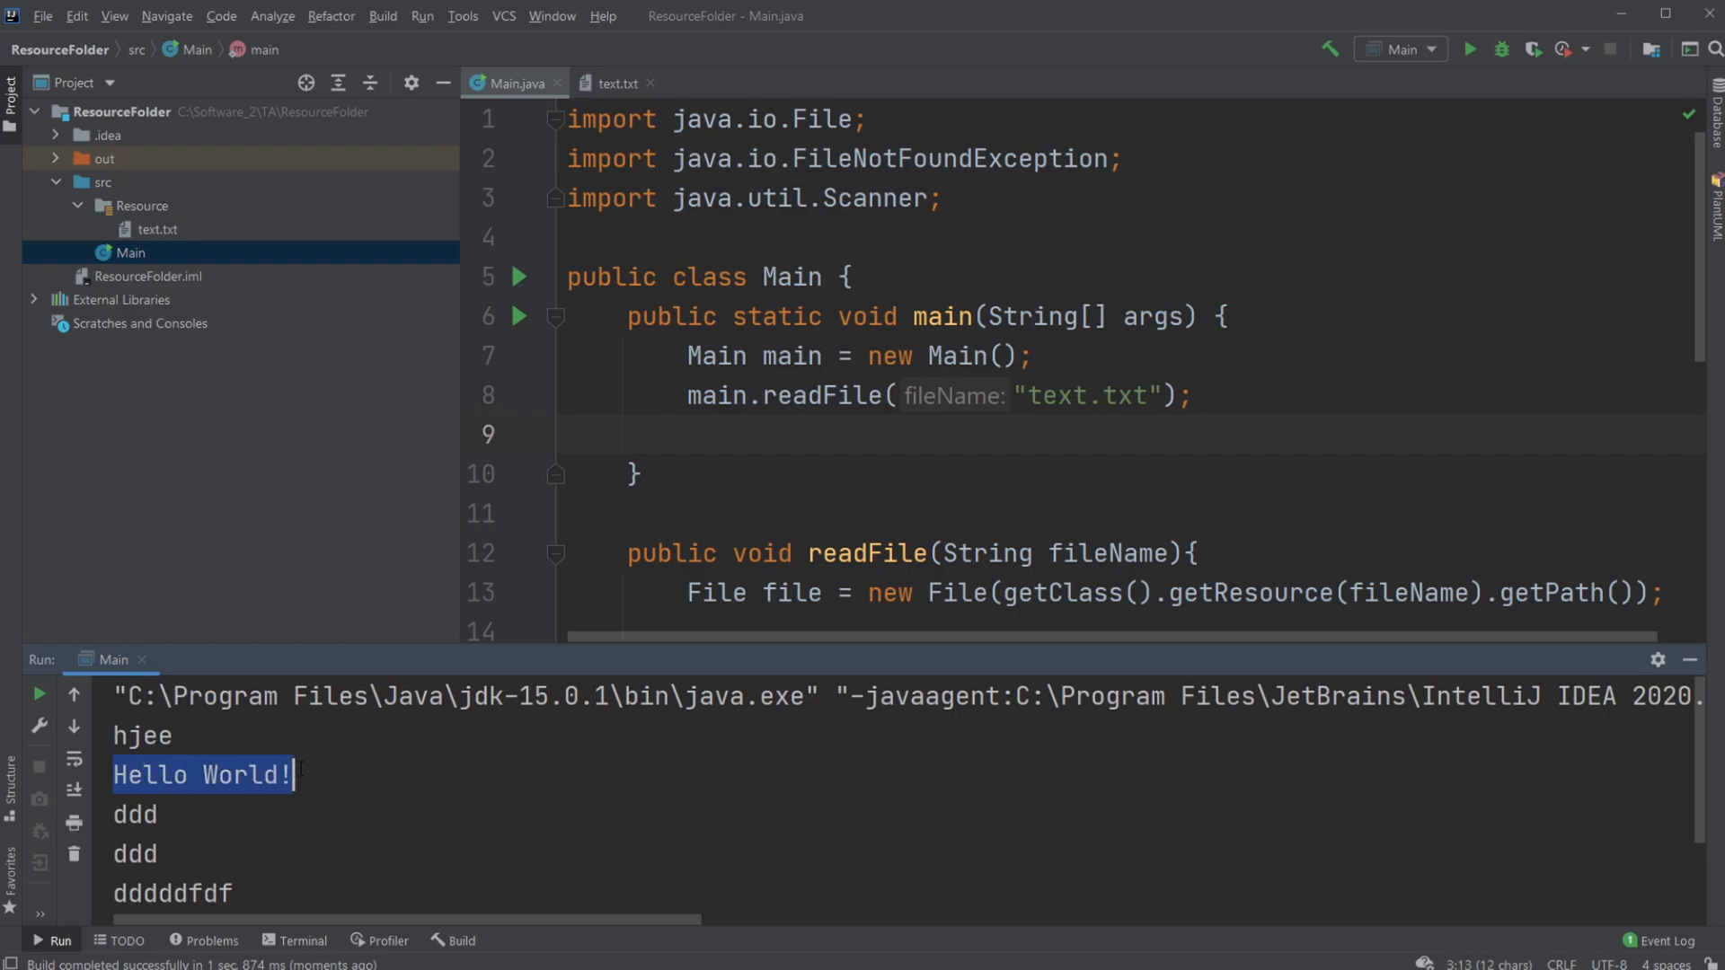
click(327, 774)
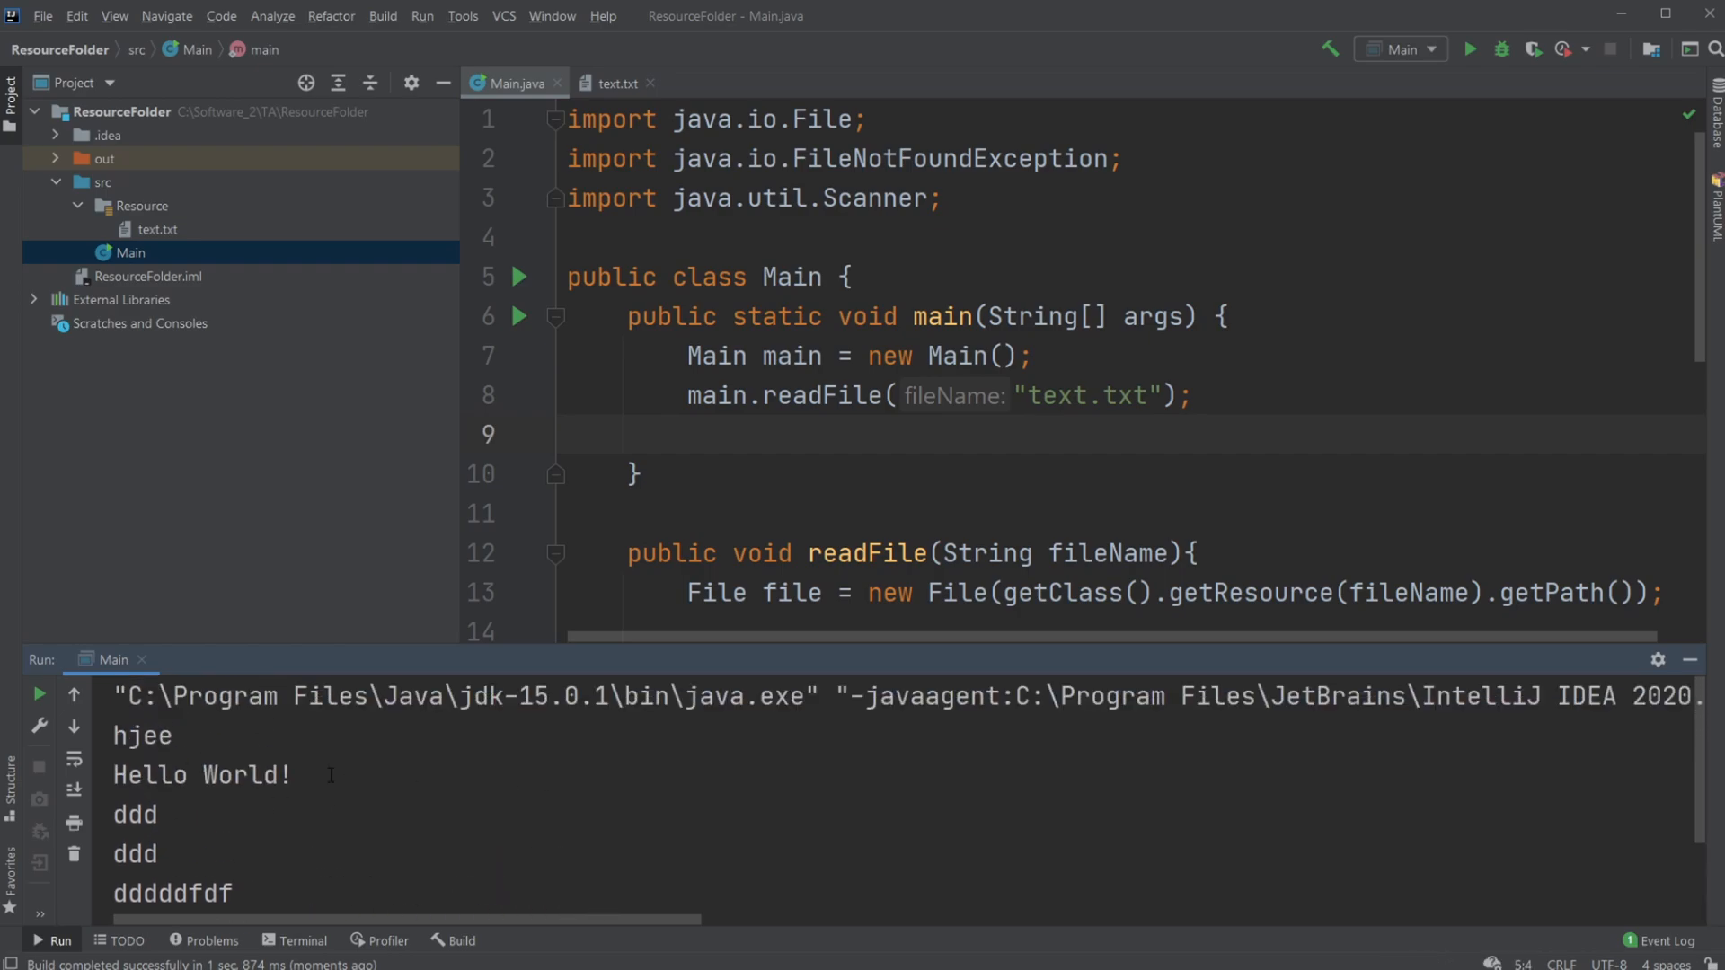
click(614, 82)
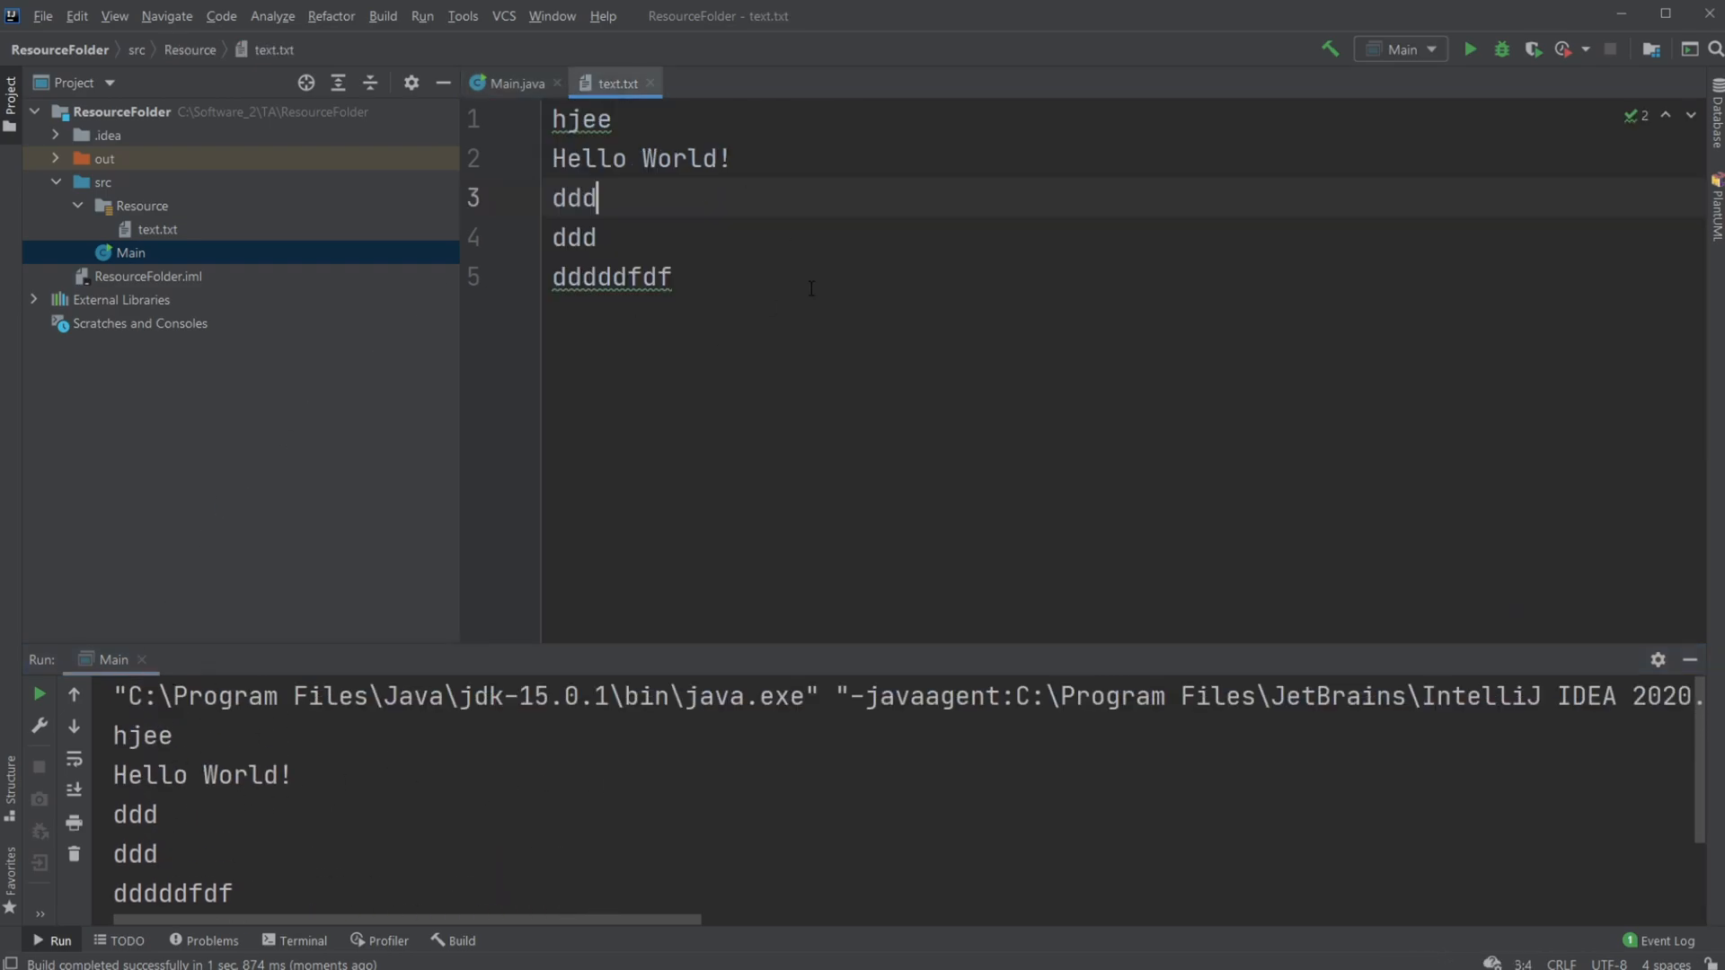
click(508, 83)
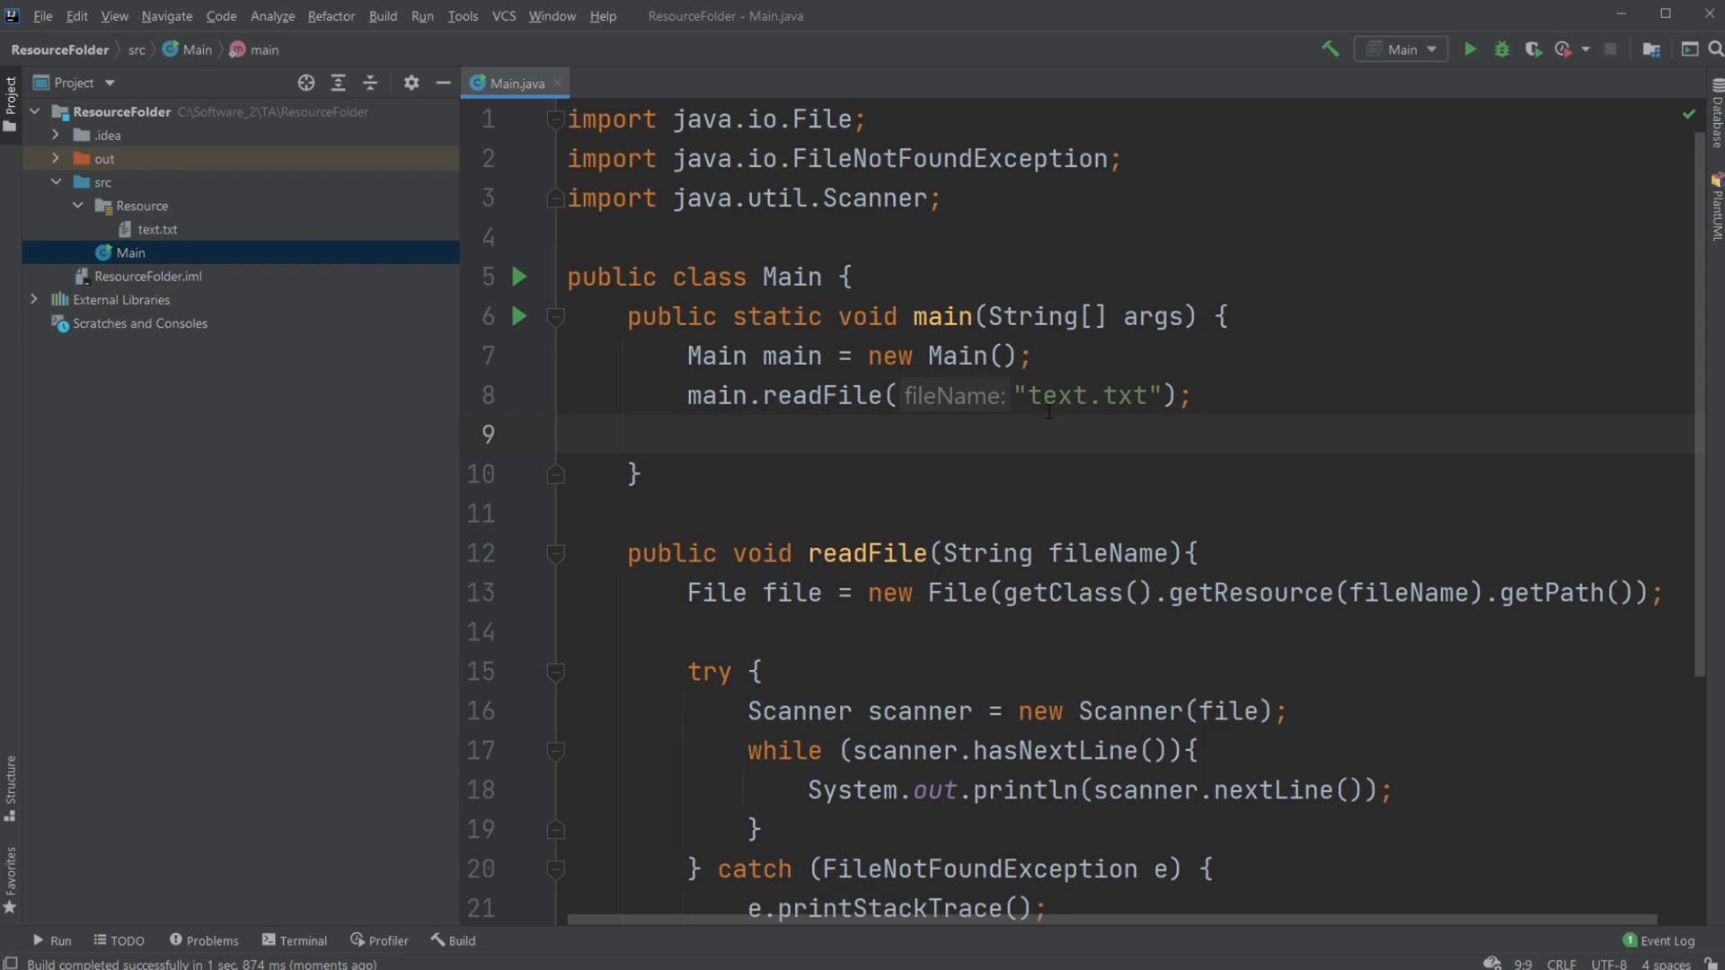
double_click(1088, 395)
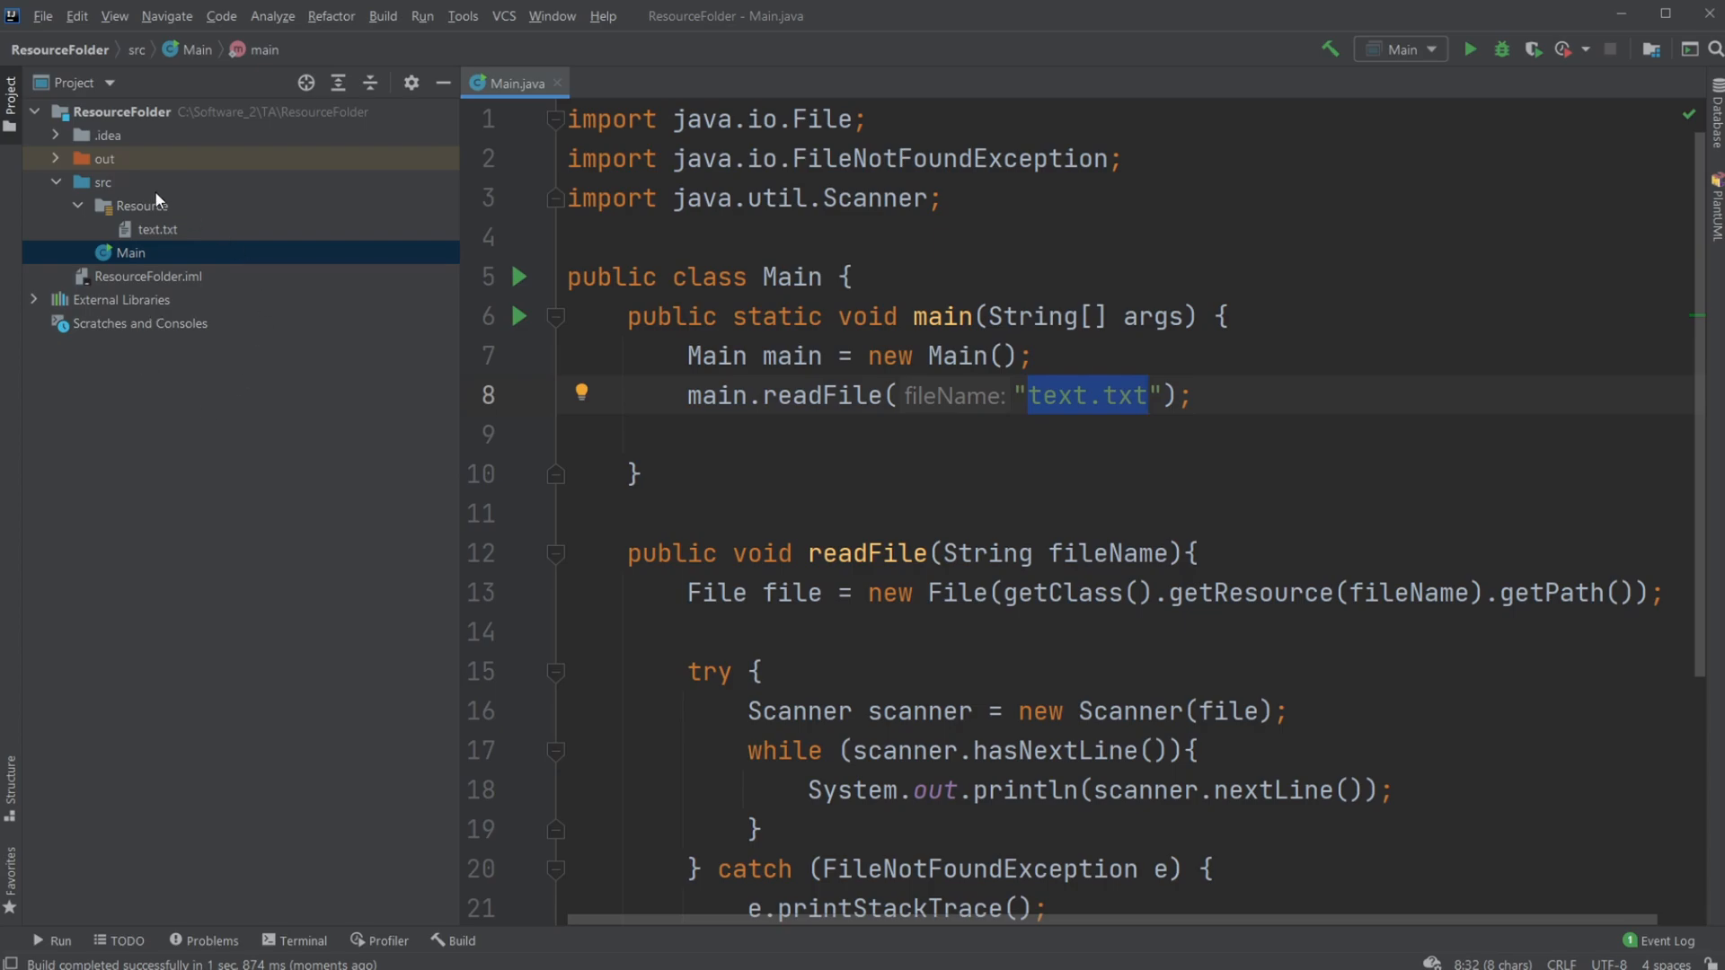
scroll(down, 3)
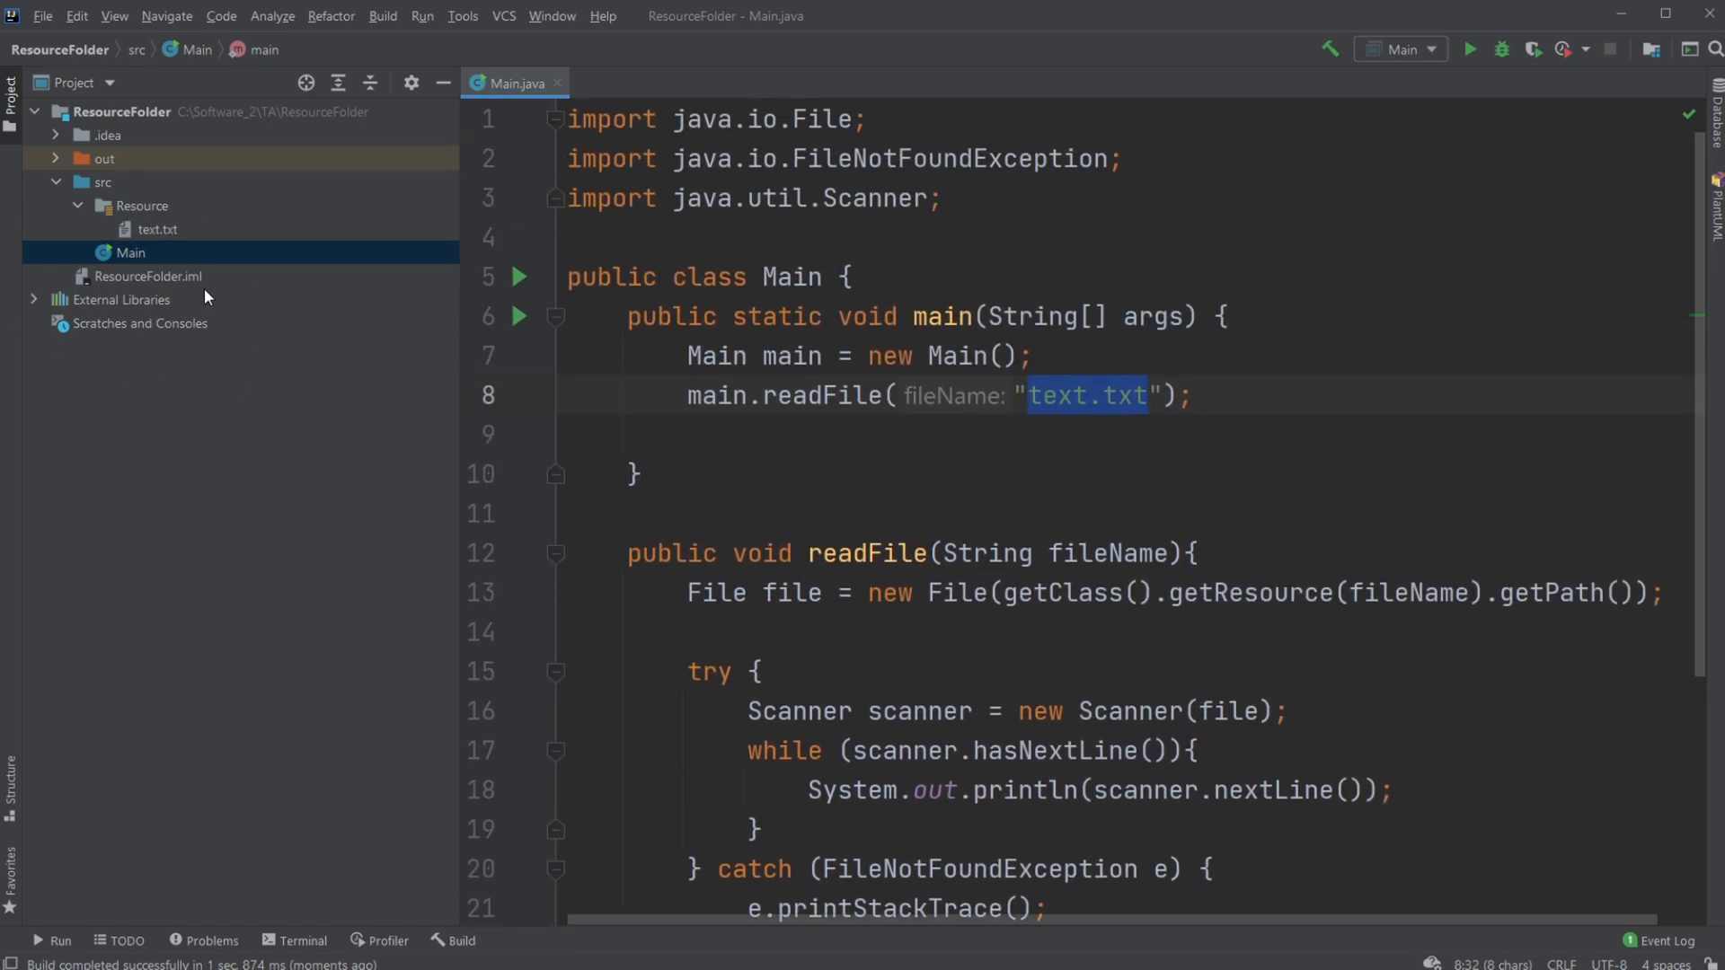
mouse_move(307, 342)
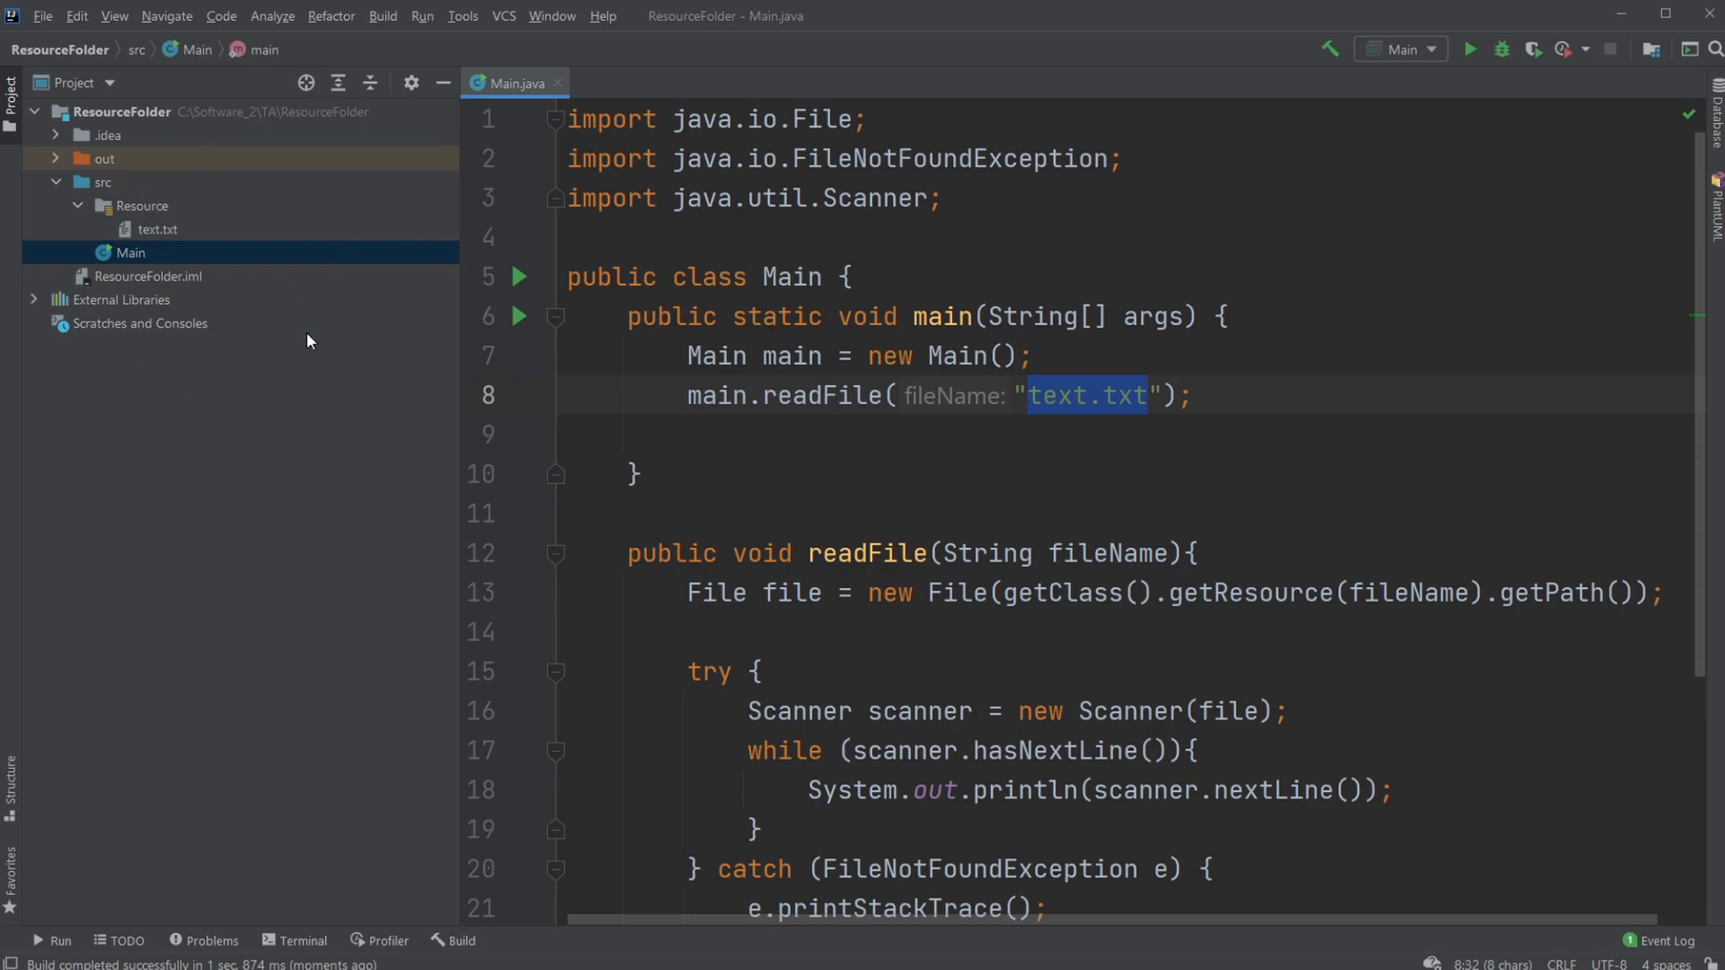
scroll(down, 3)
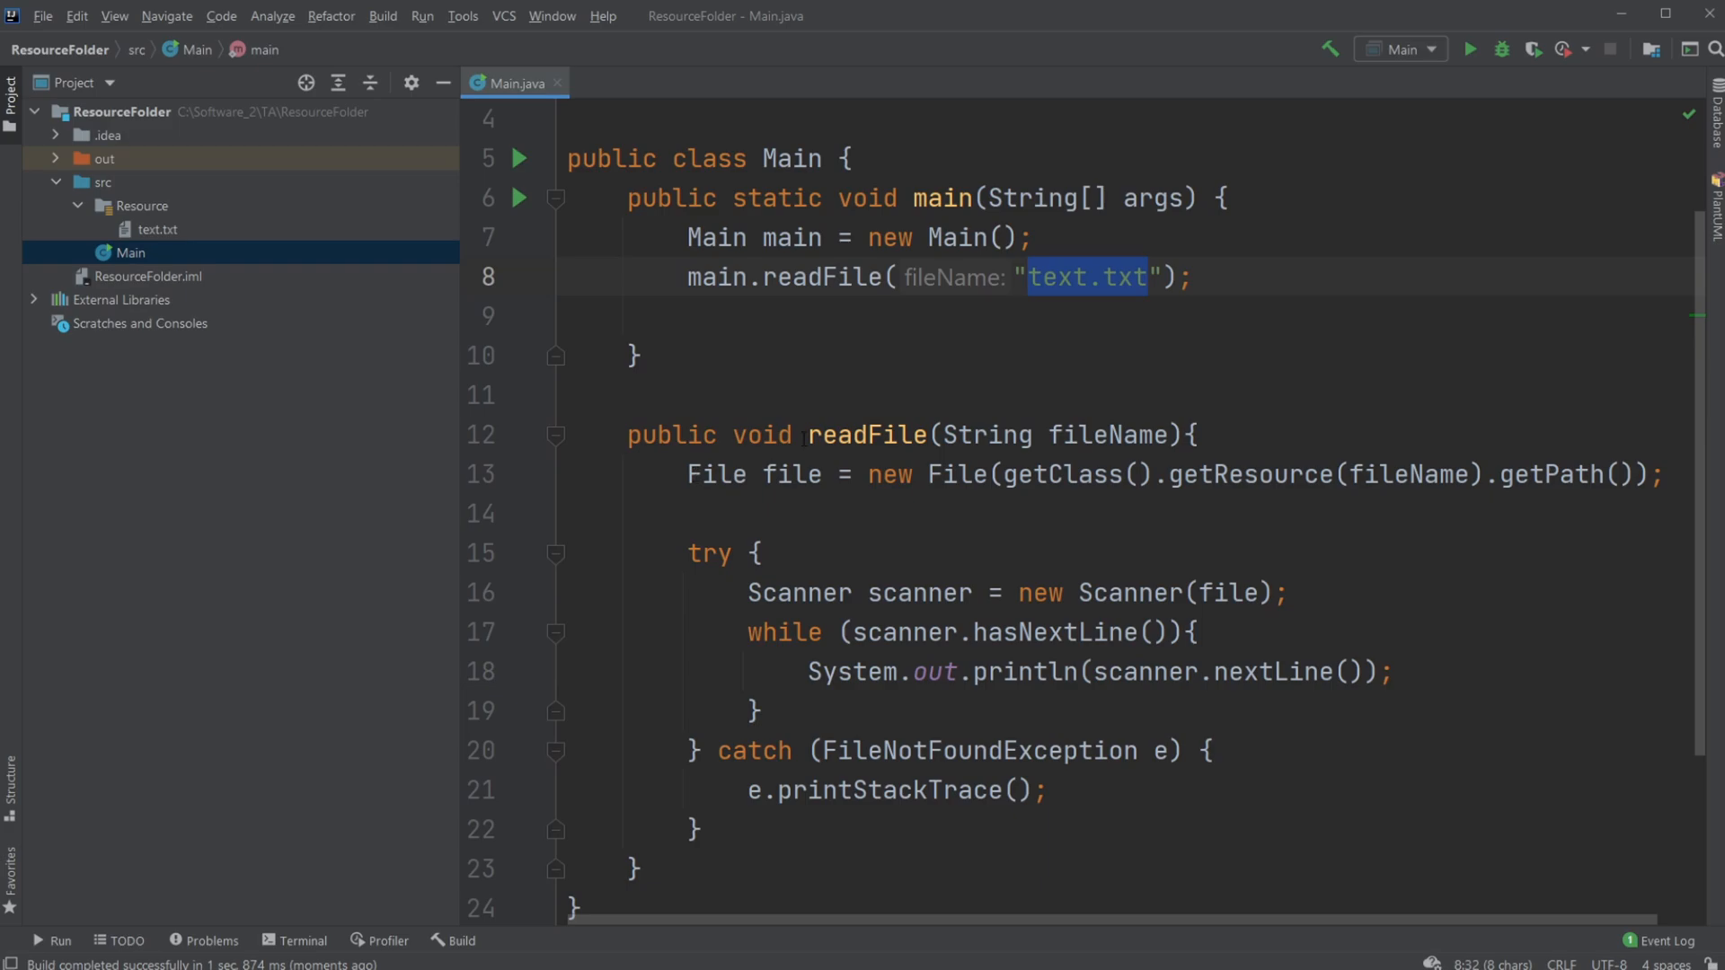
scroll(up, 3)
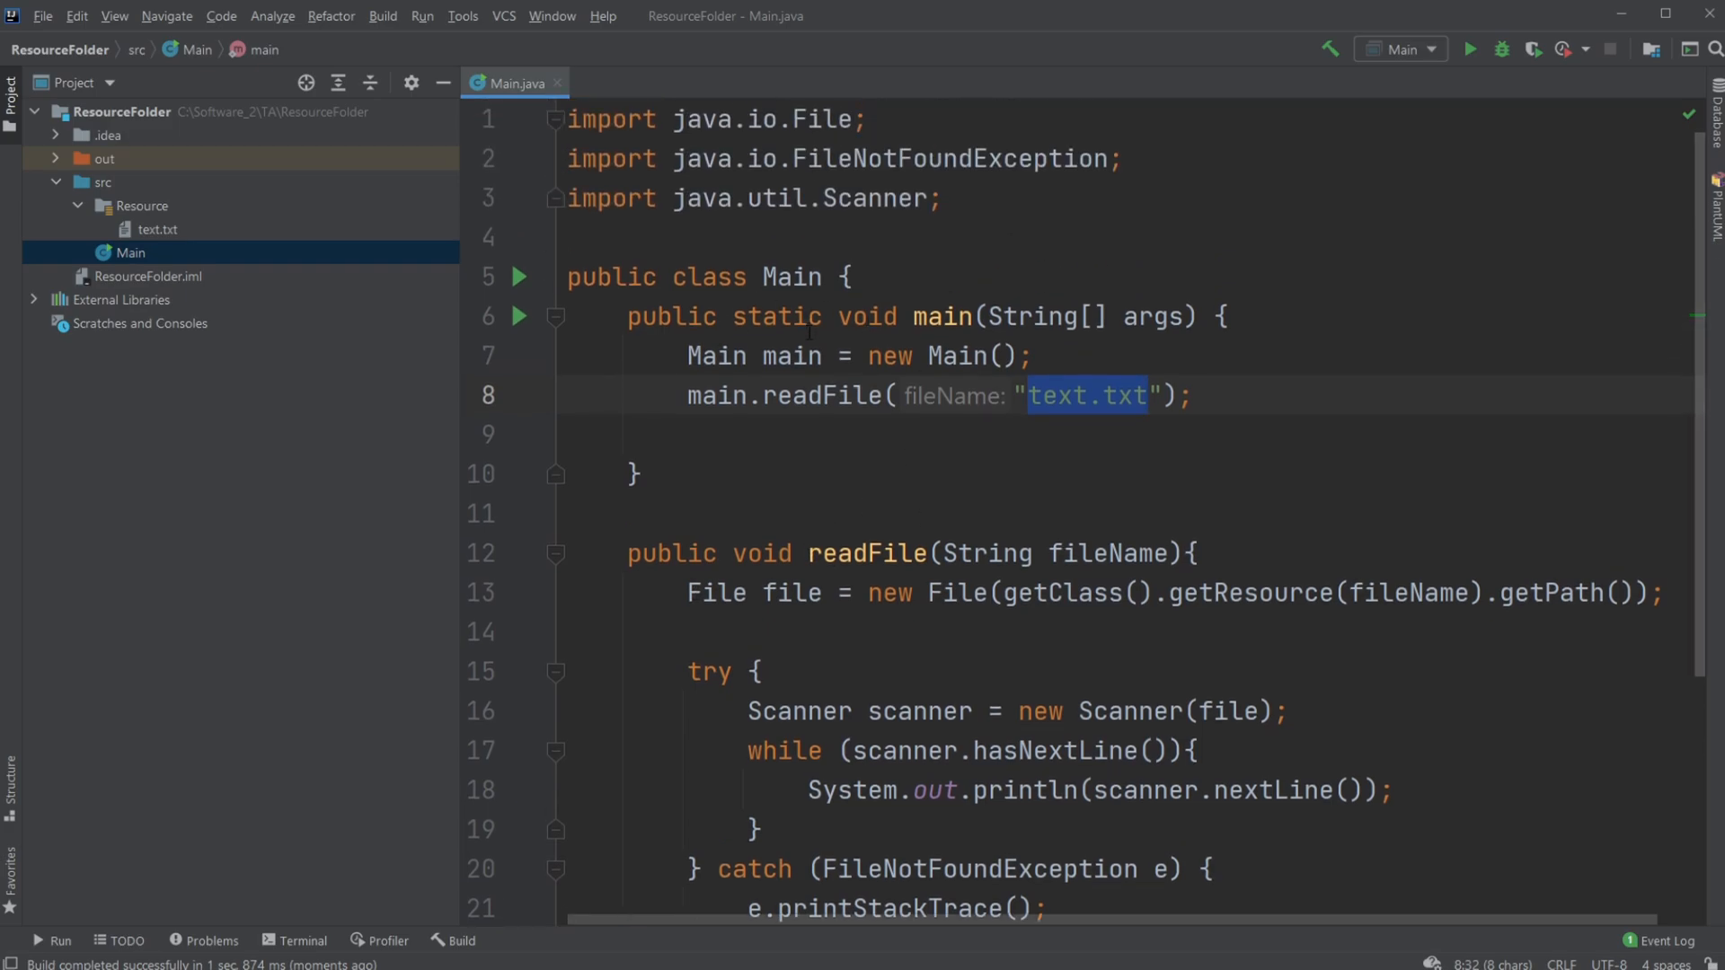
scroll(down, 3)
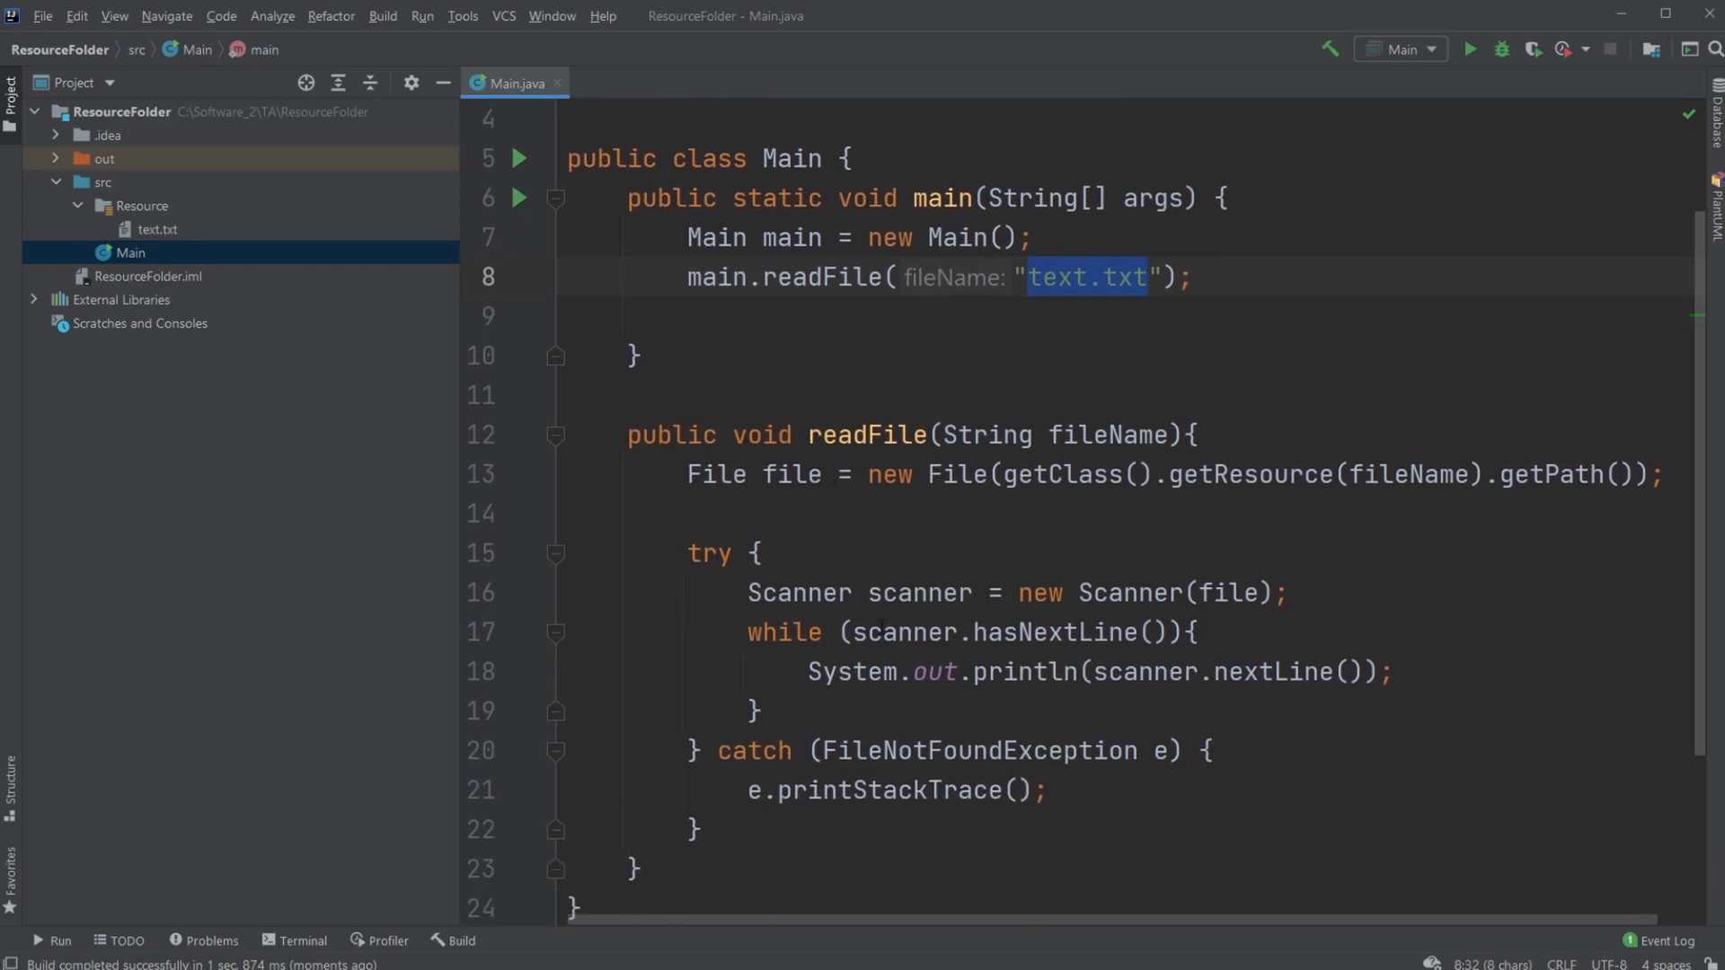
scroll(up, 3)
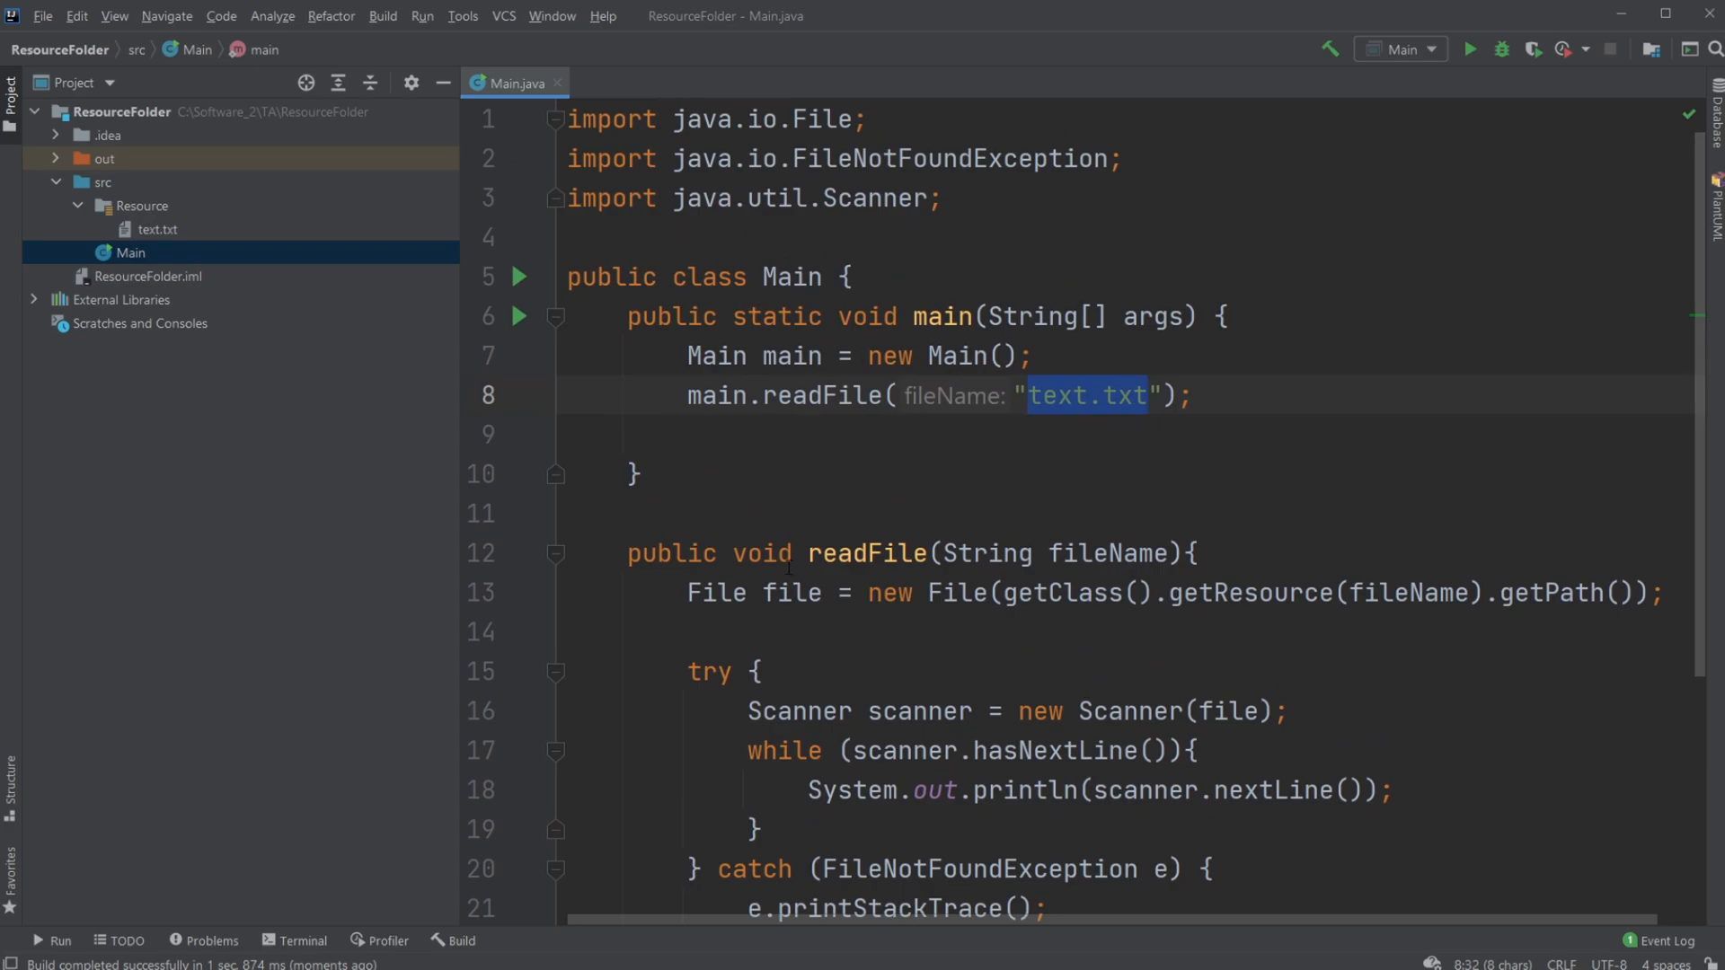